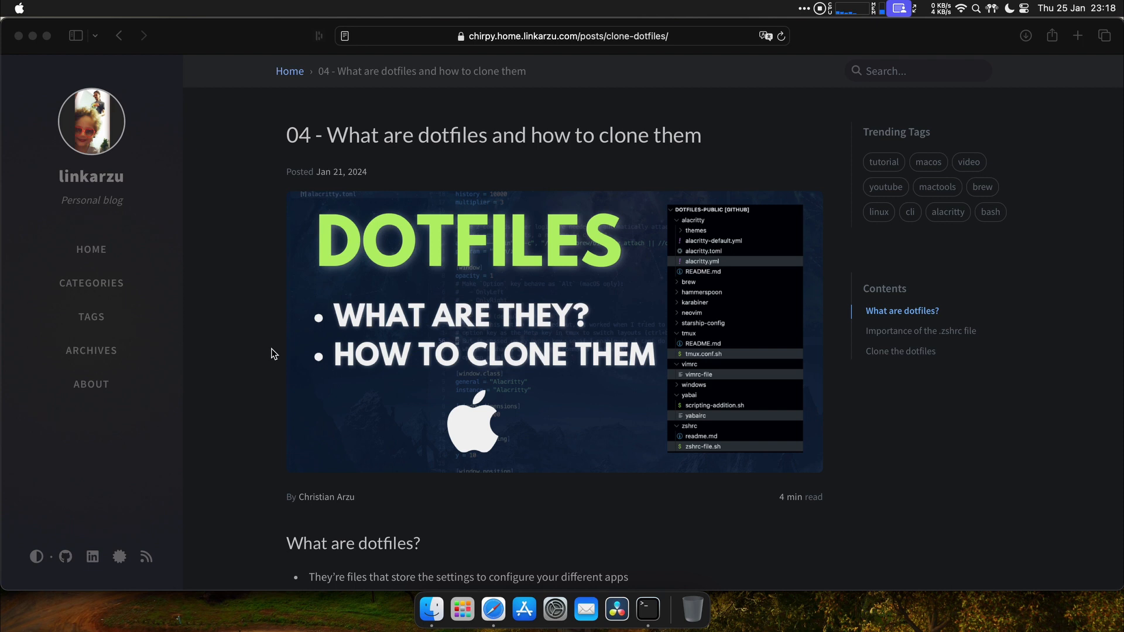
Open the github.com/linkarzu/dotfiles-public link from the blog post in a new tab
scroll(down, 3)
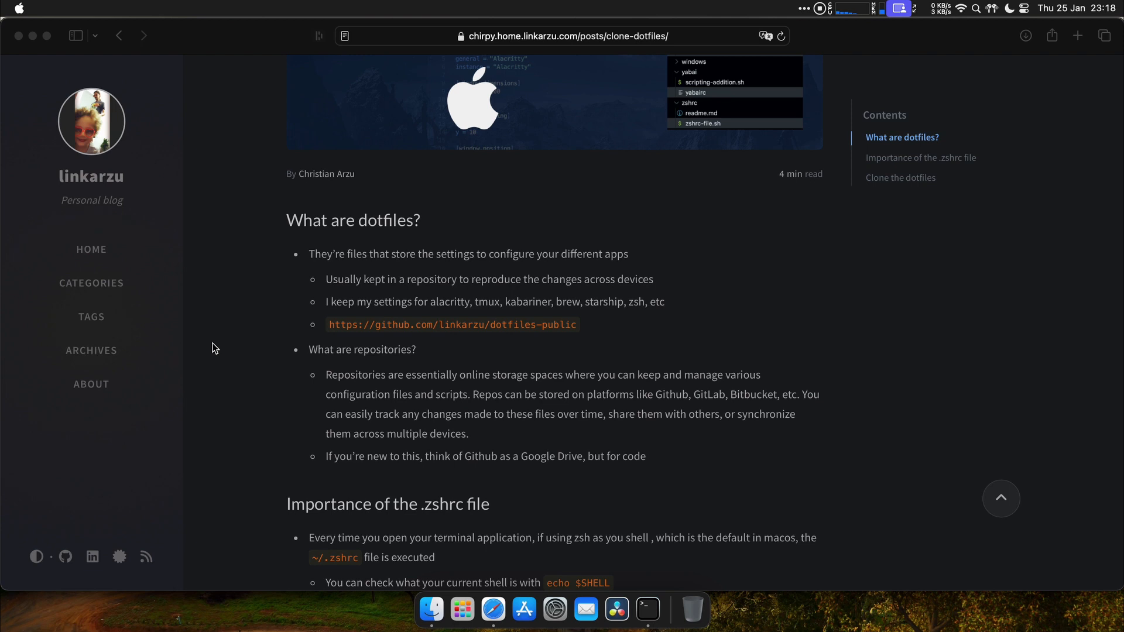
mouse_move(339, 350)
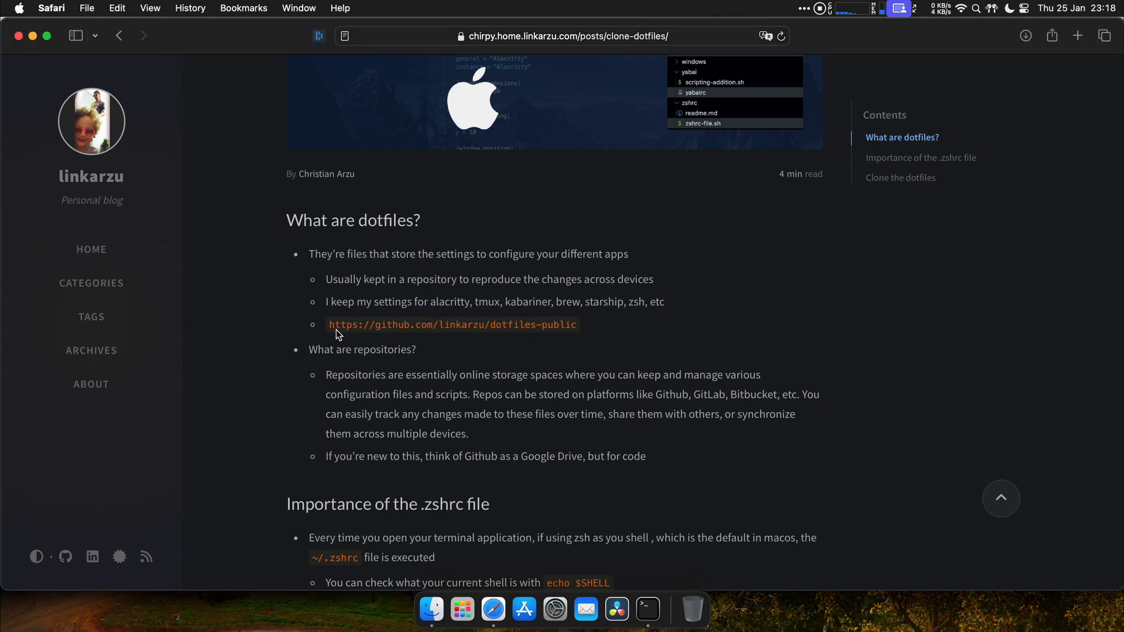
drag(328, 324, 577, 324)
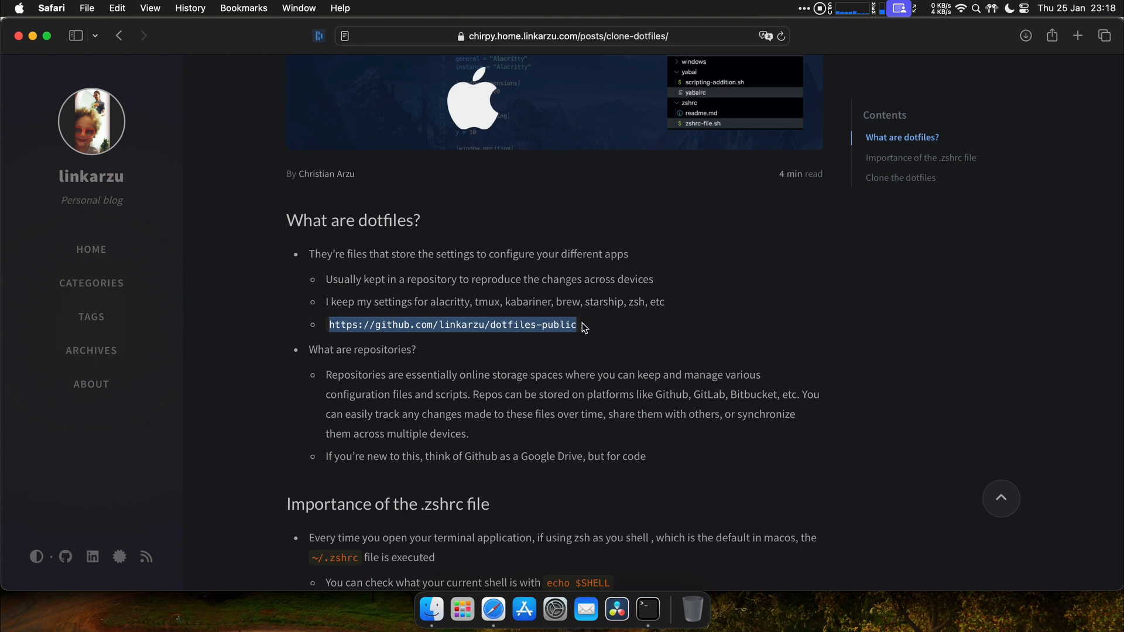
click(452, 324)
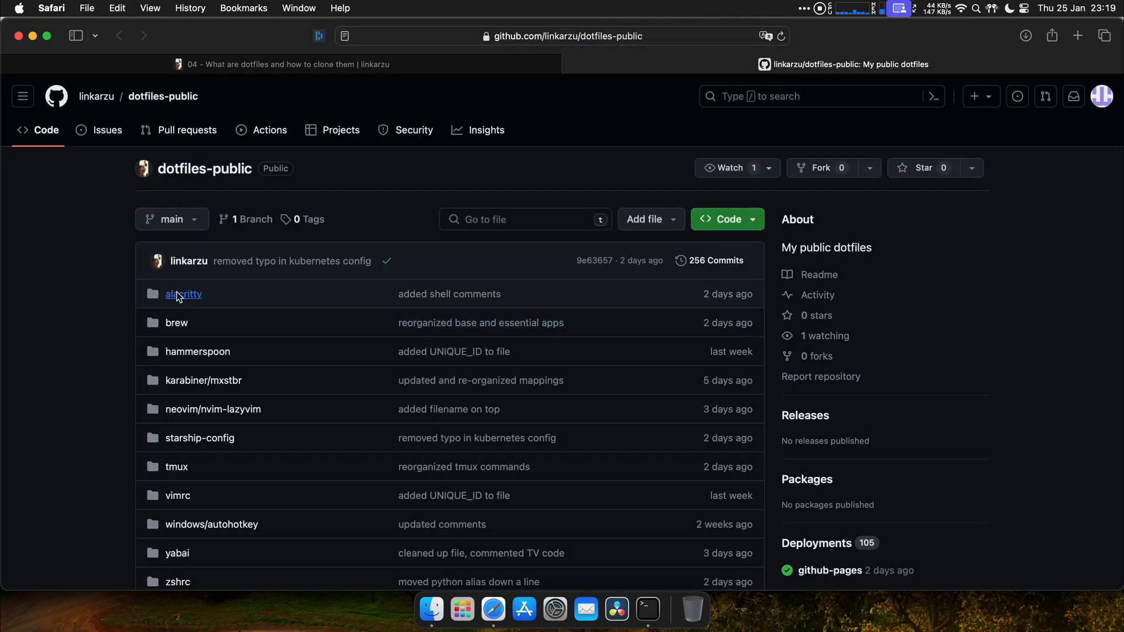
Browse the alacritty folder, expand starship-config and tmux, and view vimrc-file
click(183, 294)
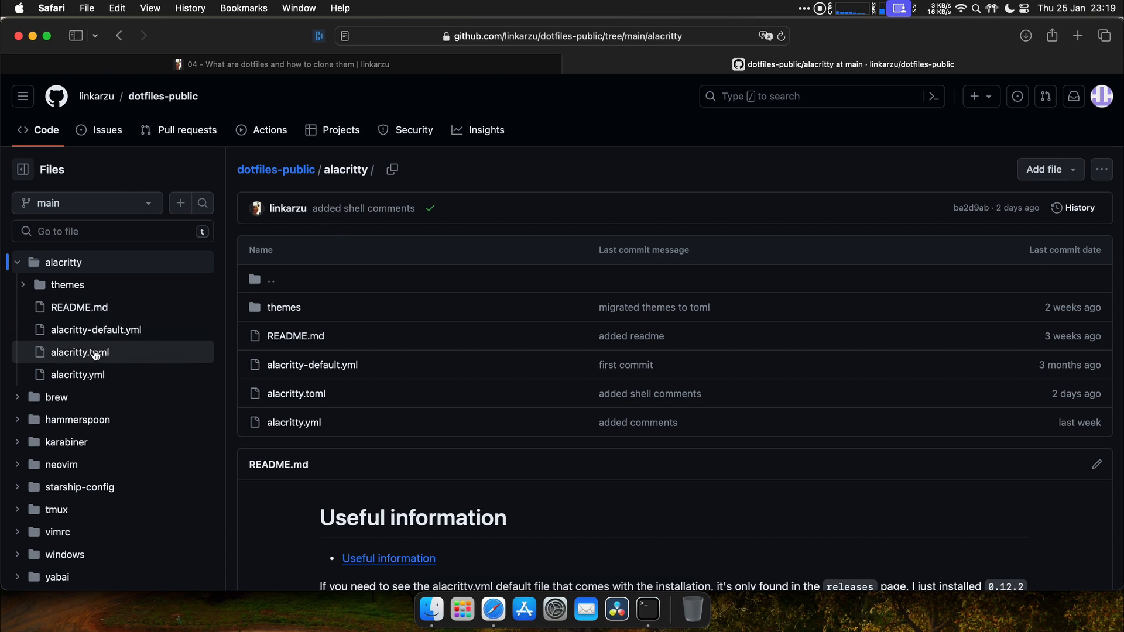
mouse_move(79, 487)
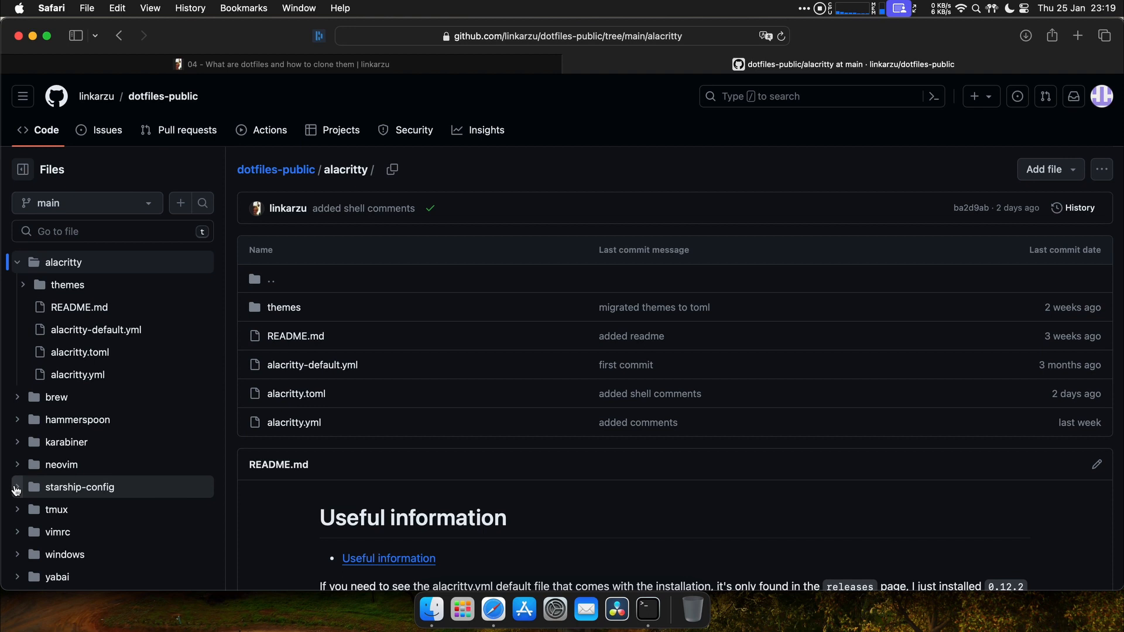
click(80, 487)
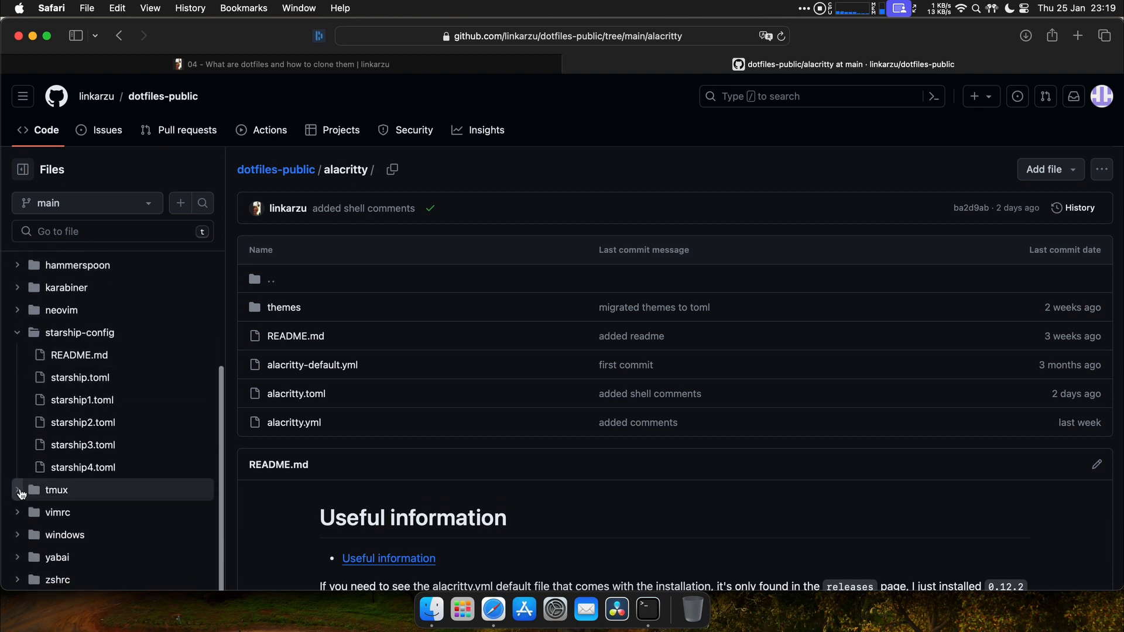
click(17, 490)
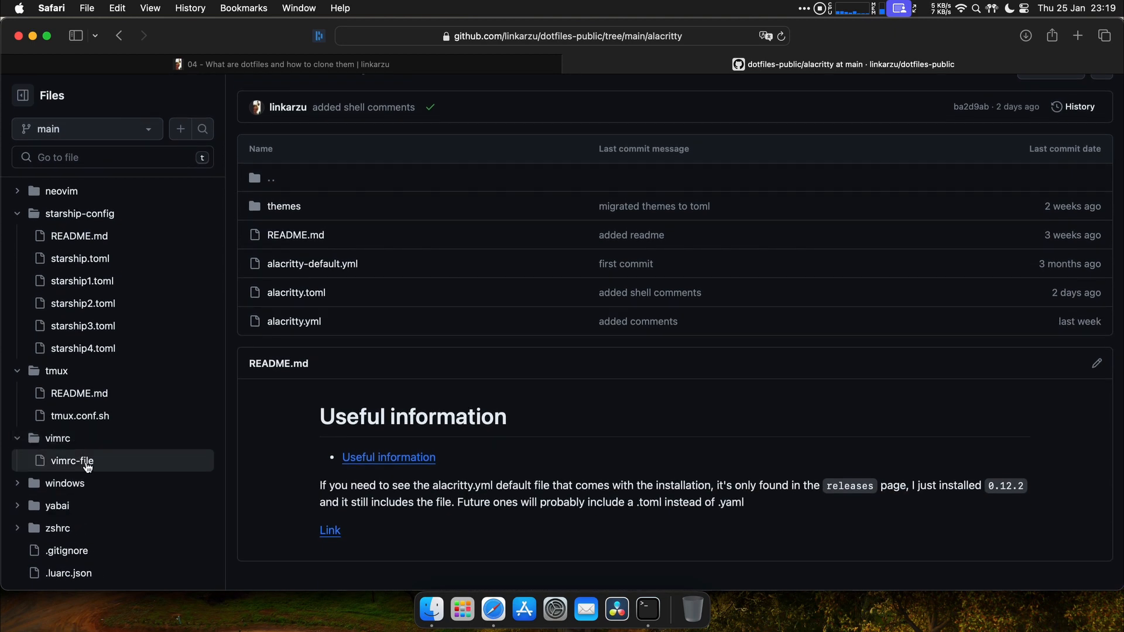
click(56, 506)
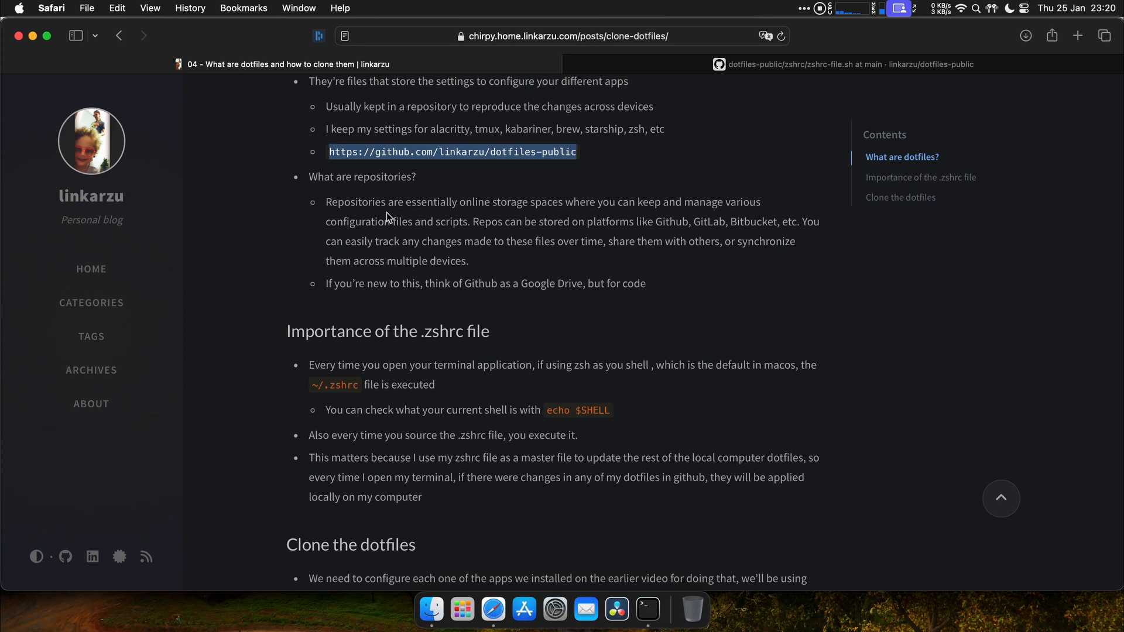
mouse_move(507, 277)
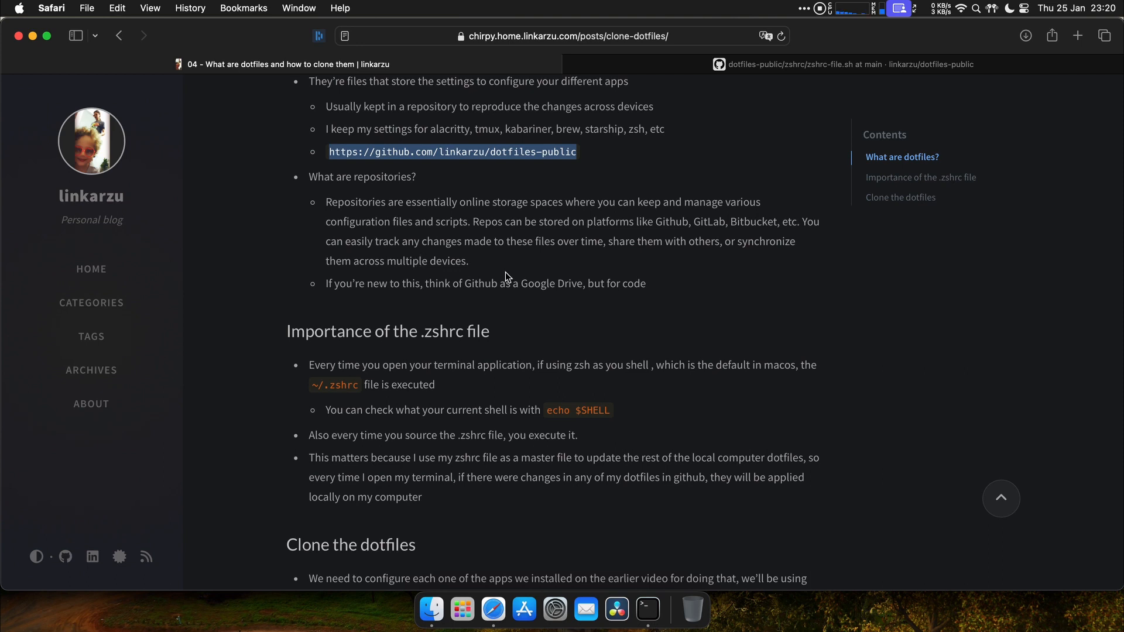
scroll(down, 3)
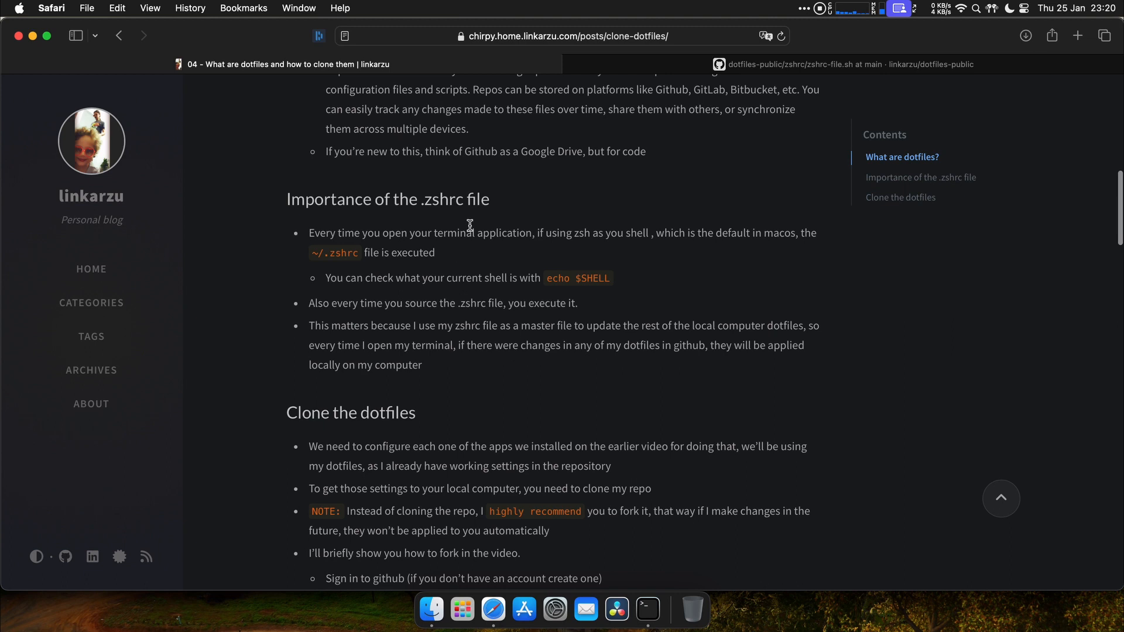
mouse_move(646, 609)
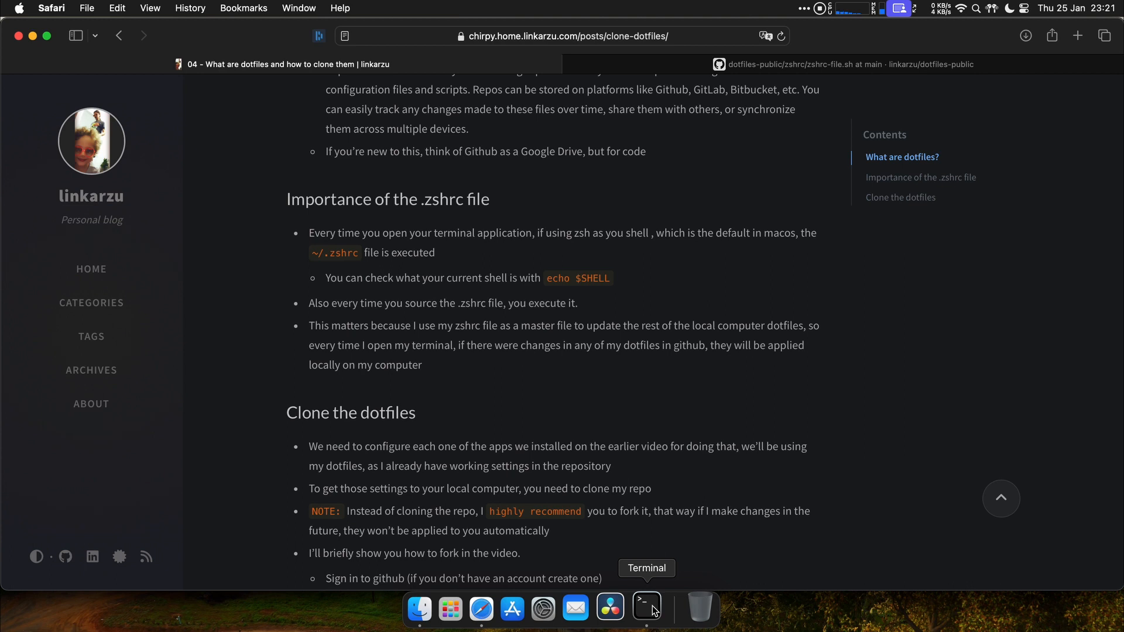
mouse_move(792, 397)
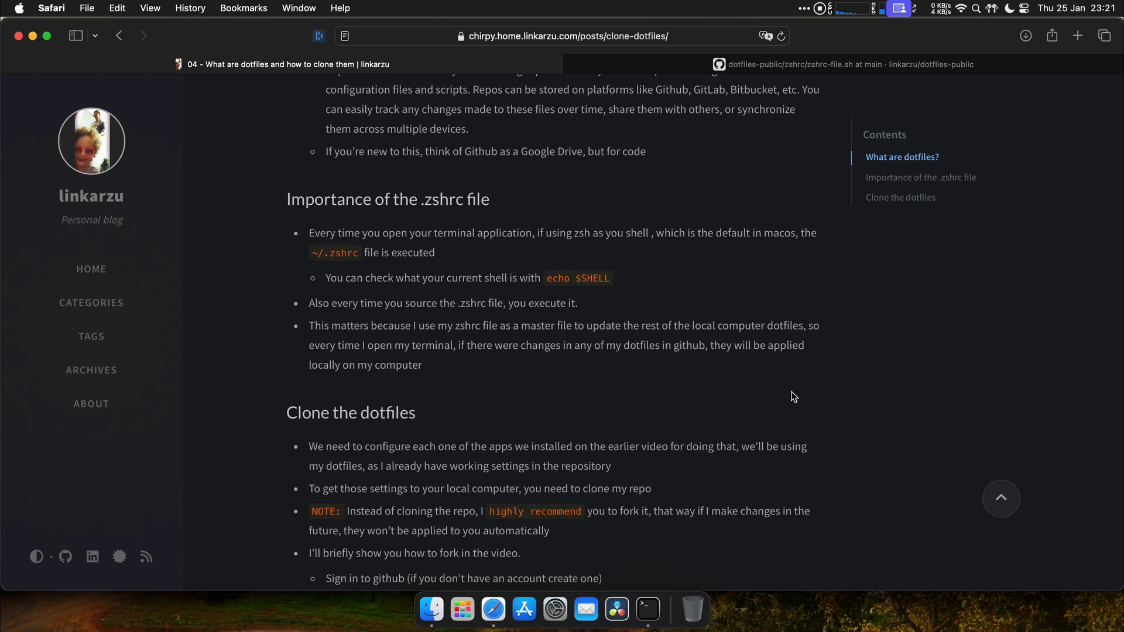
Show zshrc-file.sh on GitHub down to its create_symlink function and symlink lines
click(817, 63)
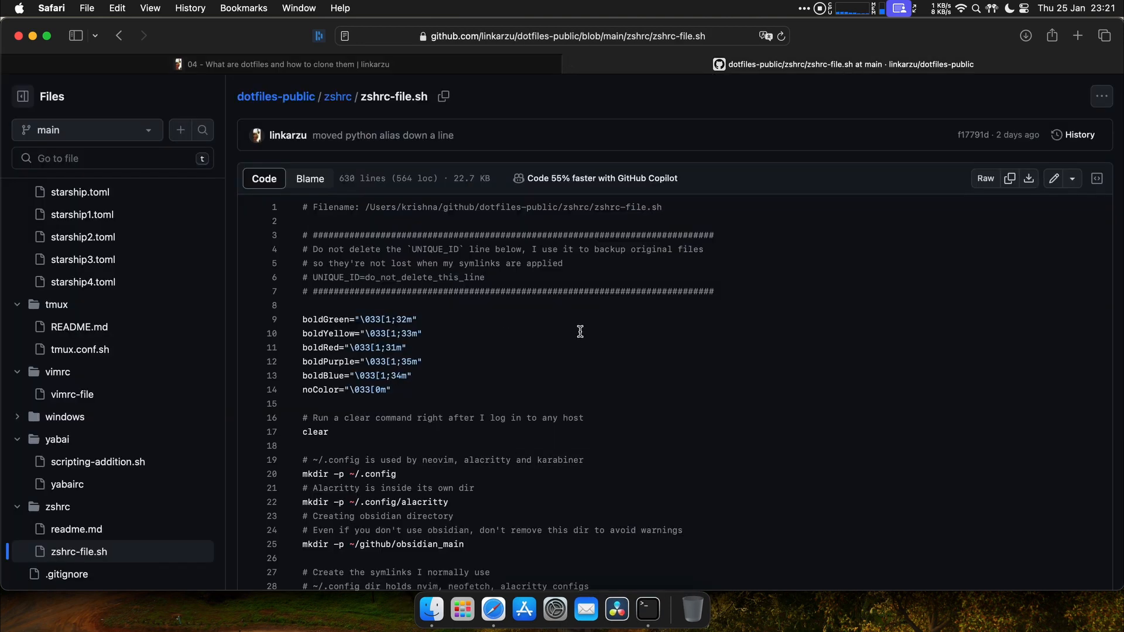
mouse_move(618, 373)
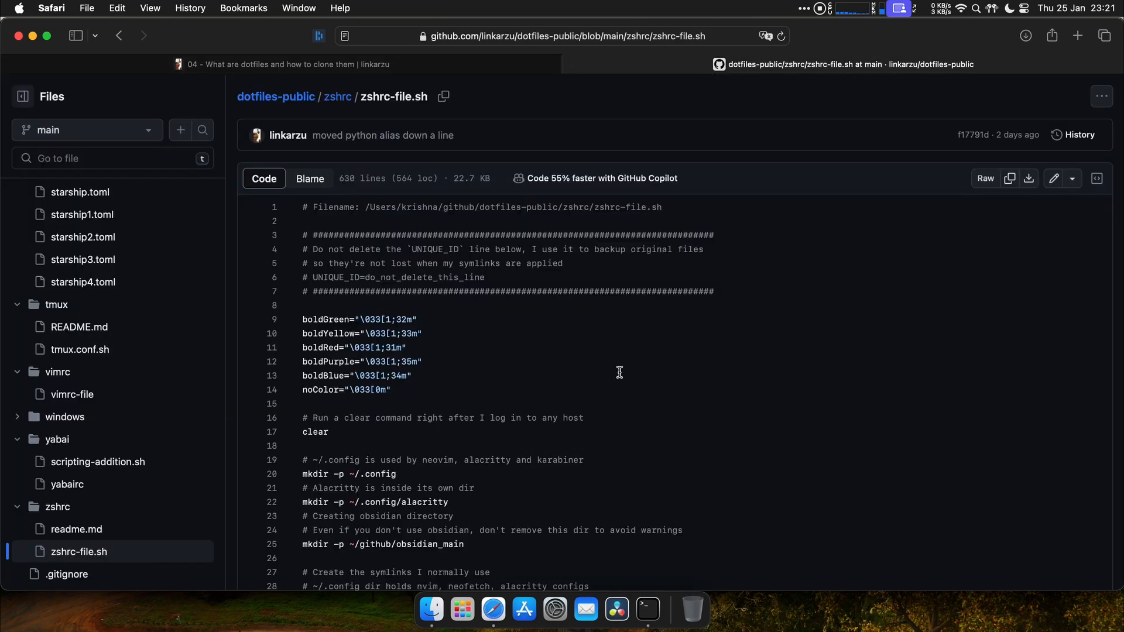
scroll(down, 3)
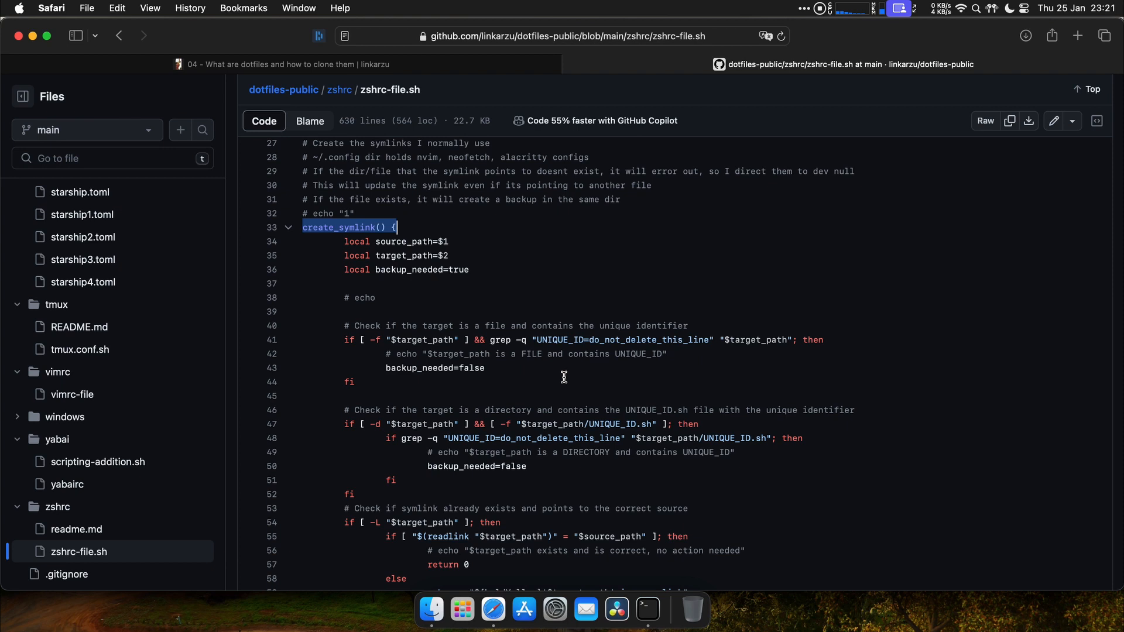
mouse_move(563, 355)
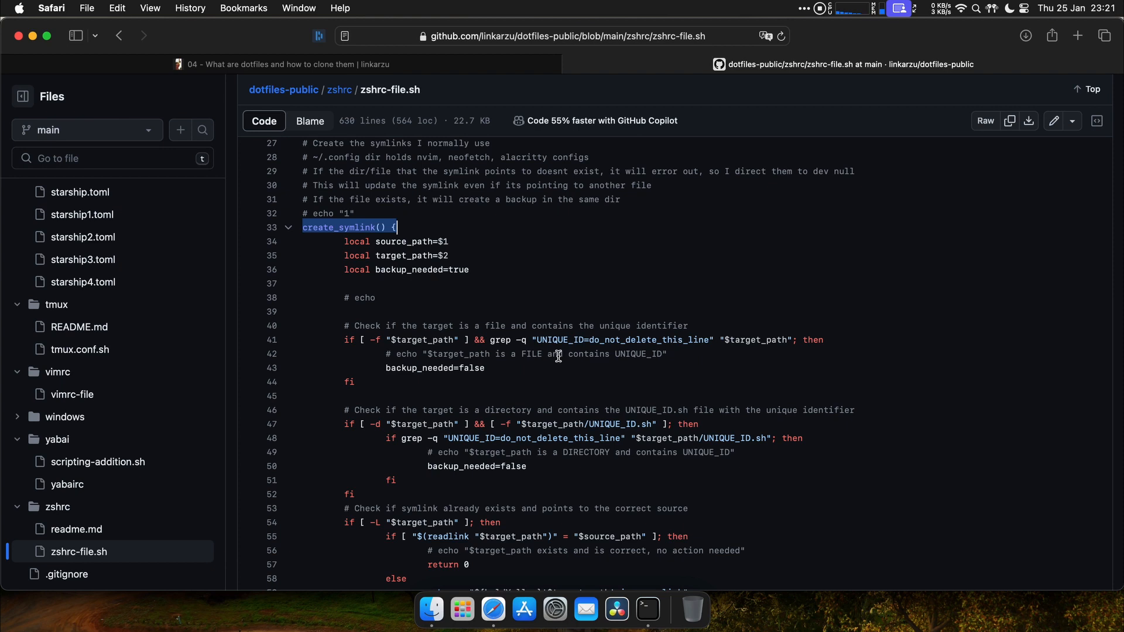
mouse_move(662, 369)
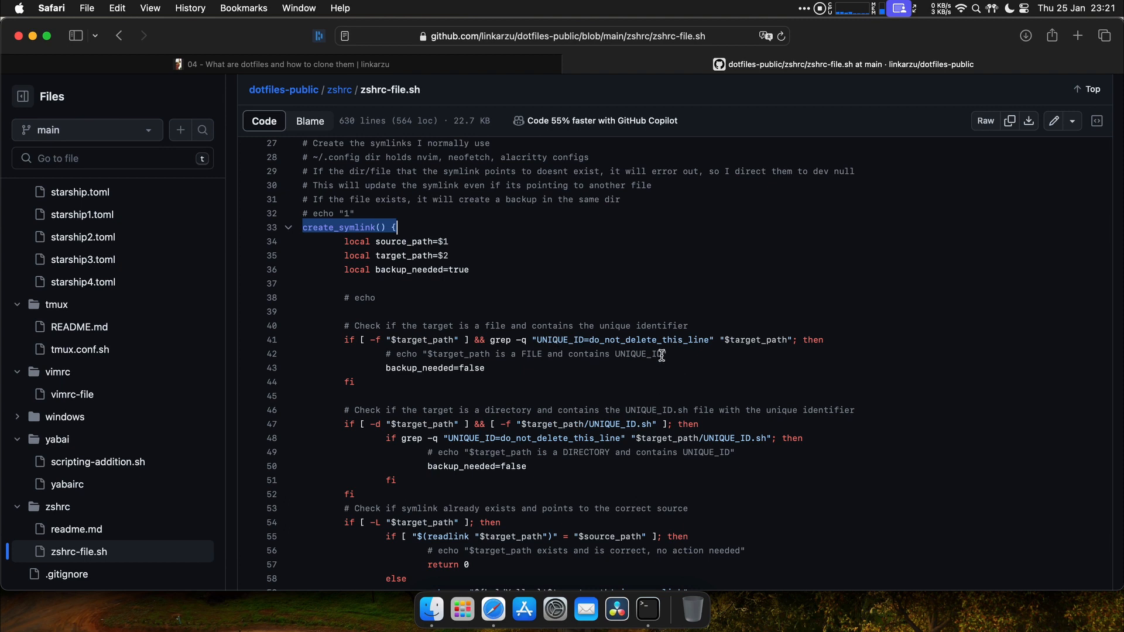
mouse_move(489, 361)
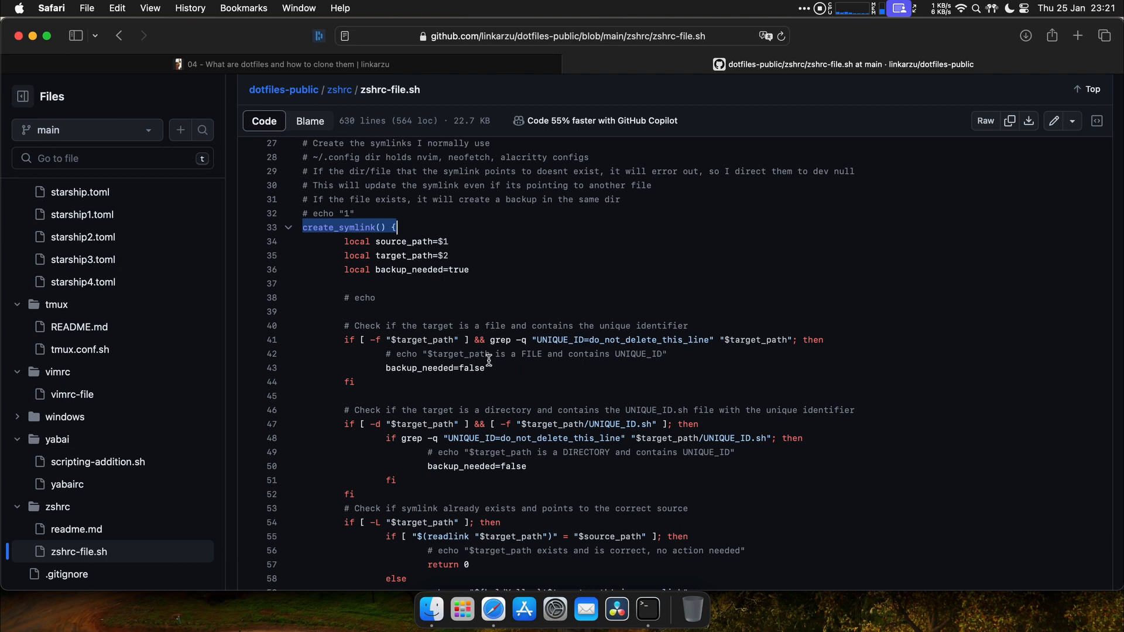
mouse_move(512, 356)
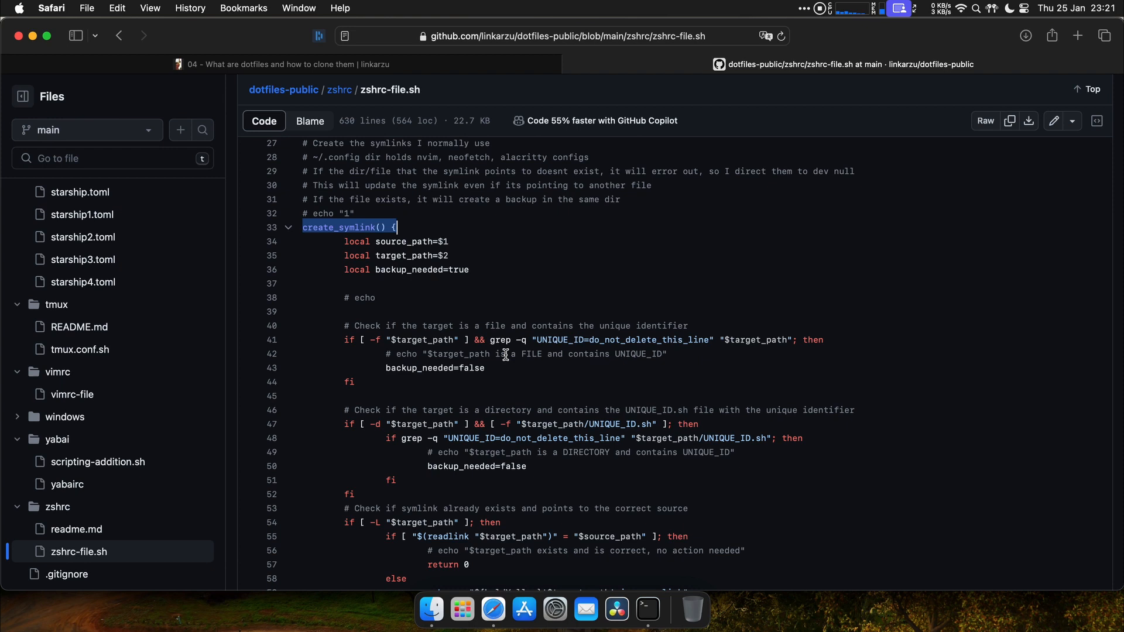
mouse_move(537, 361)
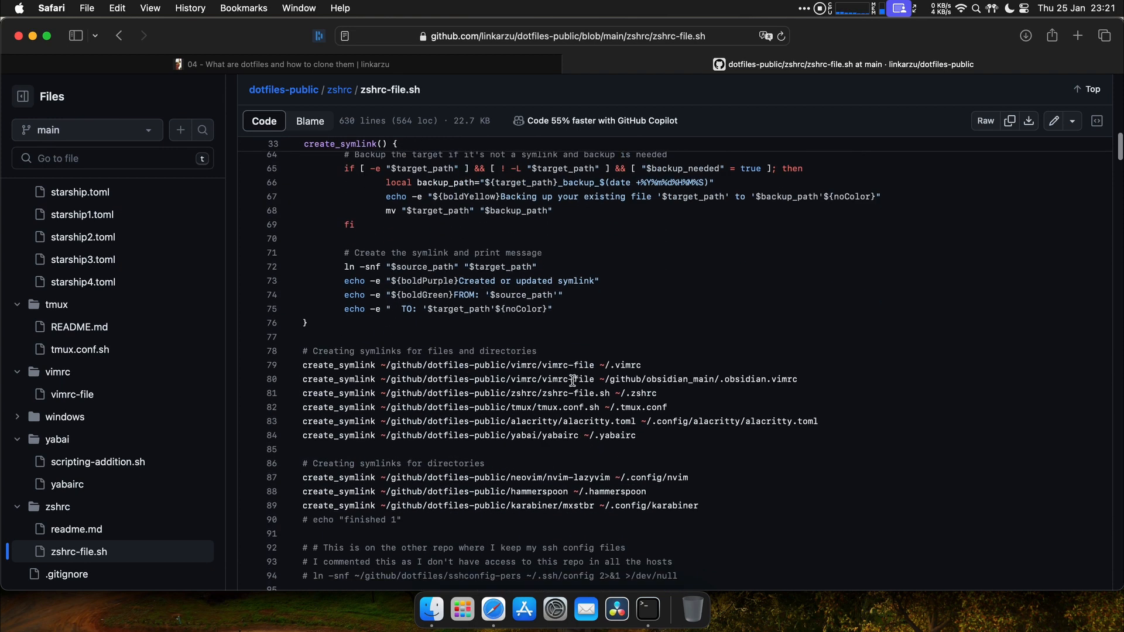
scroll(down, 3)
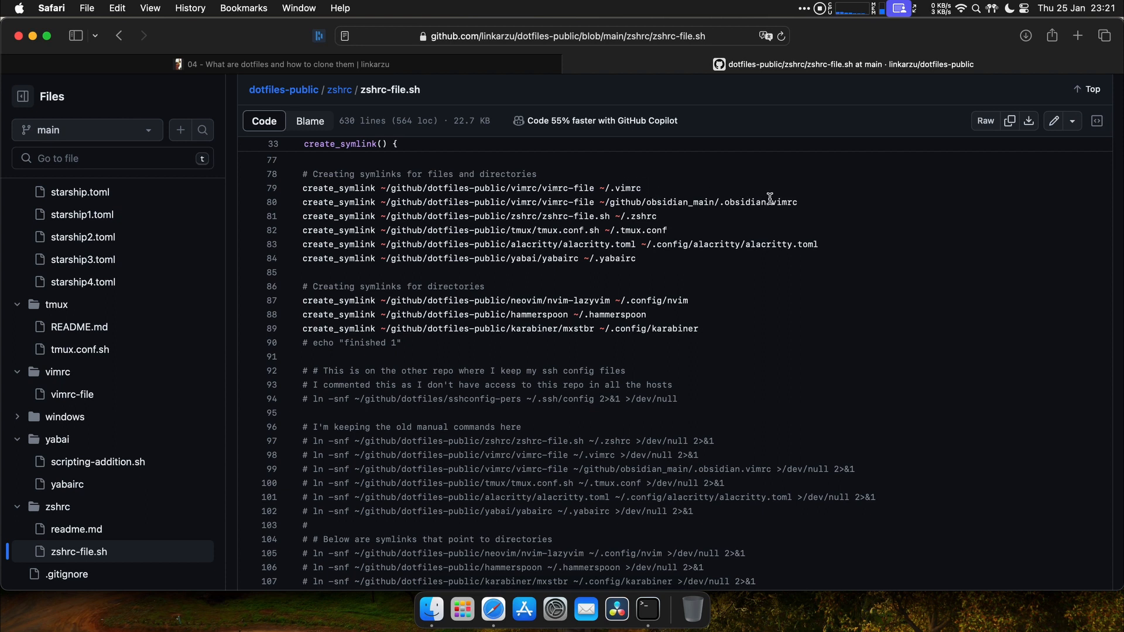
mouse_move(670, 248)
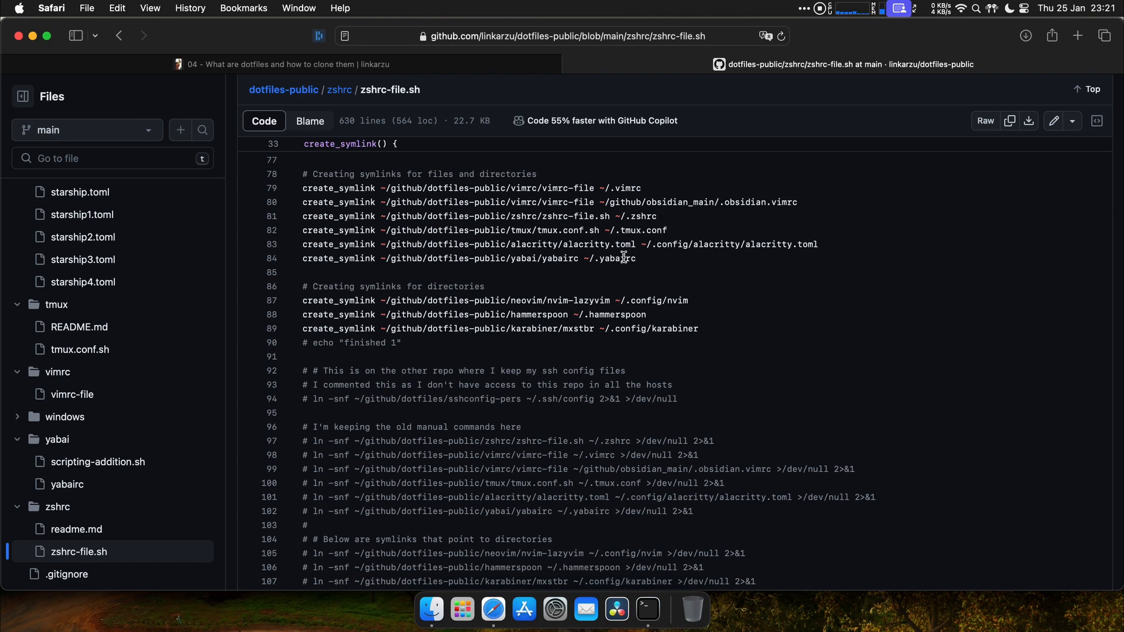
mouse_move(367, 328)
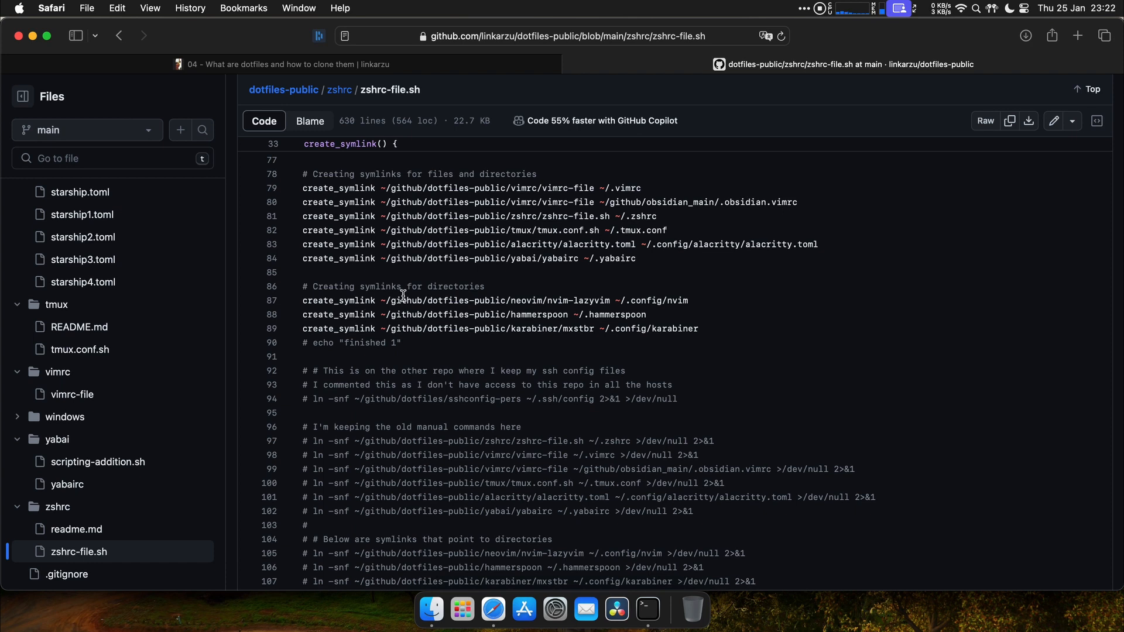
Read zshrc-file.sh down to the auto-pull section and highlight the Starship check line
scroll(down, 3)
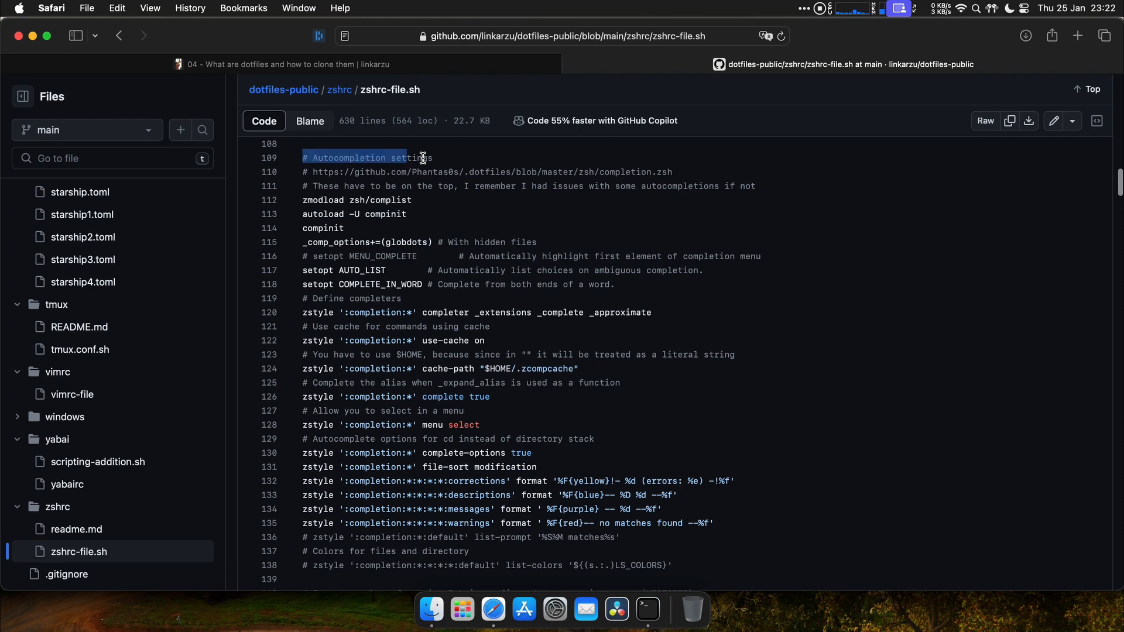
scroll(down, 3)
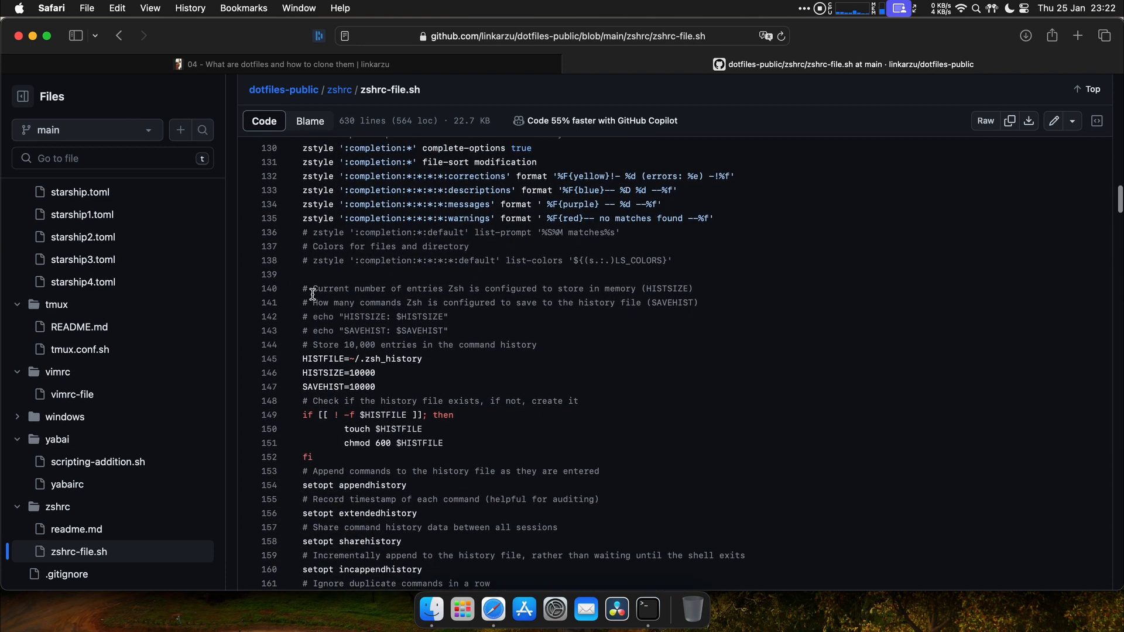
scroll(down, 3)
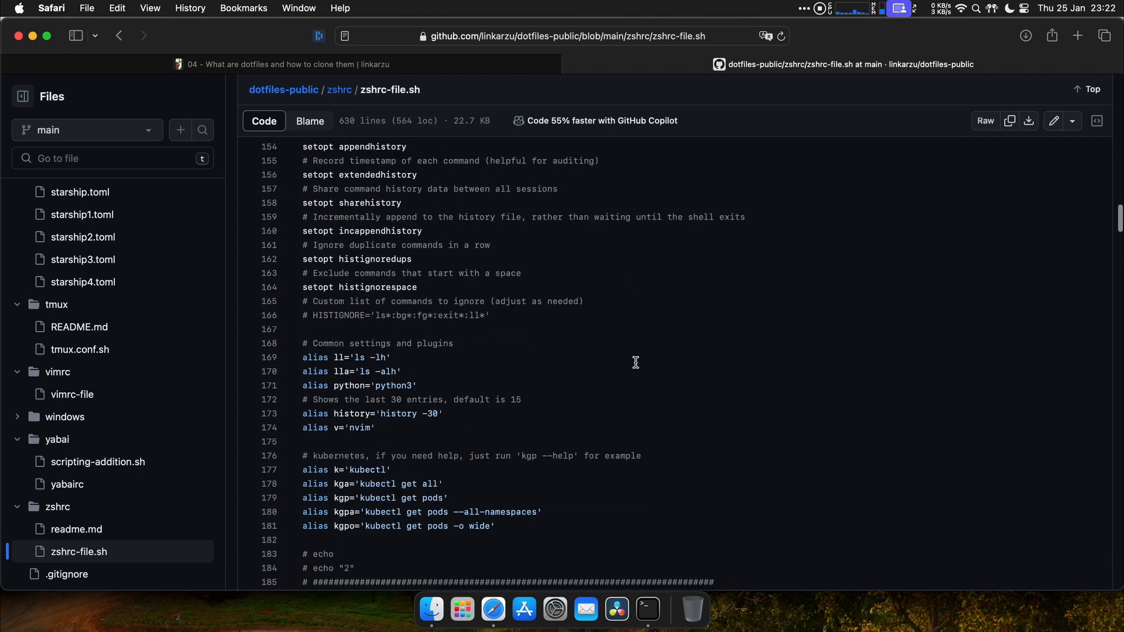
scroll(down, 3)
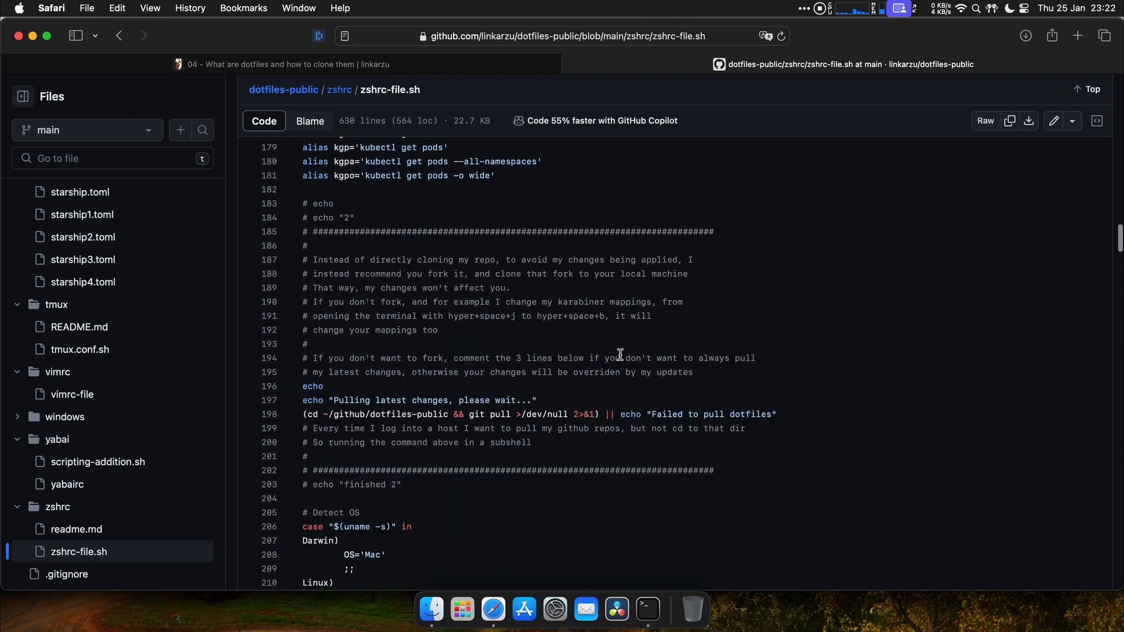
scroll(down, 3)
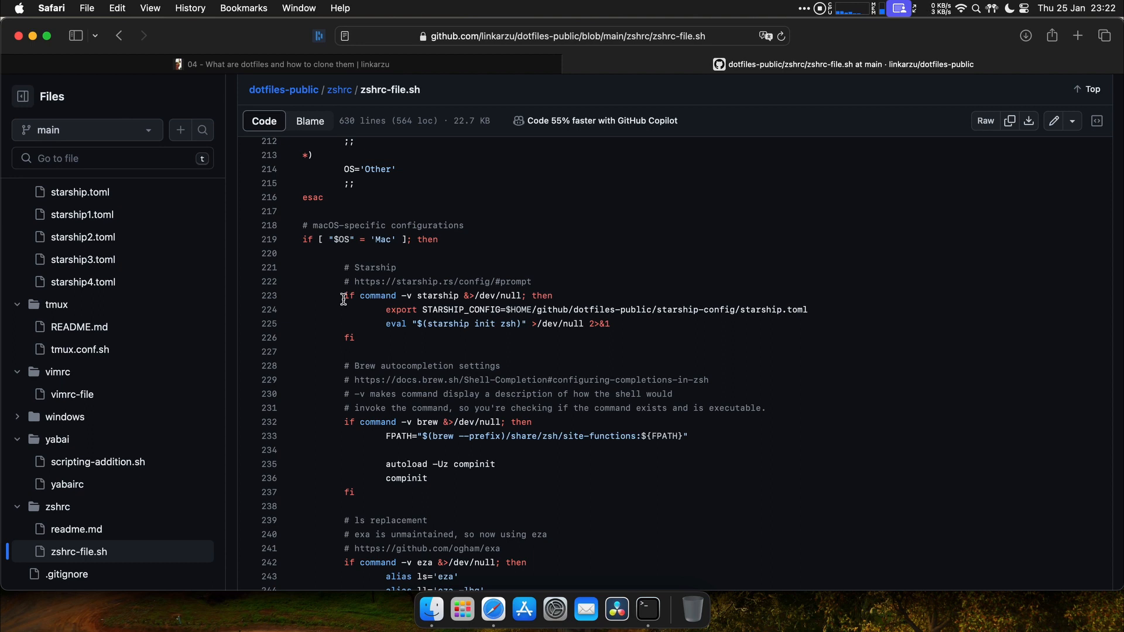
triple_click(430, 295)
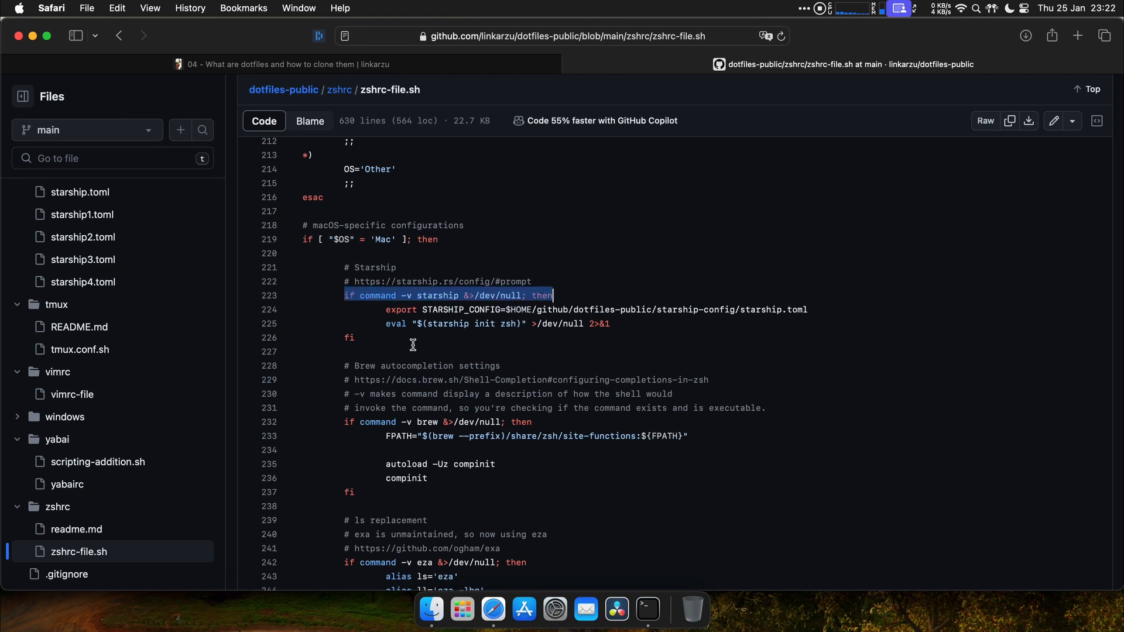
mouse_move(413, 340)
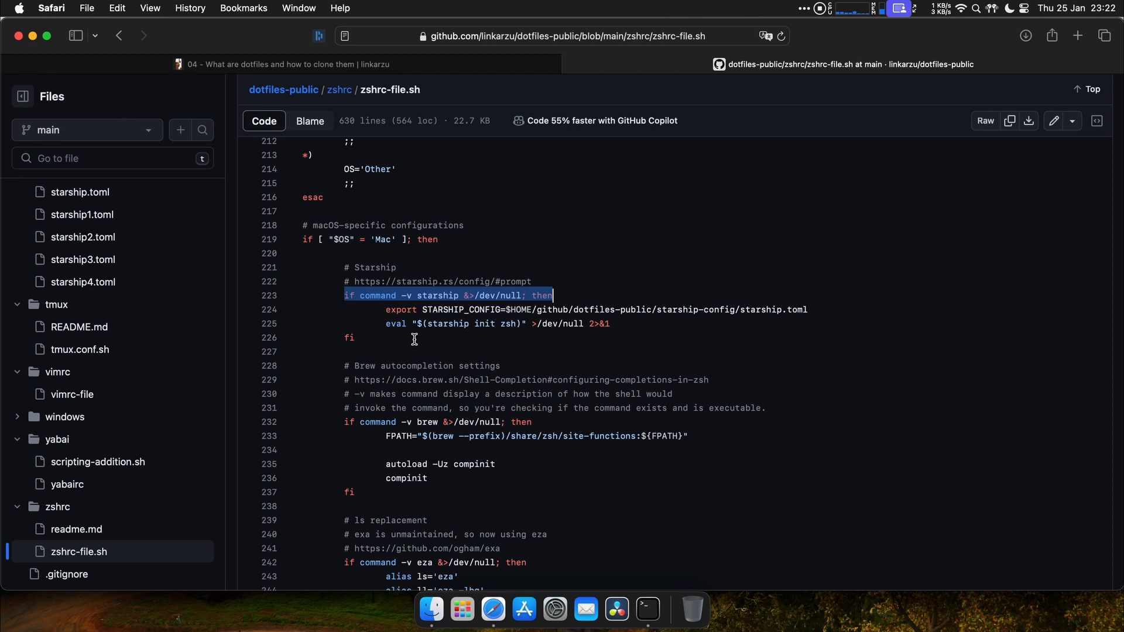
mouse_move(389, 323)
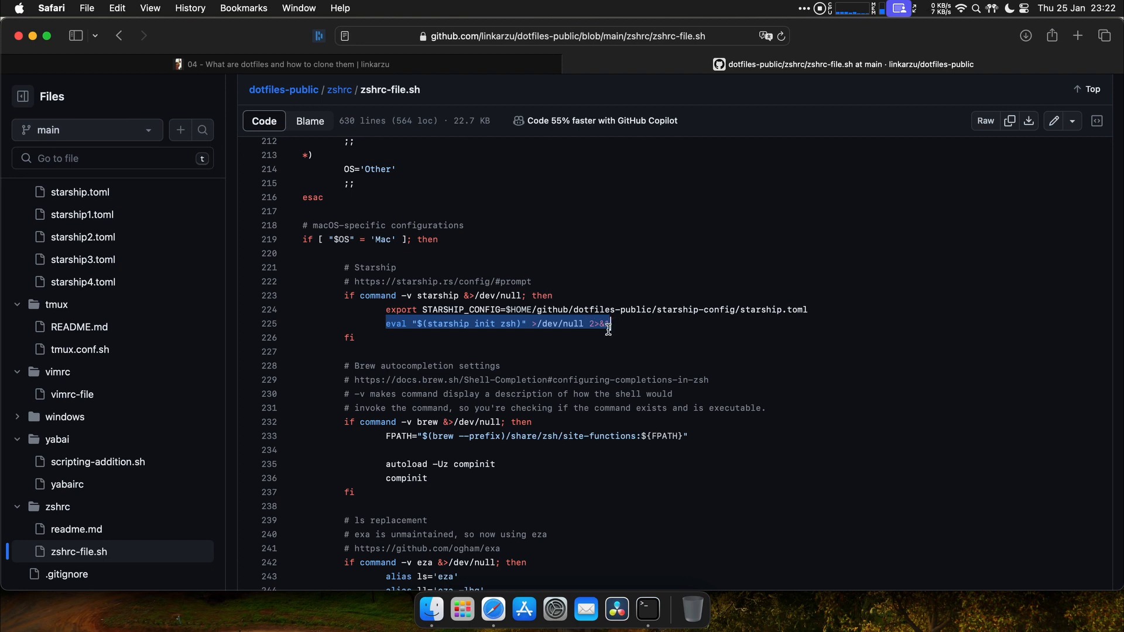
Continue through the eza, bat, fzf and zsh-vi-mode sections and return to the blog post
scroll(down, 3)
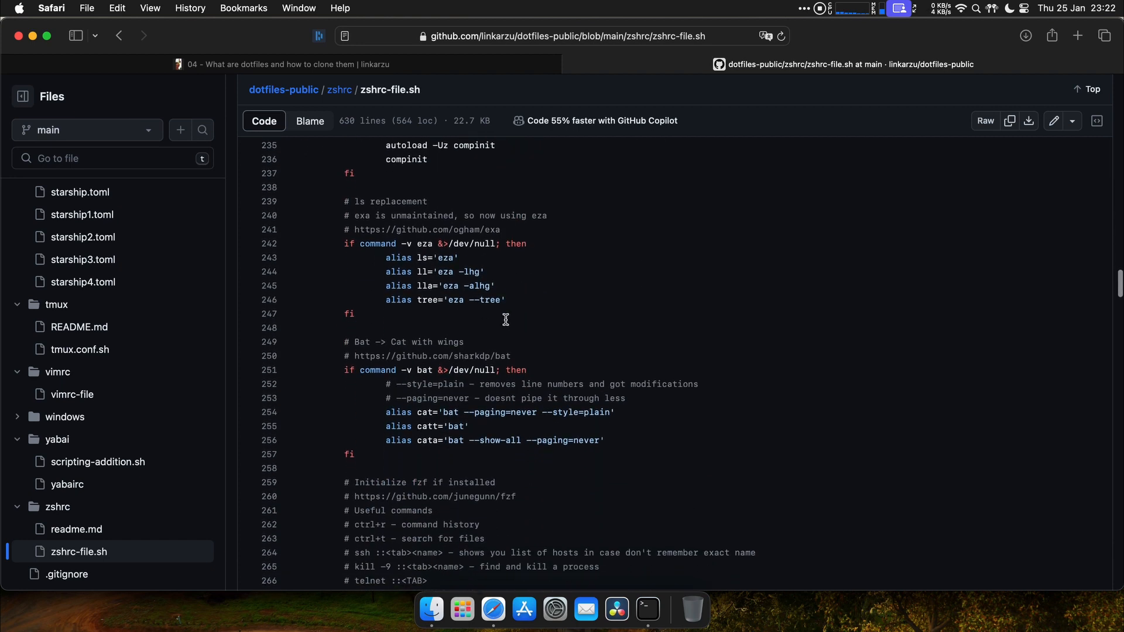
scroll(down, 3)
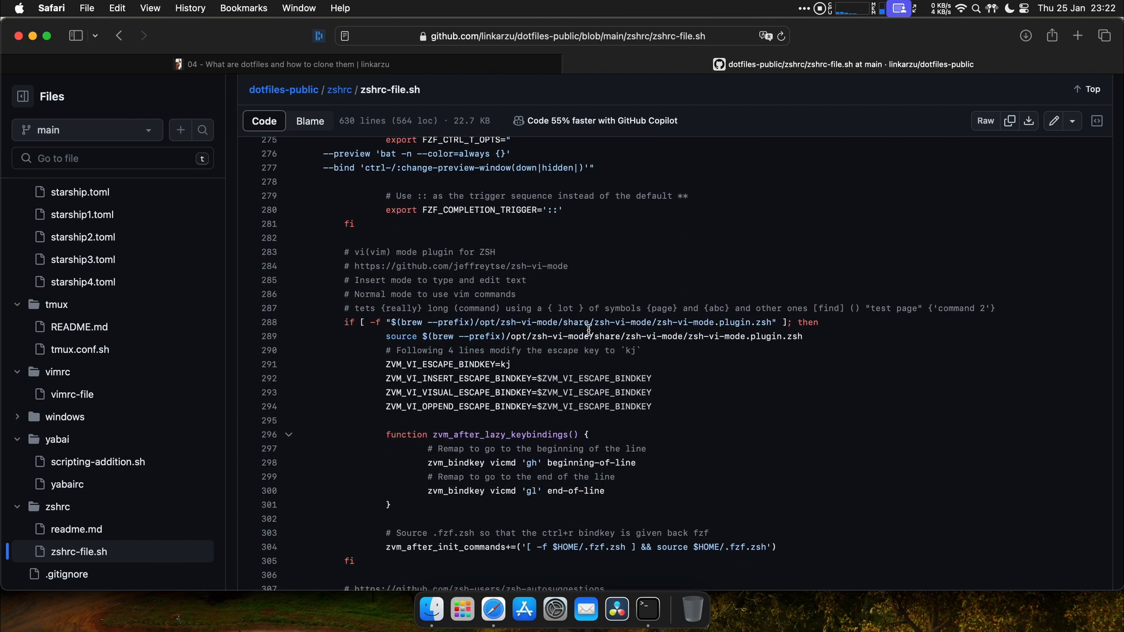
drag(348, 251, 348, 560)
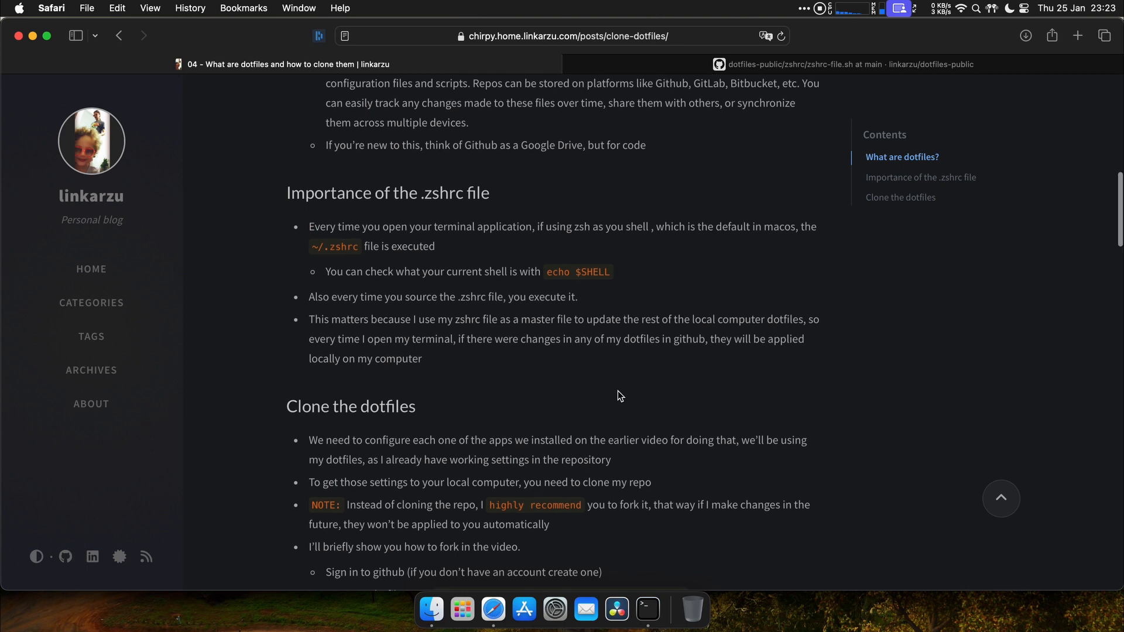
Bring the blog's 'Clone the dotfiles' fork steps into view
scroll(down, 3)
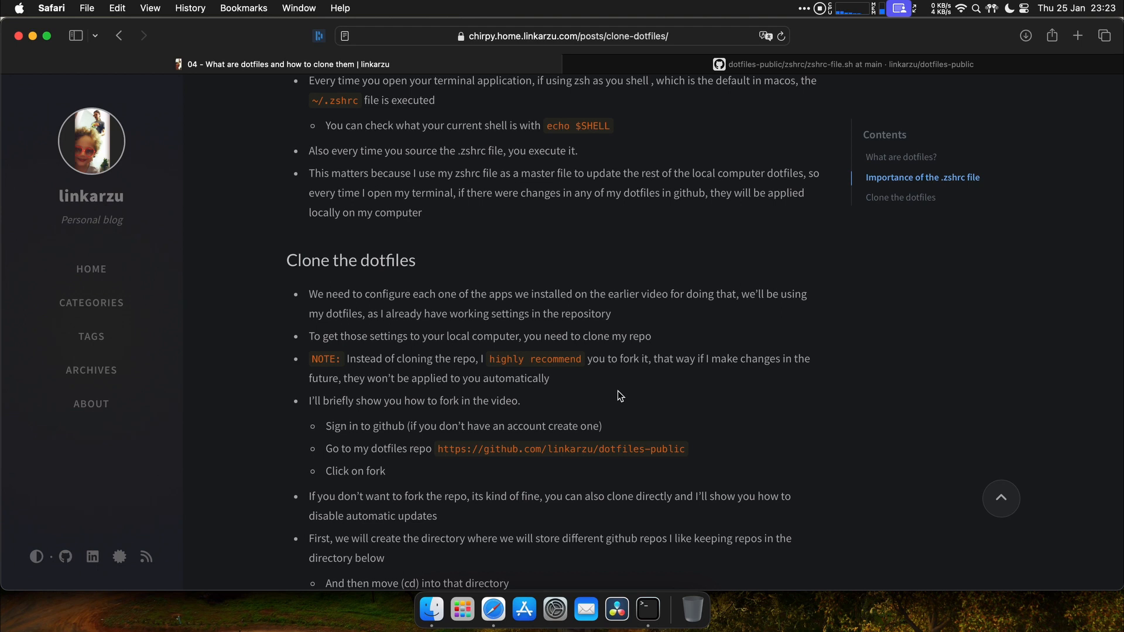
mouse_move(400, 366)
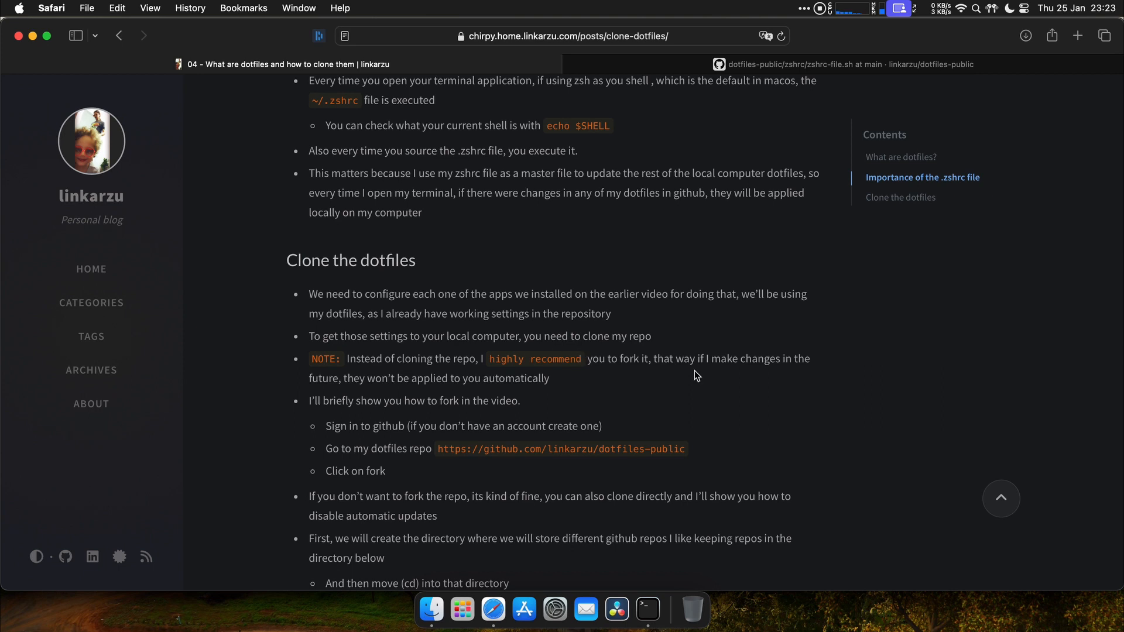
mouse_move(754, 371)
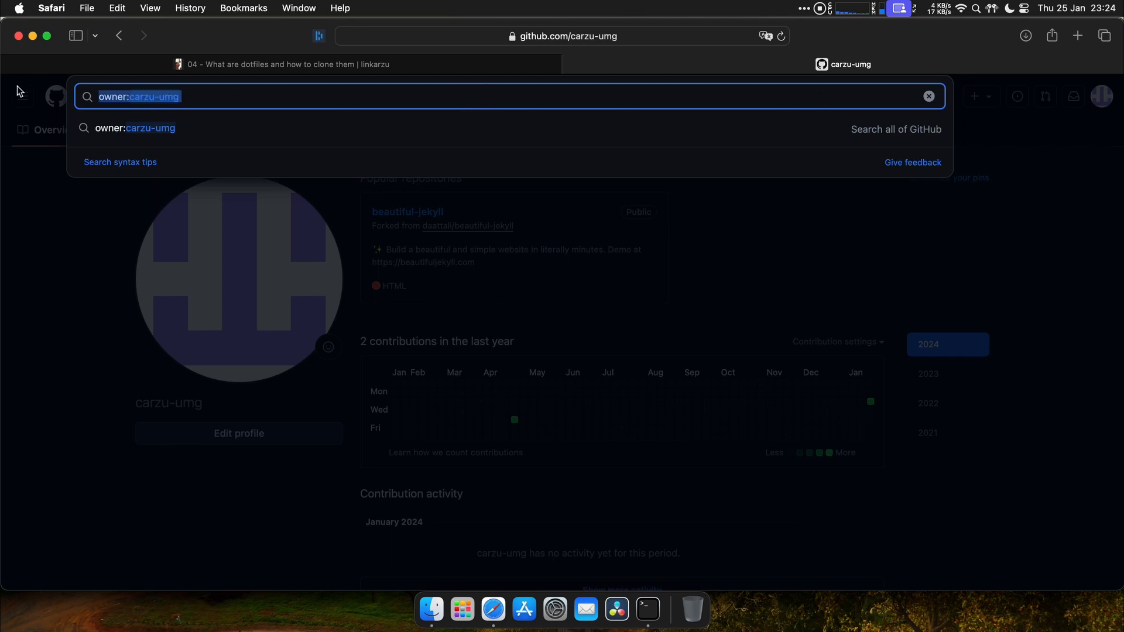
Fork dotfiles-public into the carzu-umg account with only the main branch, then return to the blog
text(link)
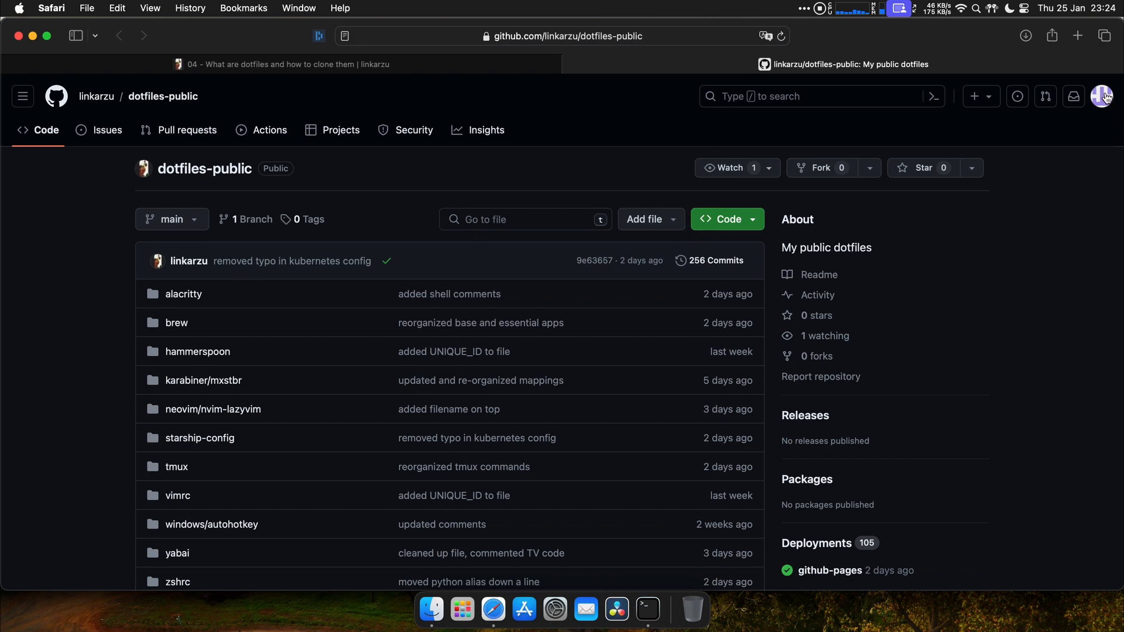
click(1102, 96)
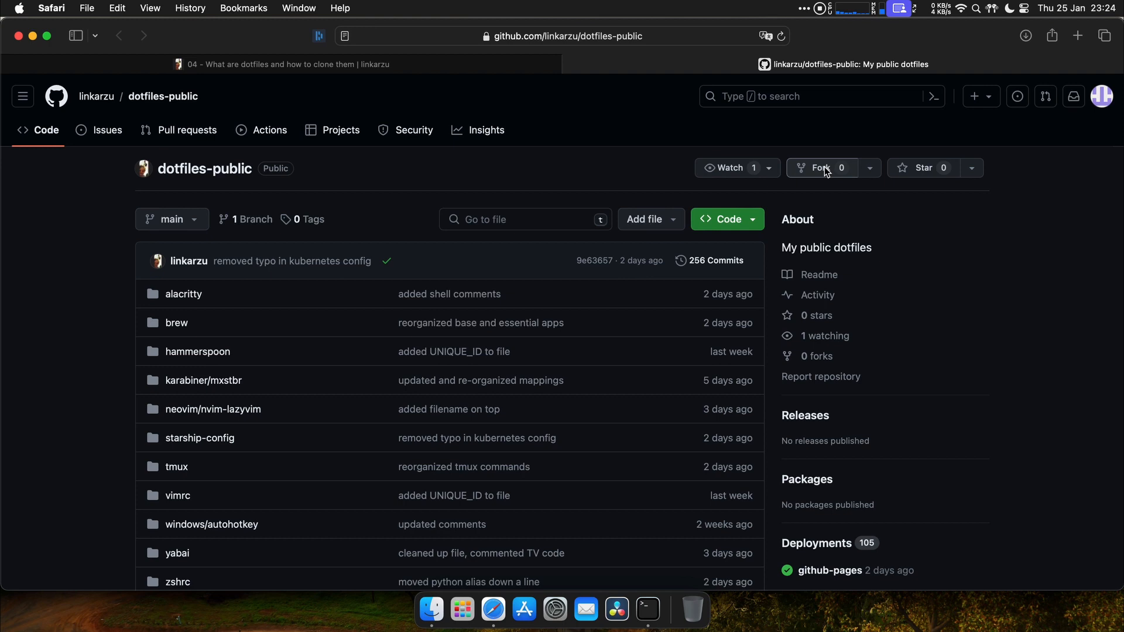
click(820, 168)
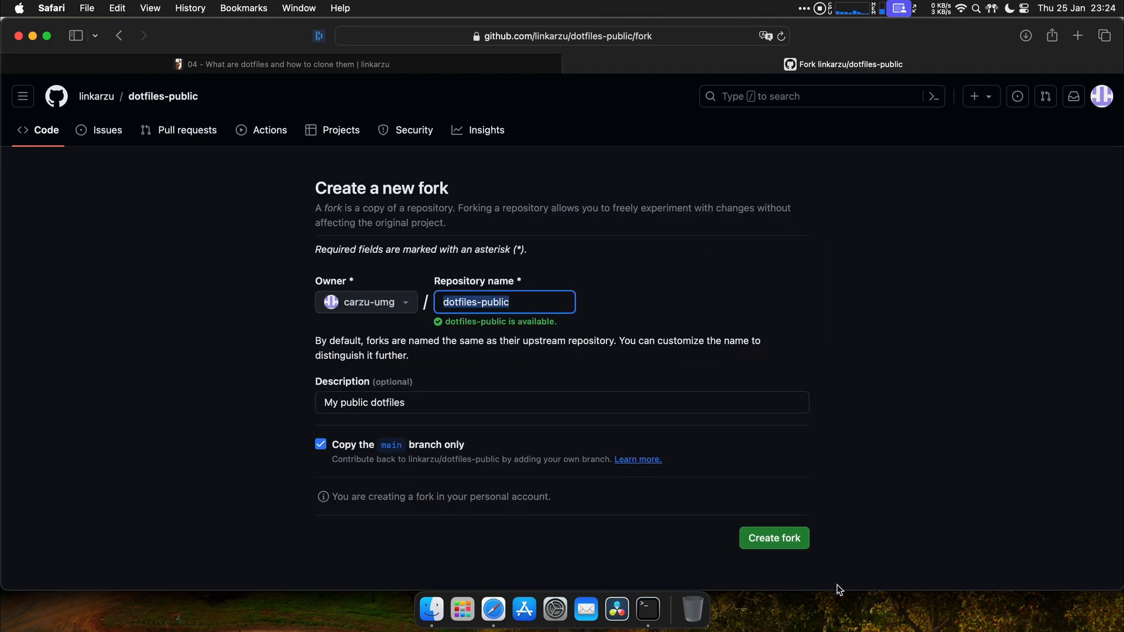
click(773, 538)
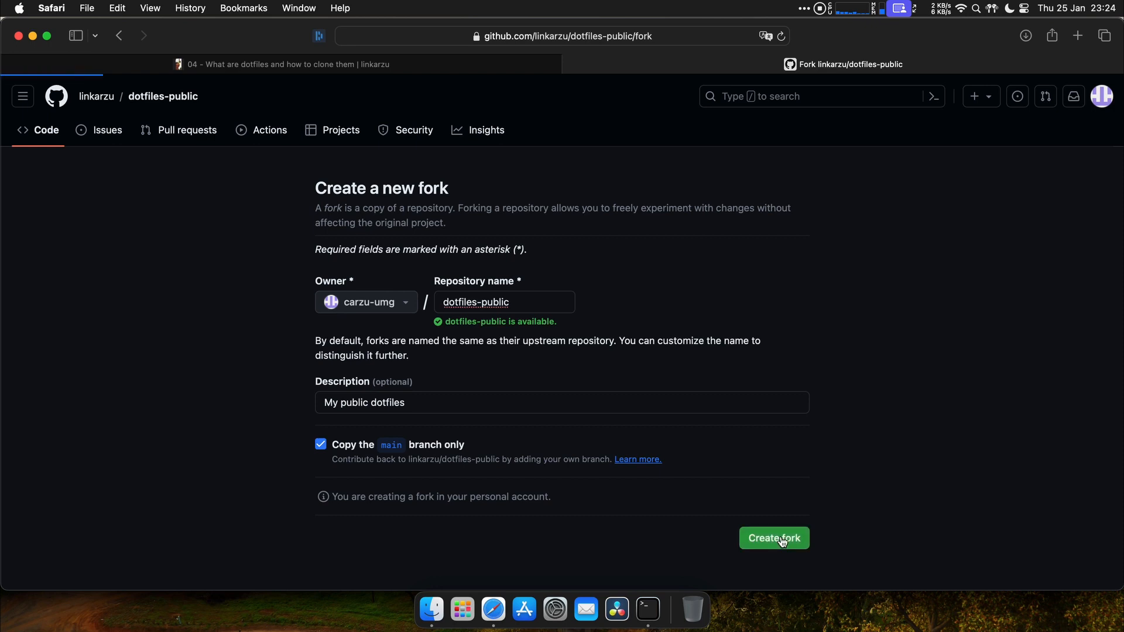
click(773, 538)
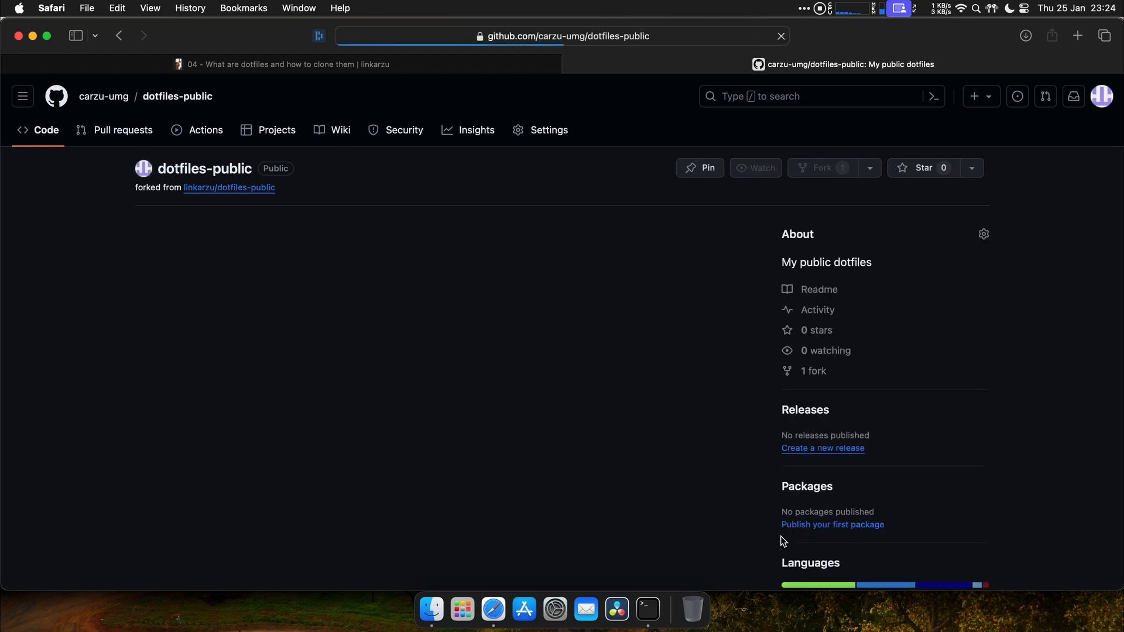
click(781, 36)
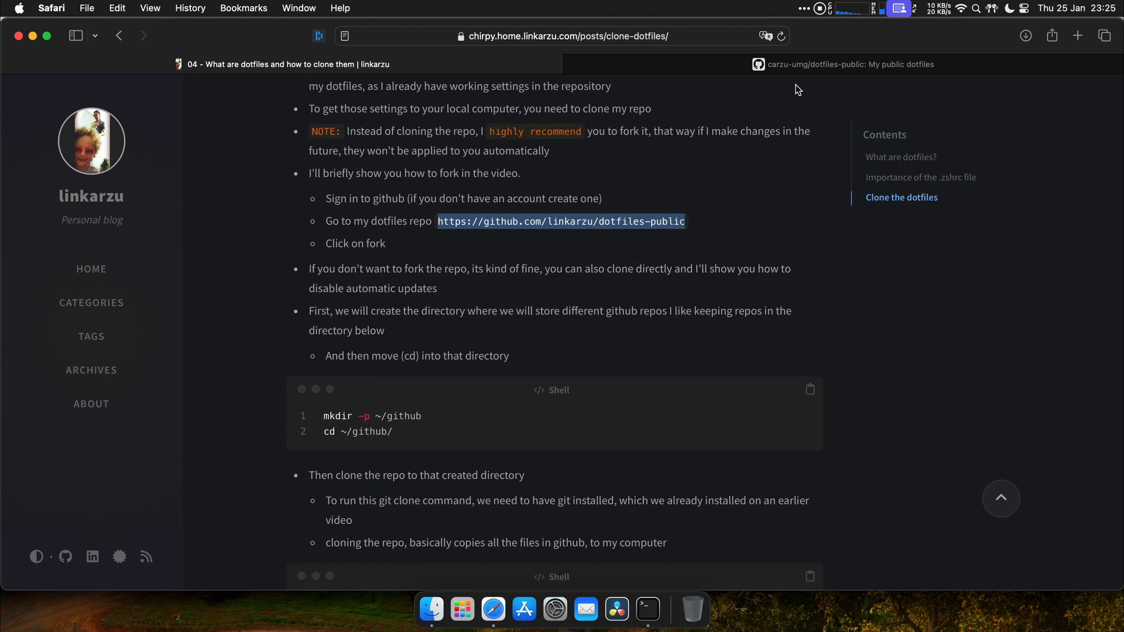
Open the zshrc folder's zshrc-file.sh script in the newly created fork
click(847, 63)
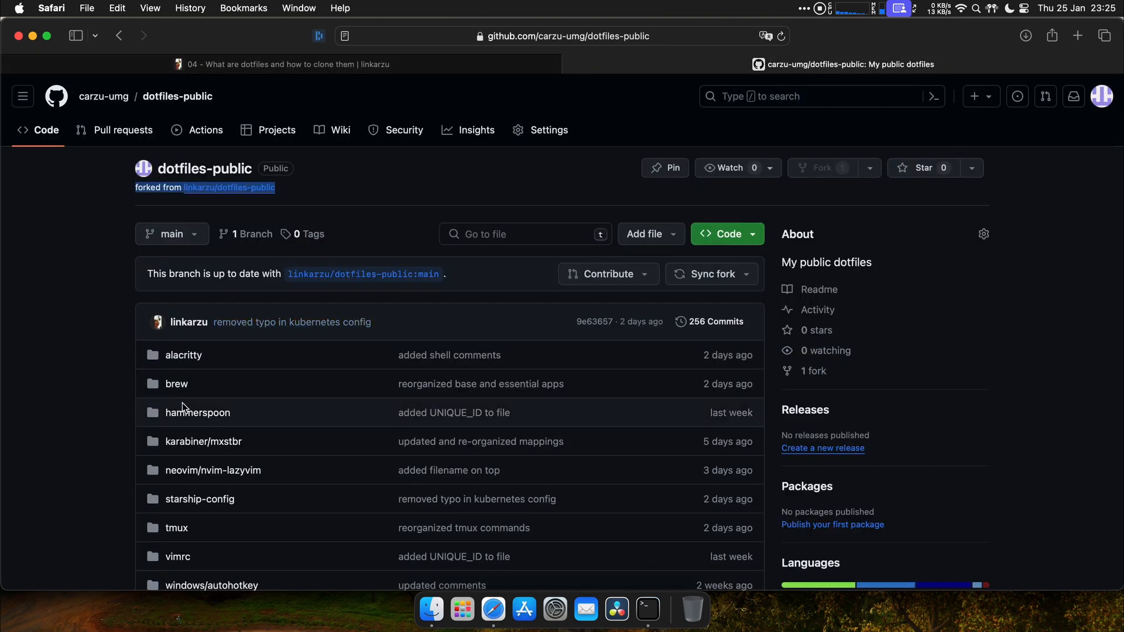
scroll(down, 3)
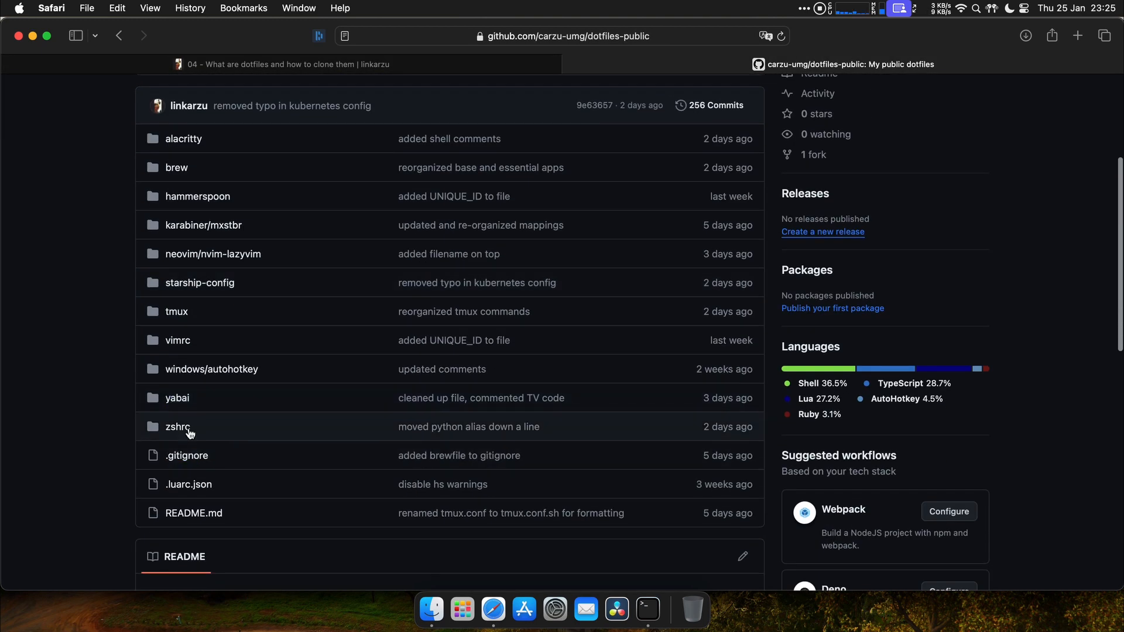
mouse_move(189, 487)
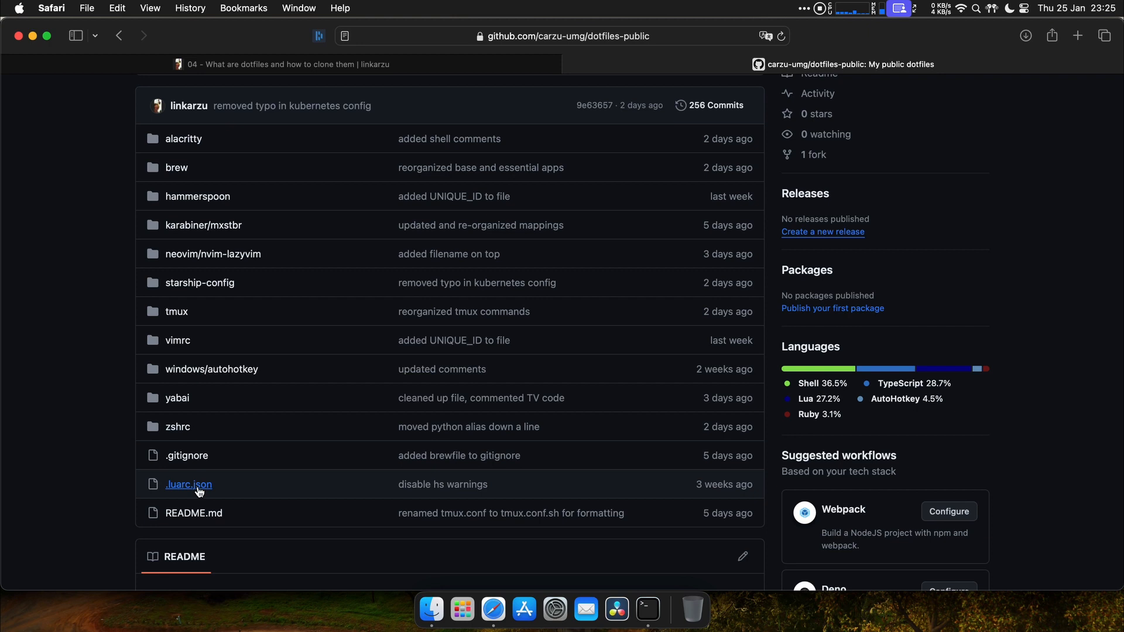
click(176, 426)
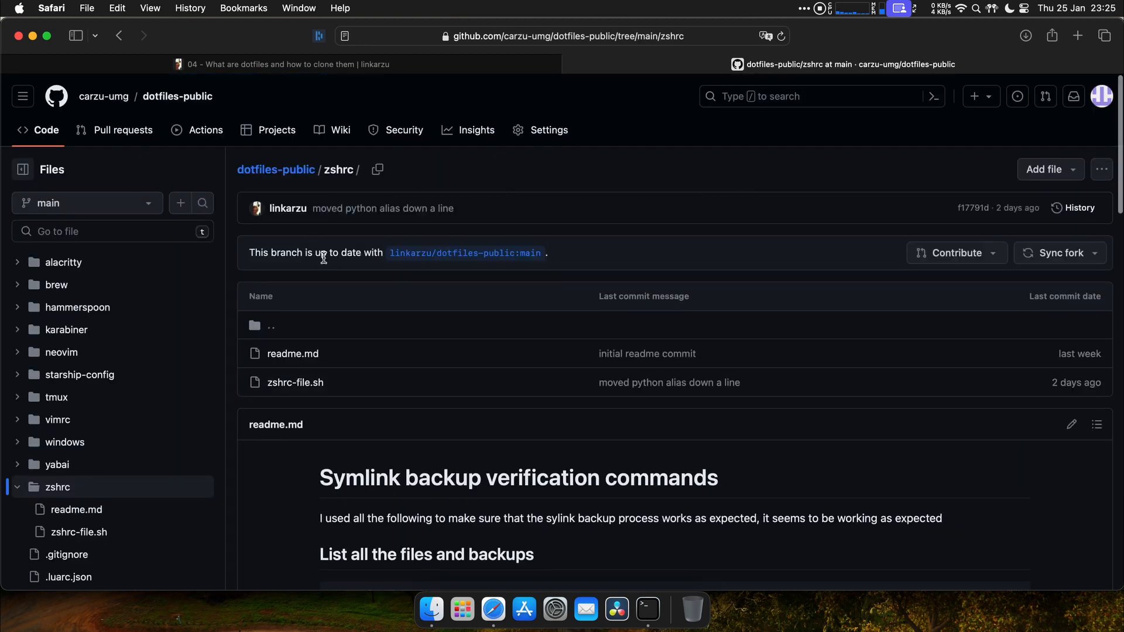
scroll(down, 3)
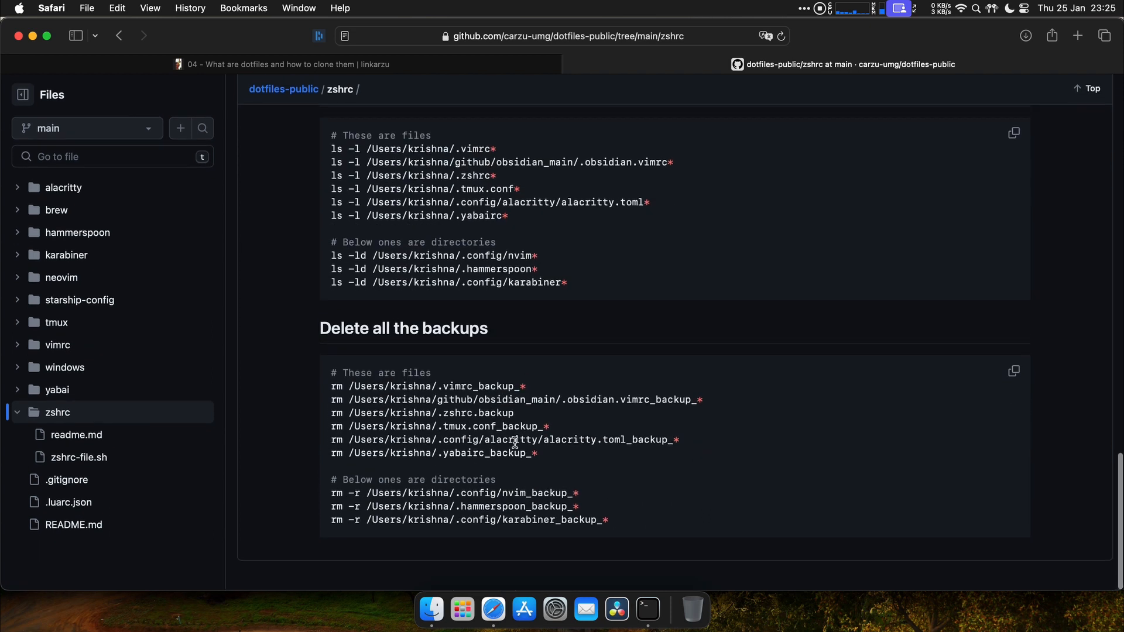
click(79, 457)
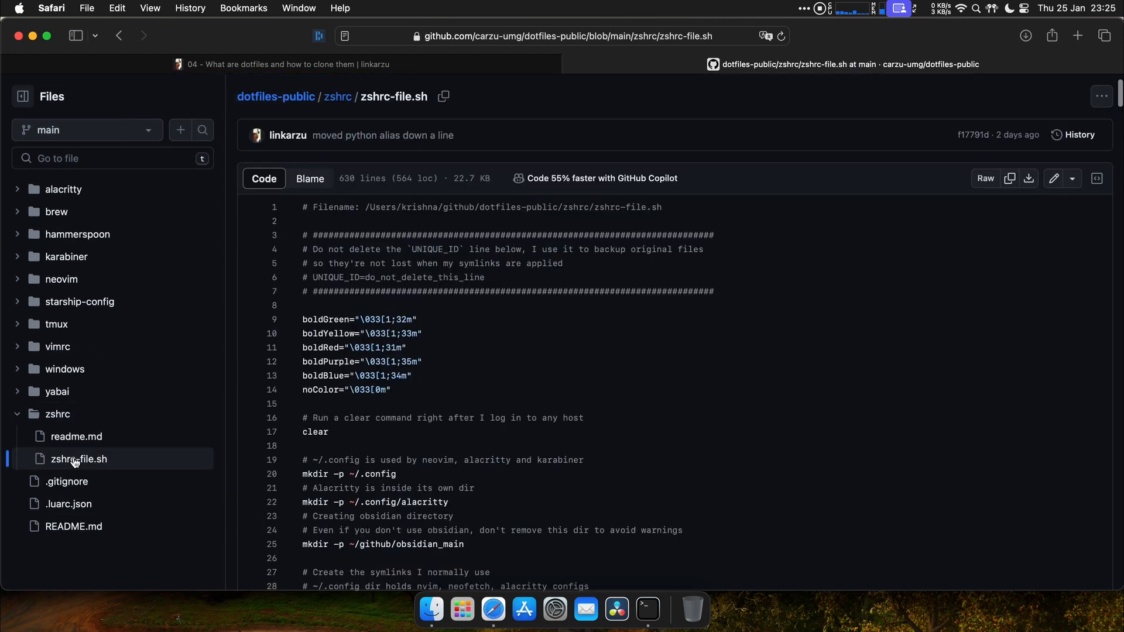
Select the echo and git pull lines 196–198 that auto-pull dotfiles at login
scroll(down, 3)
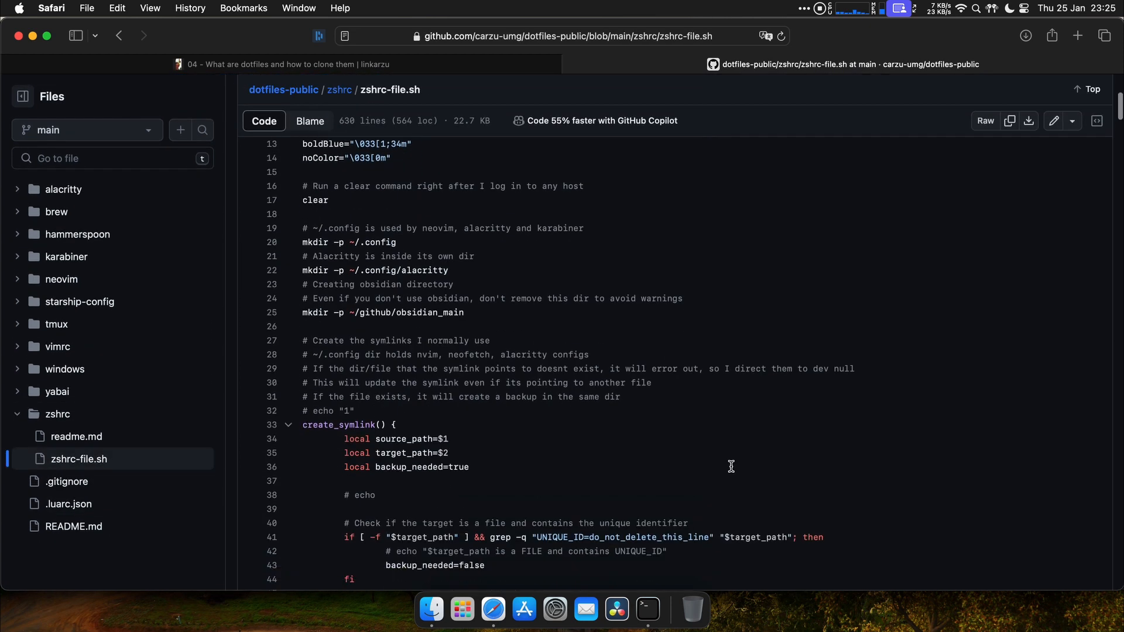
scroll(down, 3)
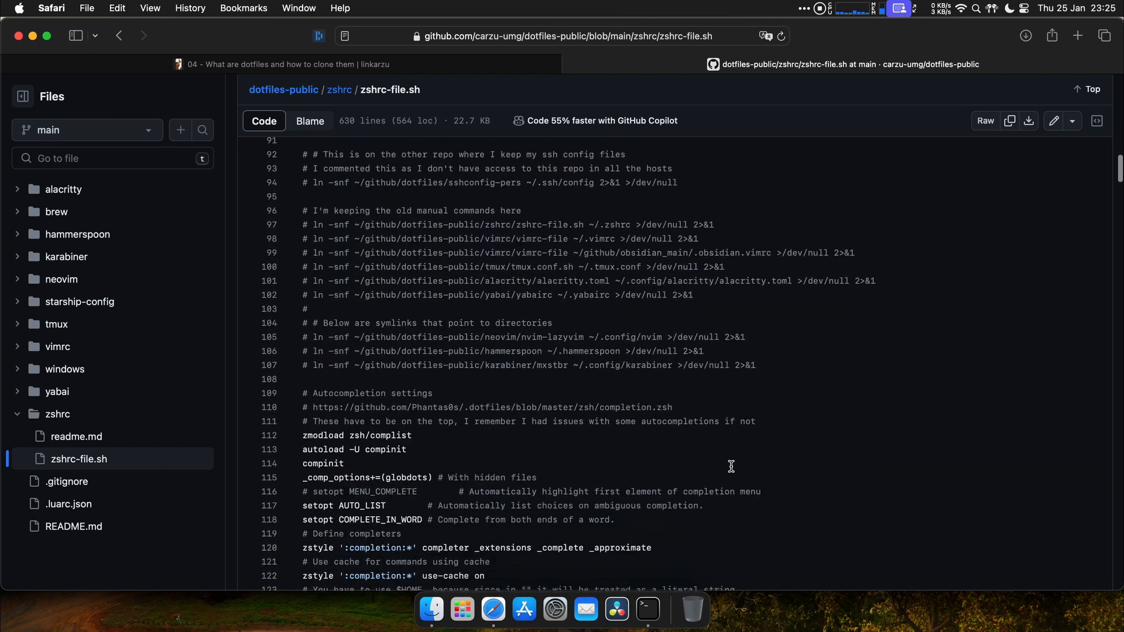
scroll(down, 3)
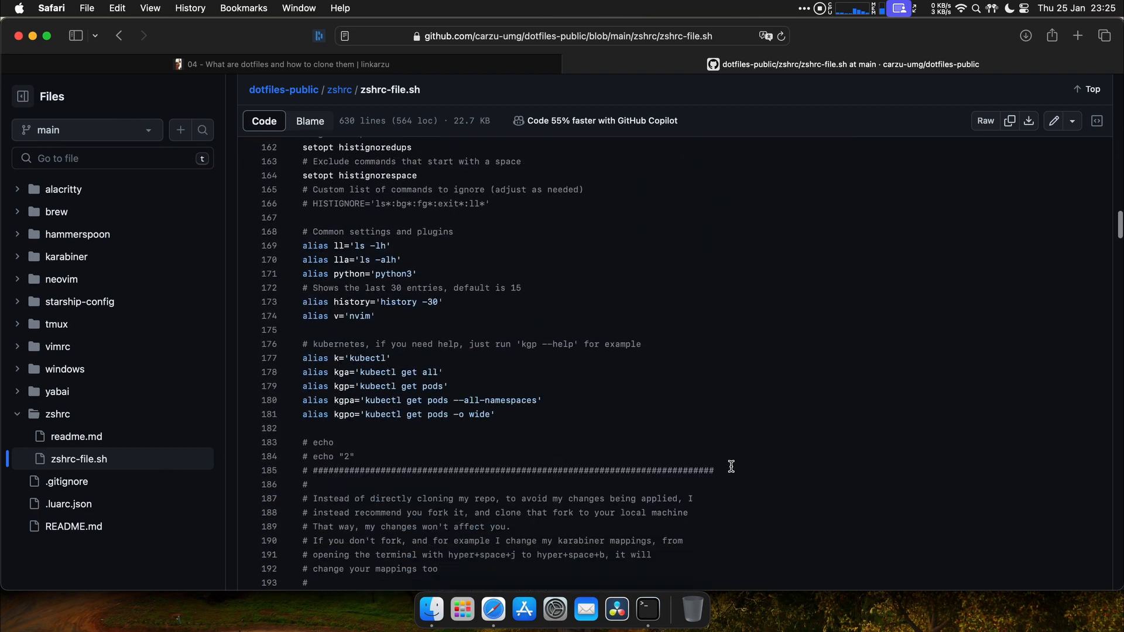
scroll(down, 3)
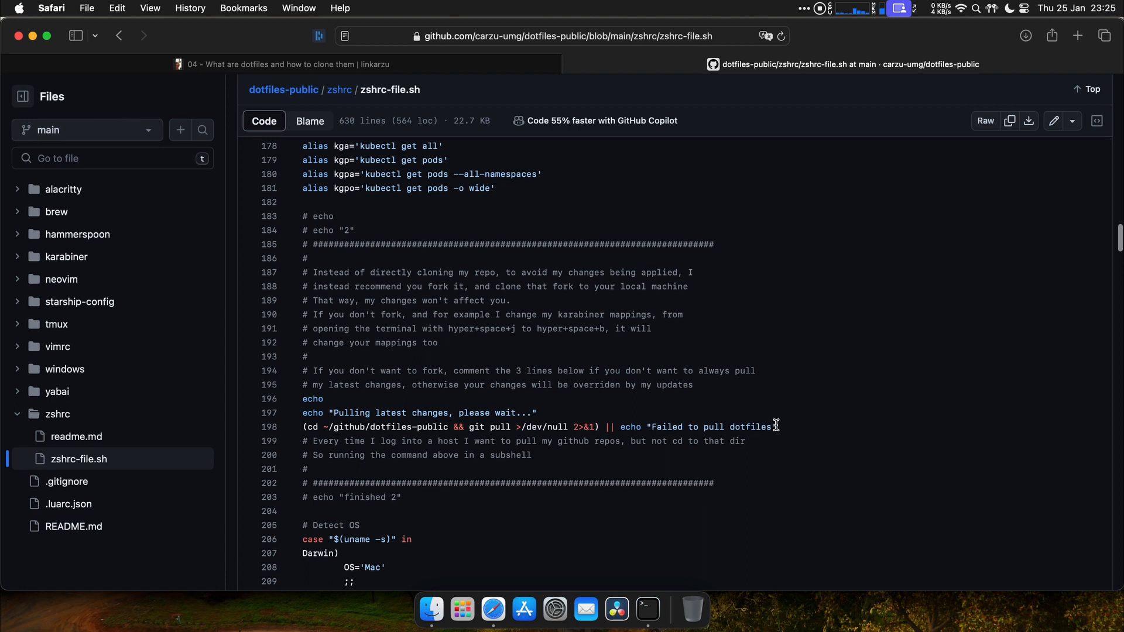
drag(303, 398, 776, 426)
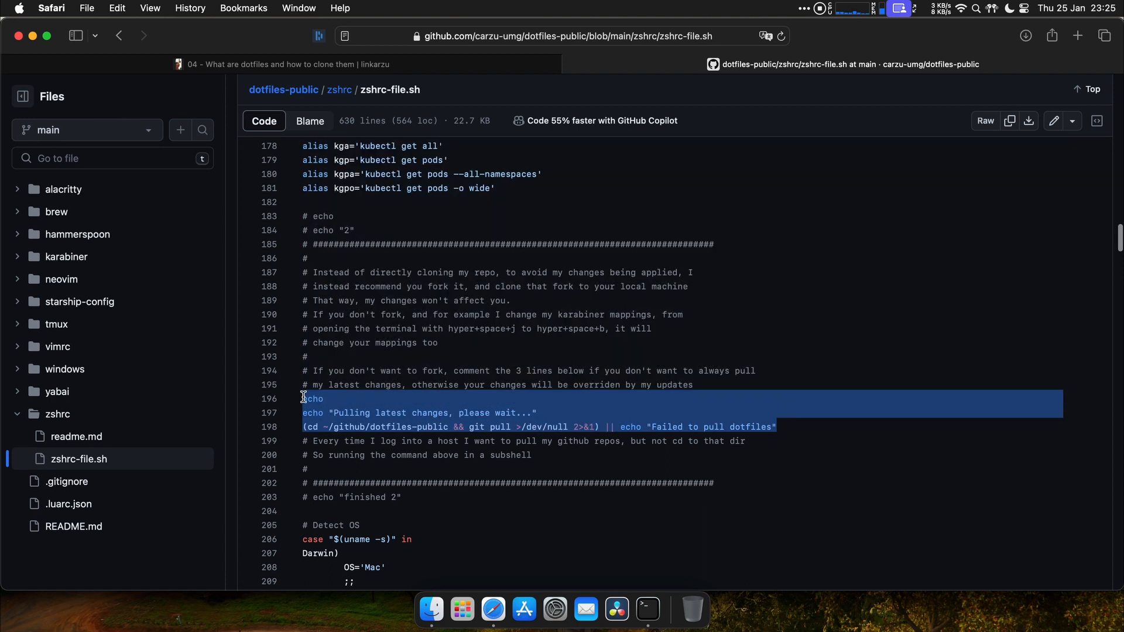
mouse_move(693, 393)
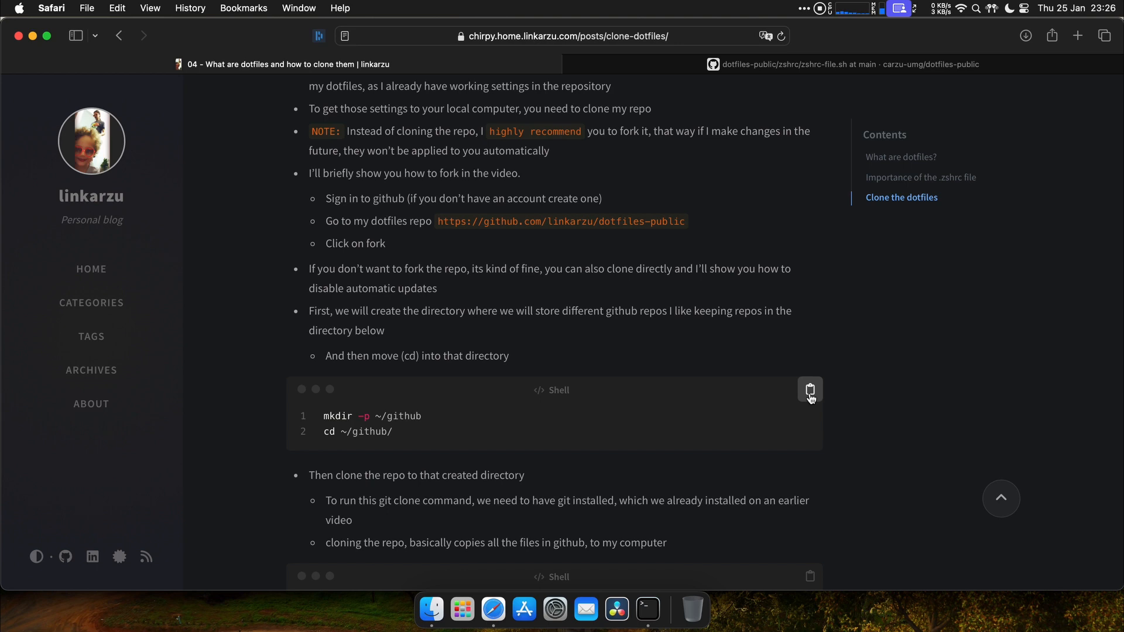
Copy the blog's mkdir/cd ~/github commands and switch away to the terminal
click(809, 388)
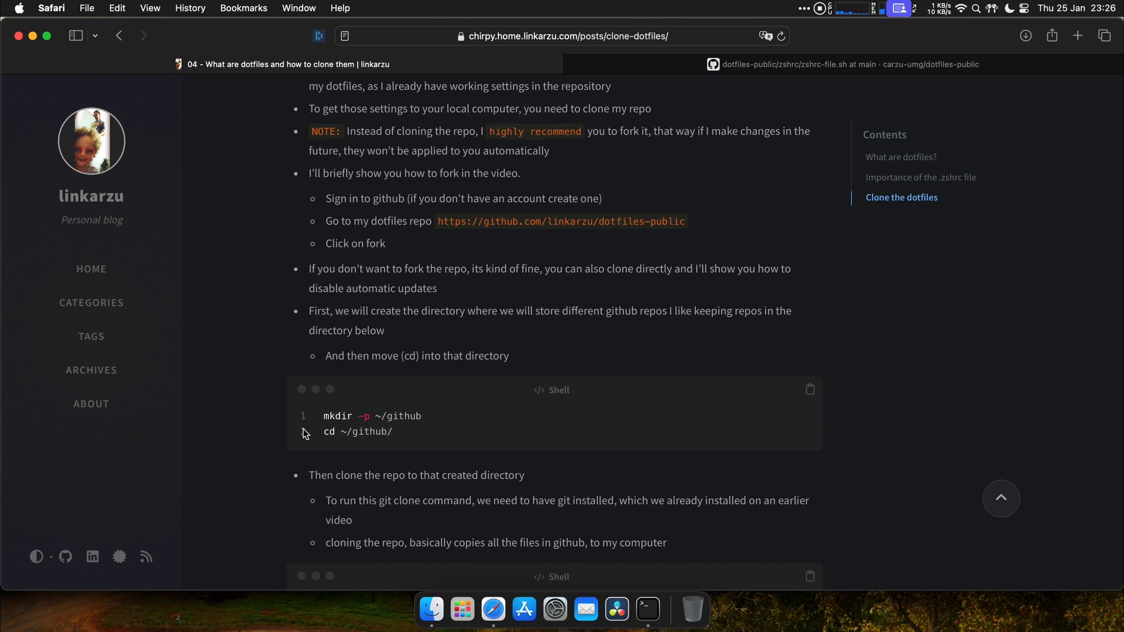
click(646, 609)
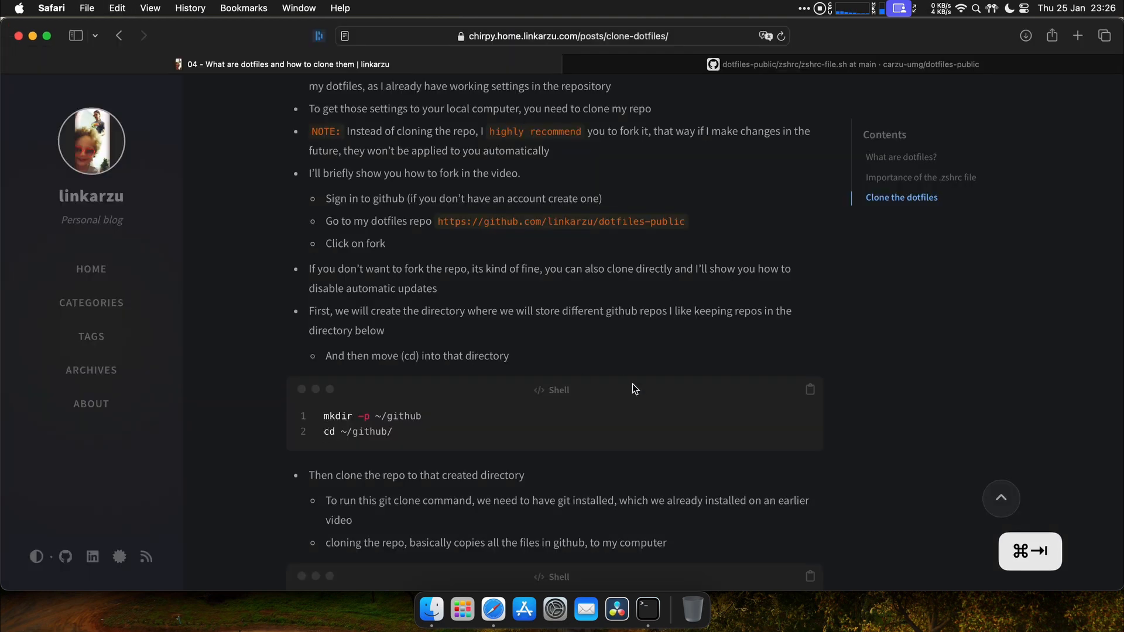
scroll(down, 3)
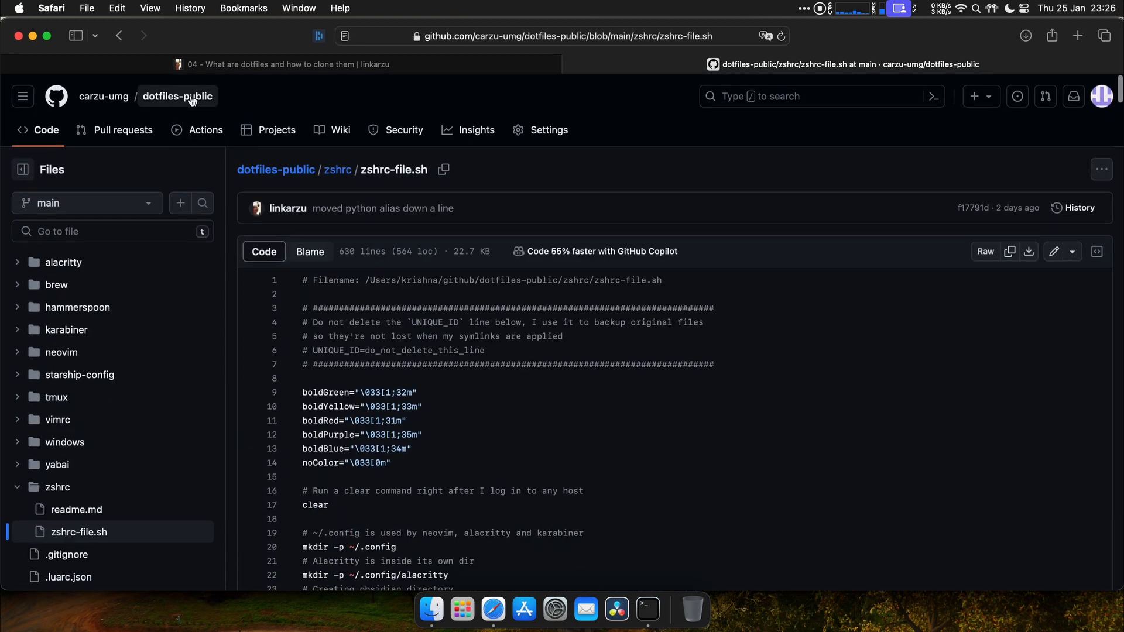
Copy the fork's HTTPS clone address and run git clone with it in Terminal
click(176, 96)
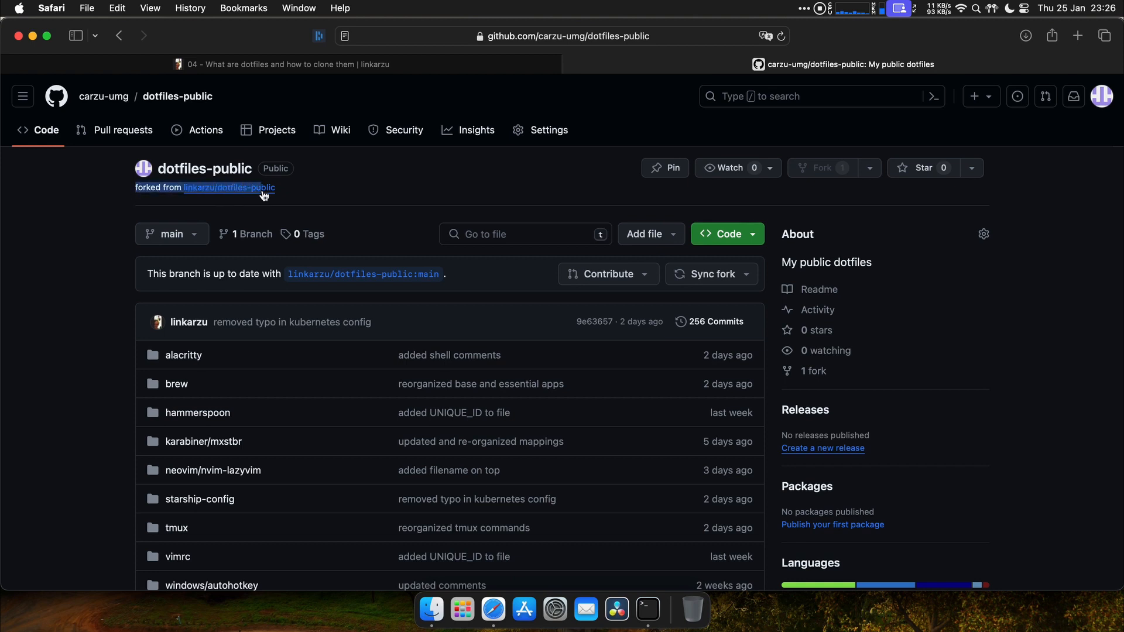
click(722, 234)
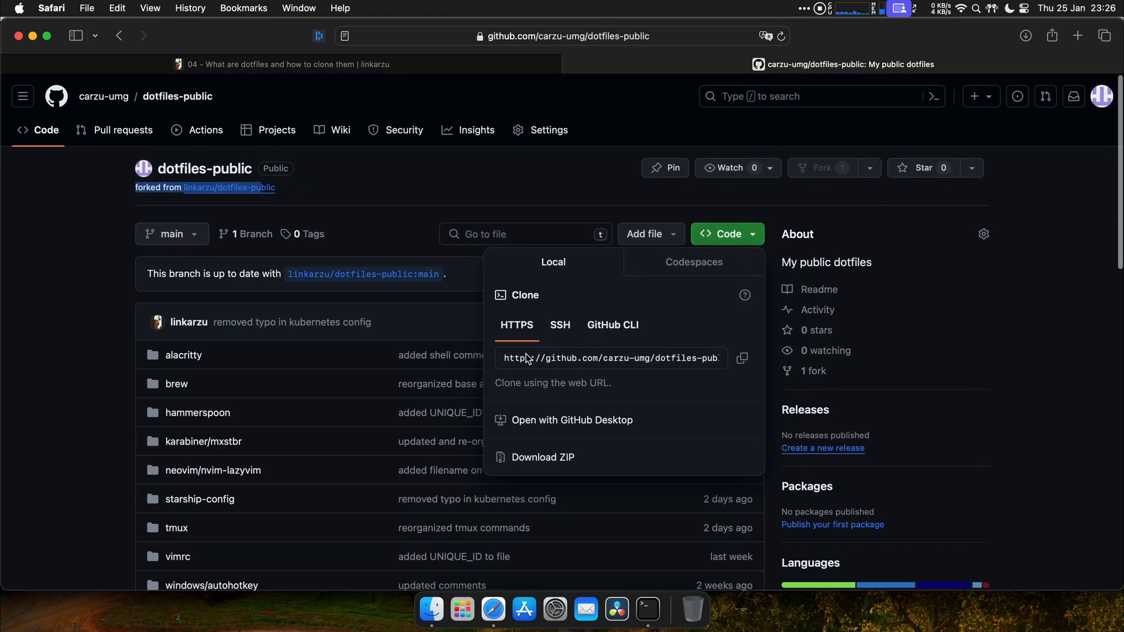
click(742, 358)
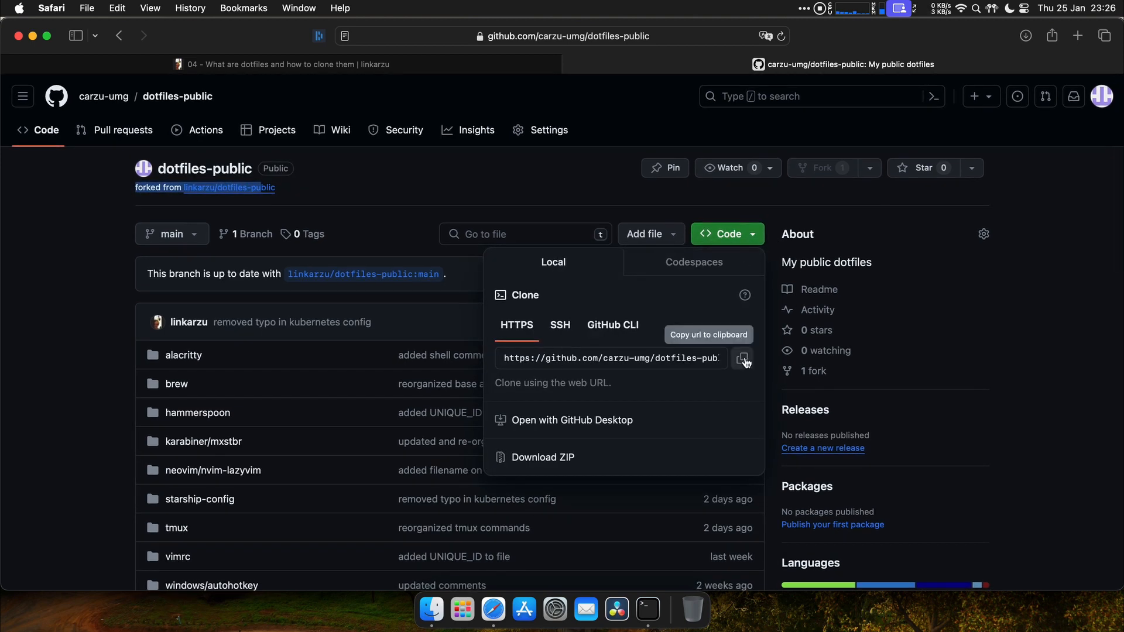
click(743, 358)
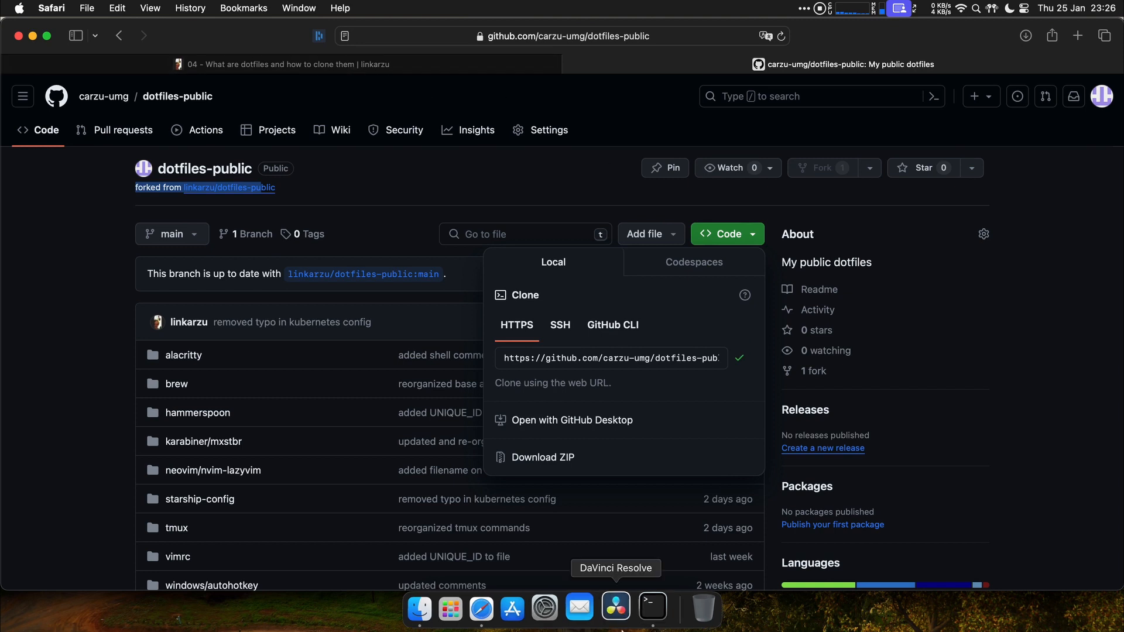
click(651, 608)
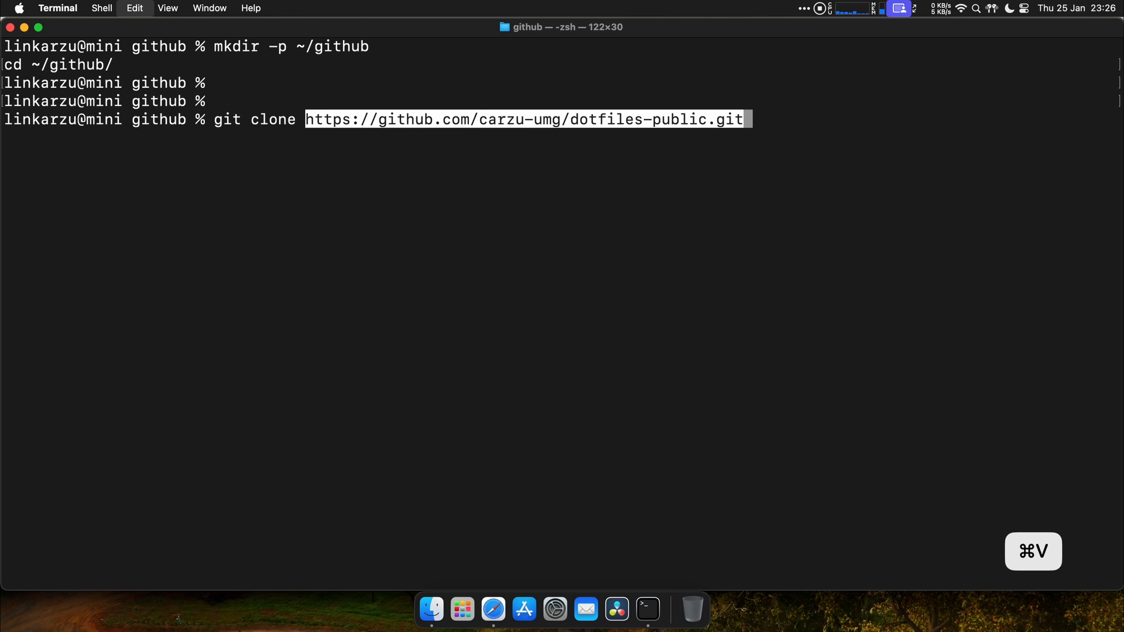
key(Return)
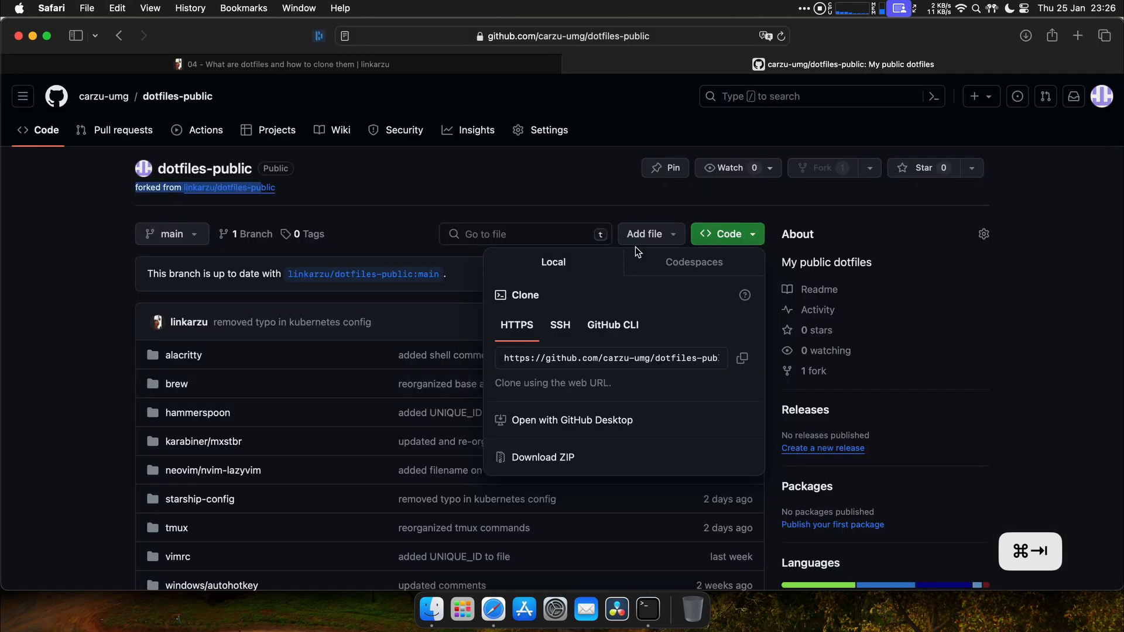
Copy the blog's cp ~/.zshrc timestamped backup command and switch to Terminal
click(287, 63)
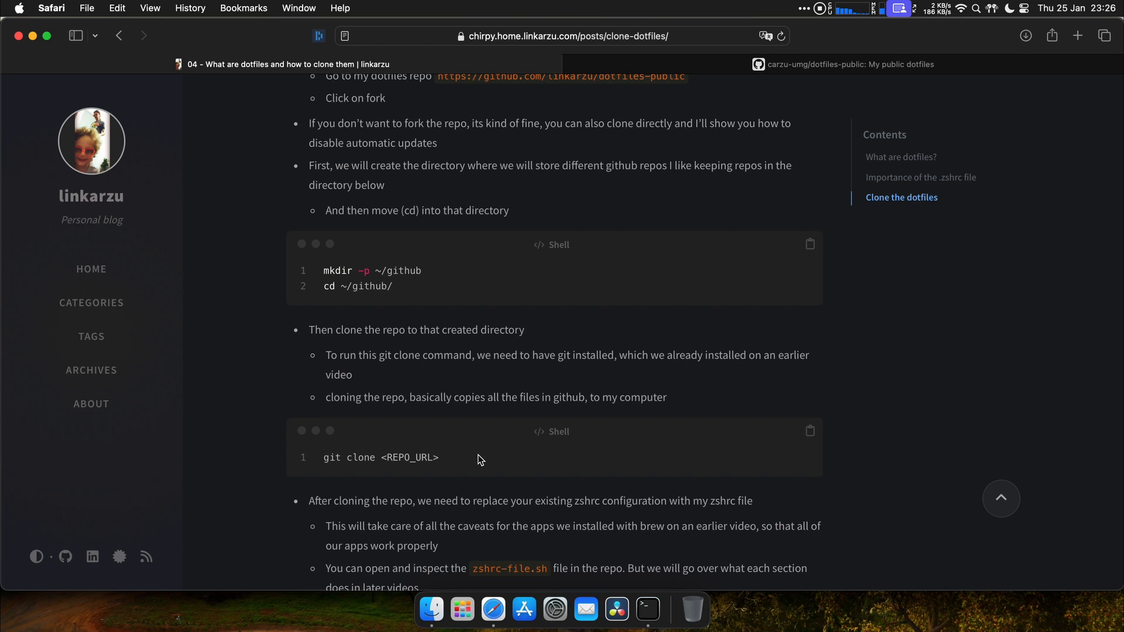
scroll(down, 3)
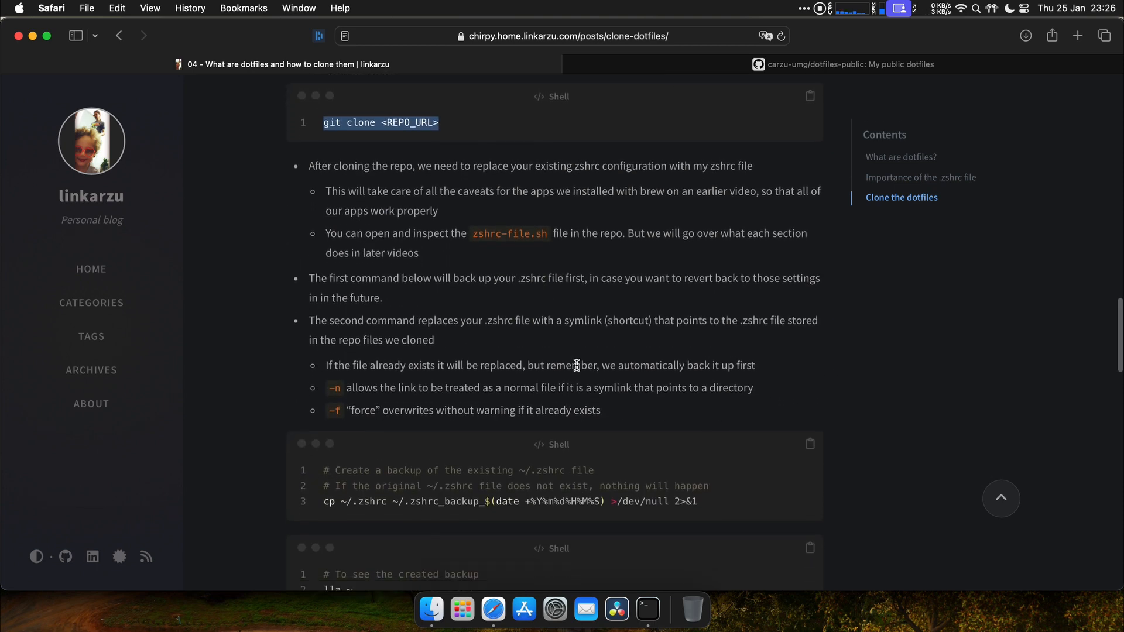
scroll(down, 3)
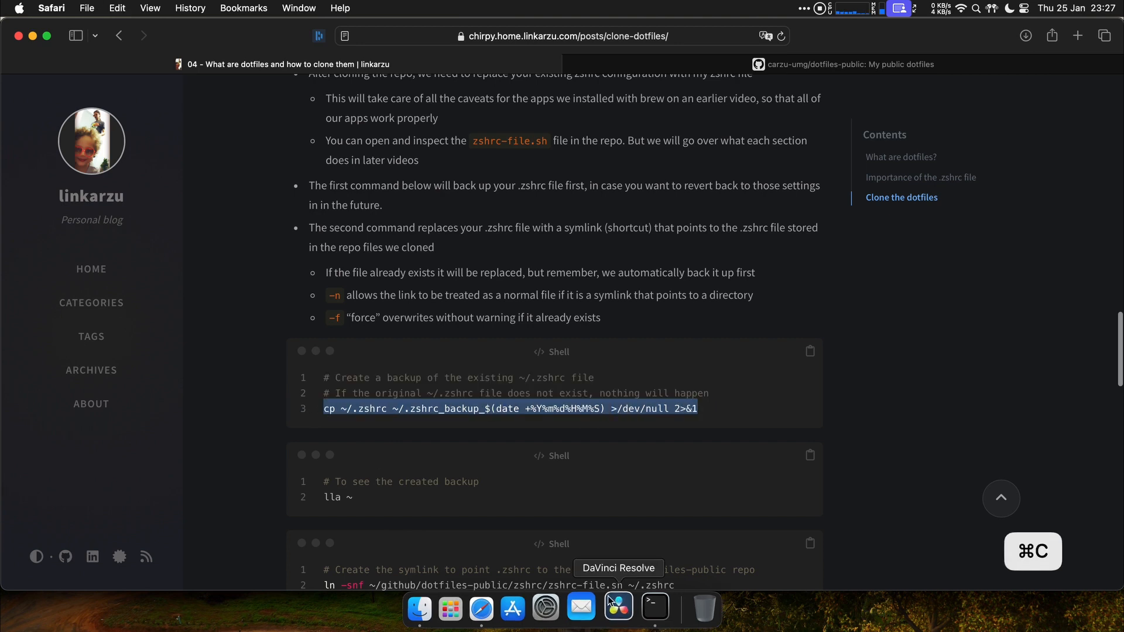
click(646, 608)
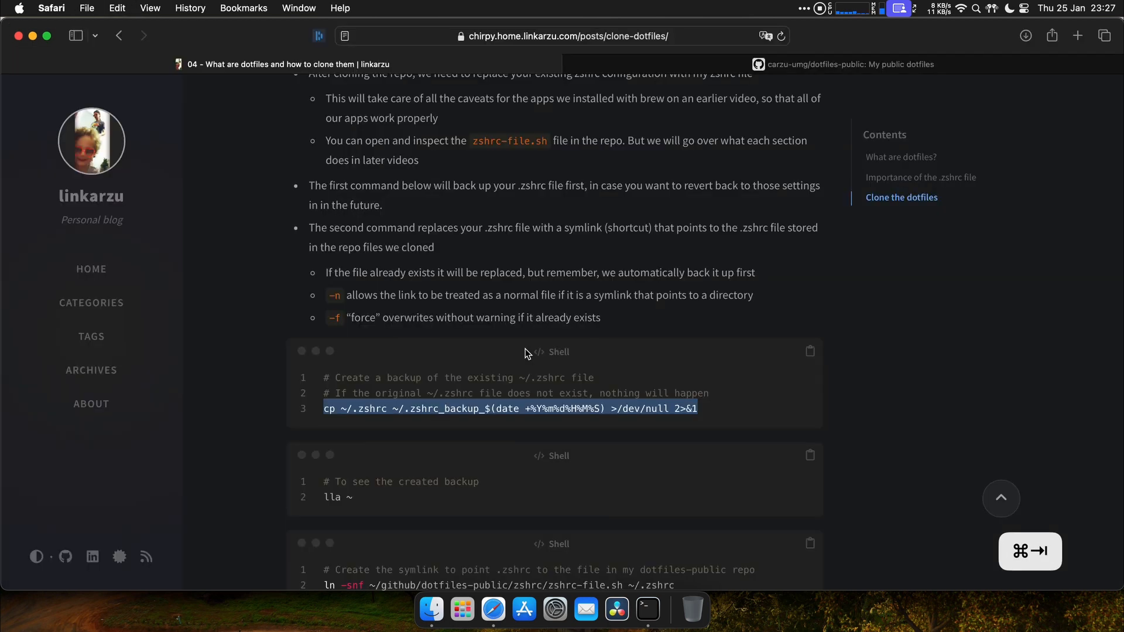
Highlight the original .zshrc file name in the home folder listing
scroll(down, 3)
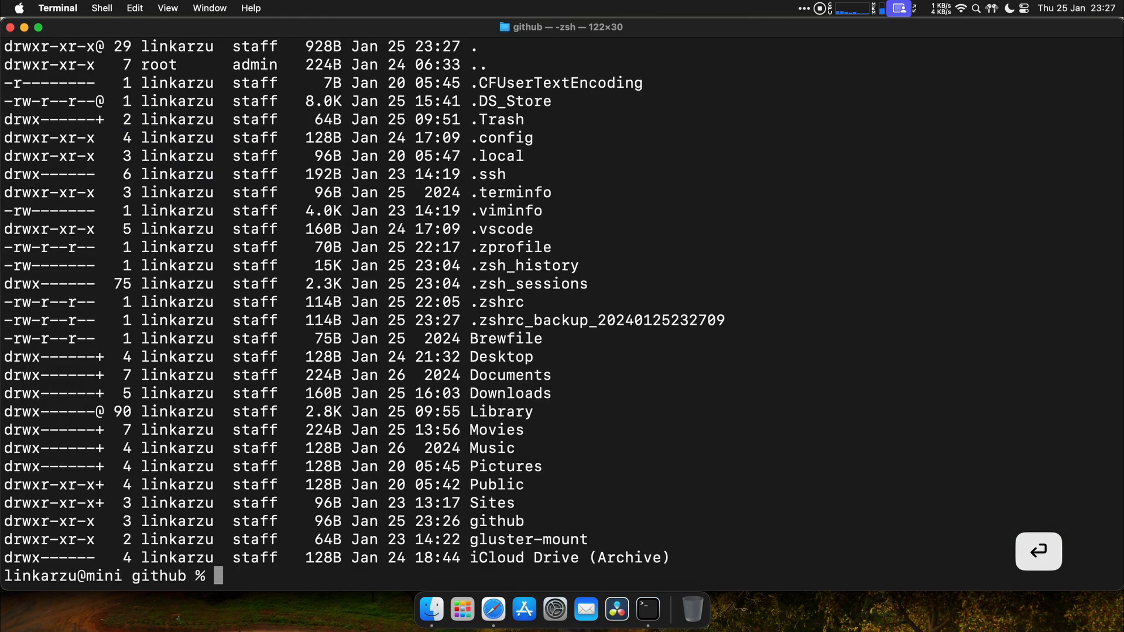
double_click(517, 302)
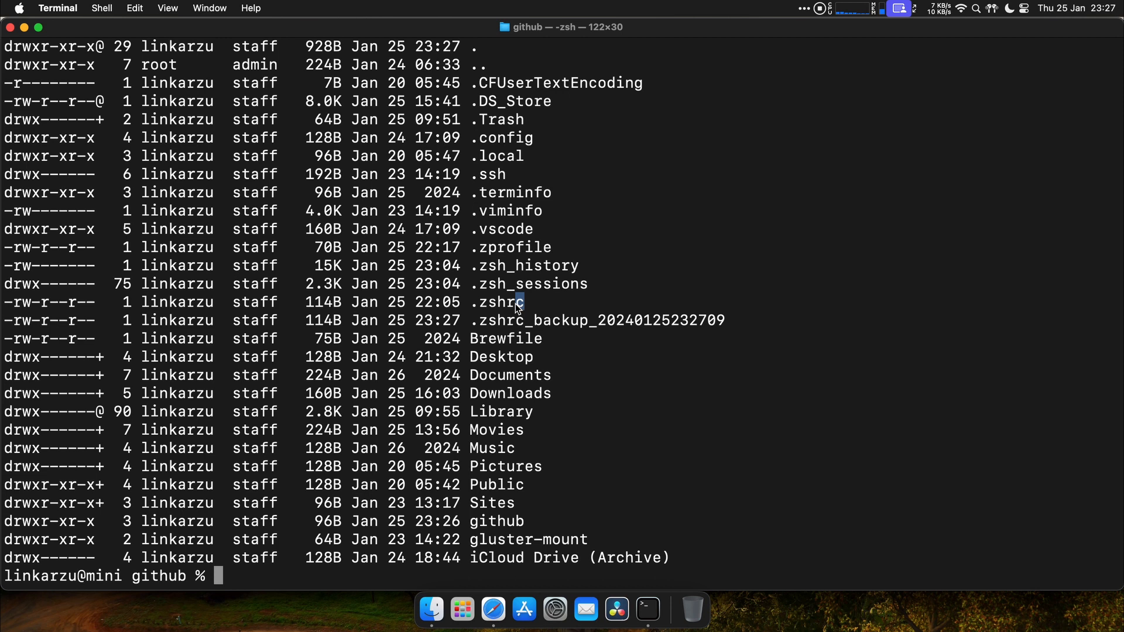
double_click(496, 302)
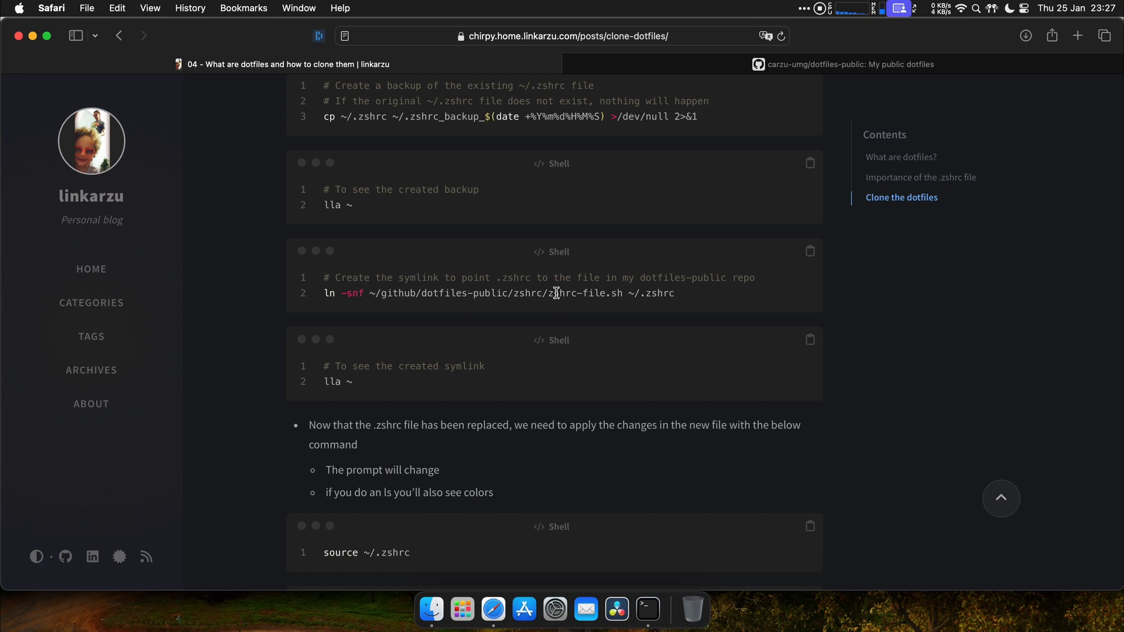
mouse_move(690, 311)
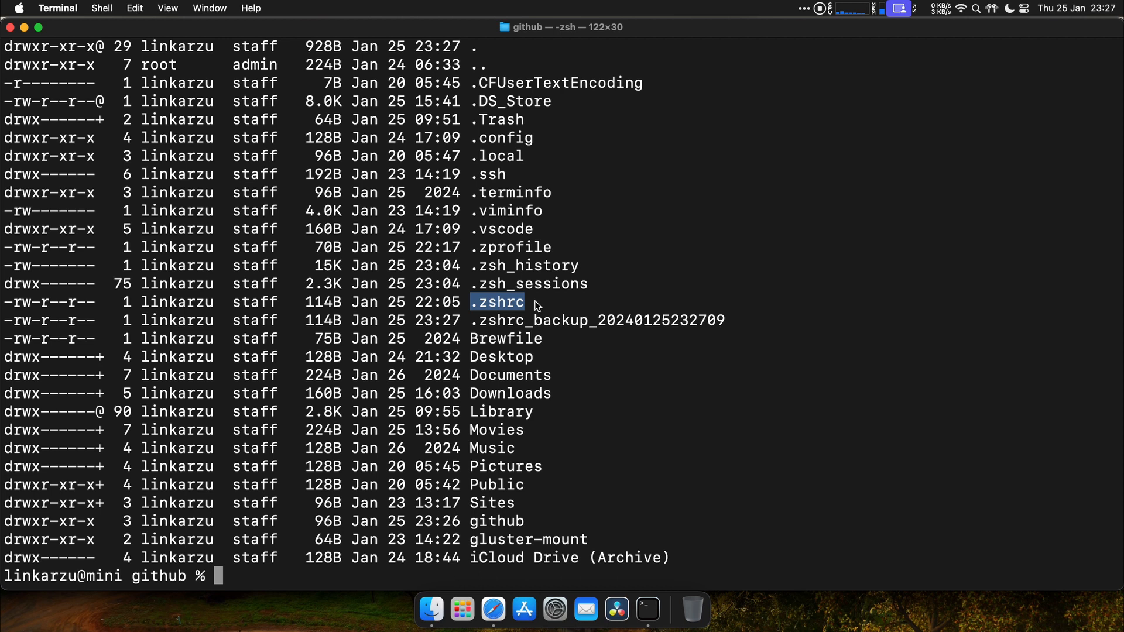
mouse_move(423, 324)
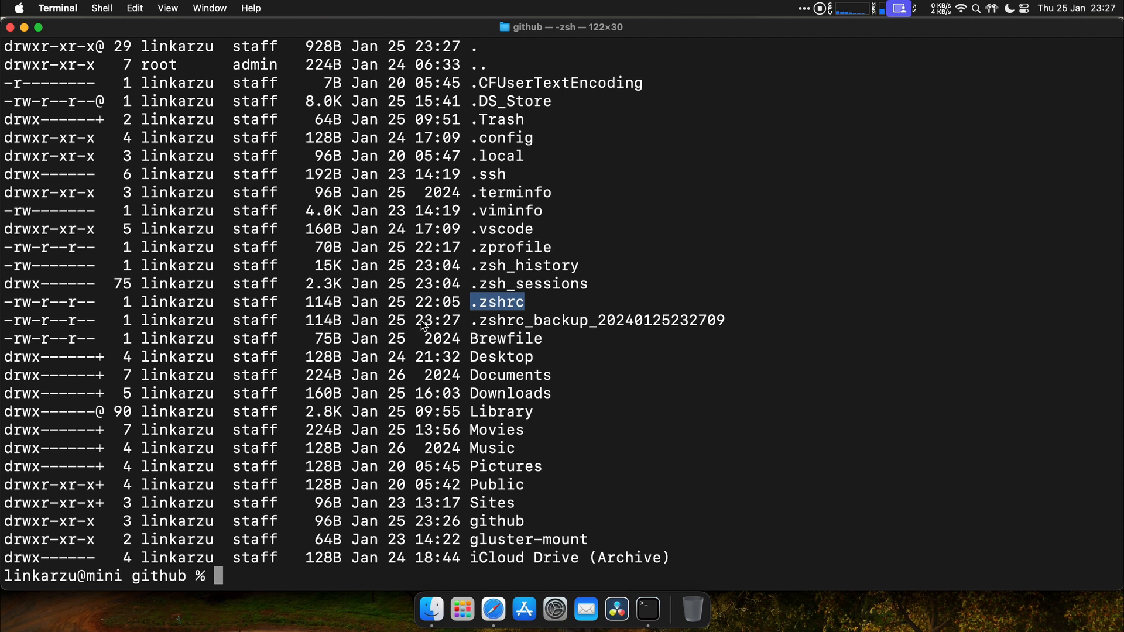
Symlink ~/.zshrc to ~/github/dotfiles-public/zshrc/zshrc-file.sh and verify where it points
click(808, 250)
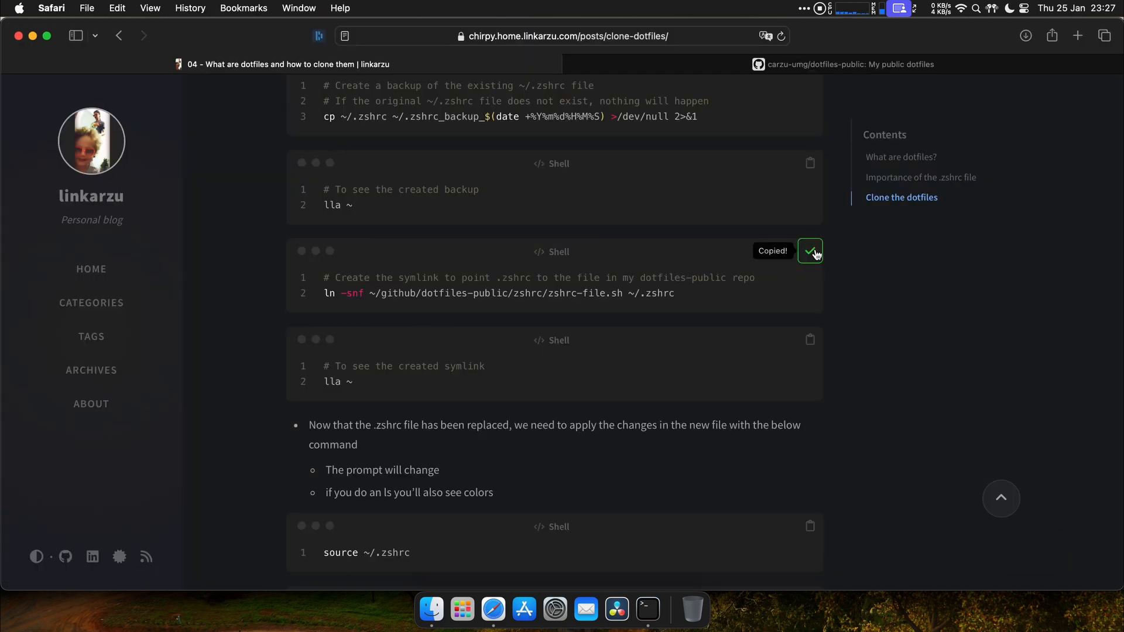
click(646, 610)
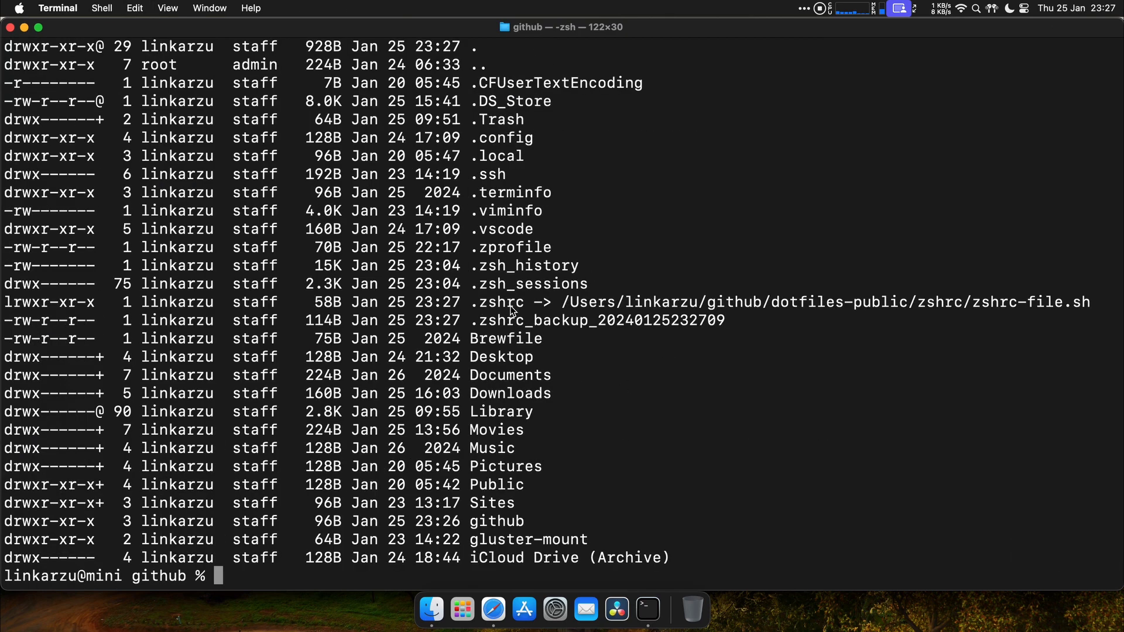
double_click(492, 302)
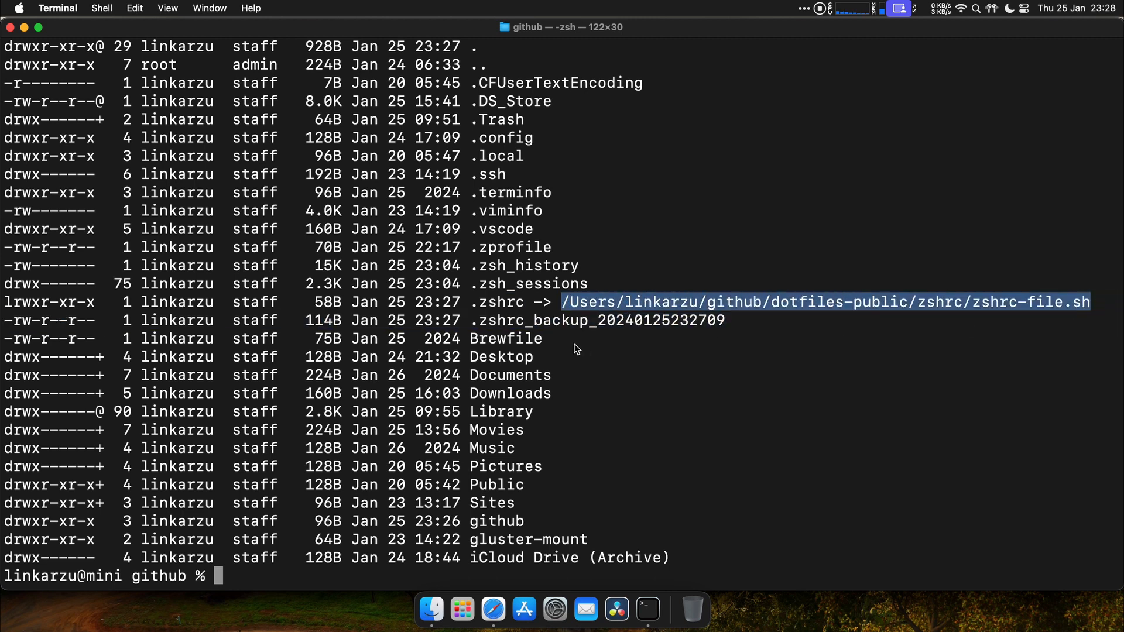
mouse_move(685, 330)
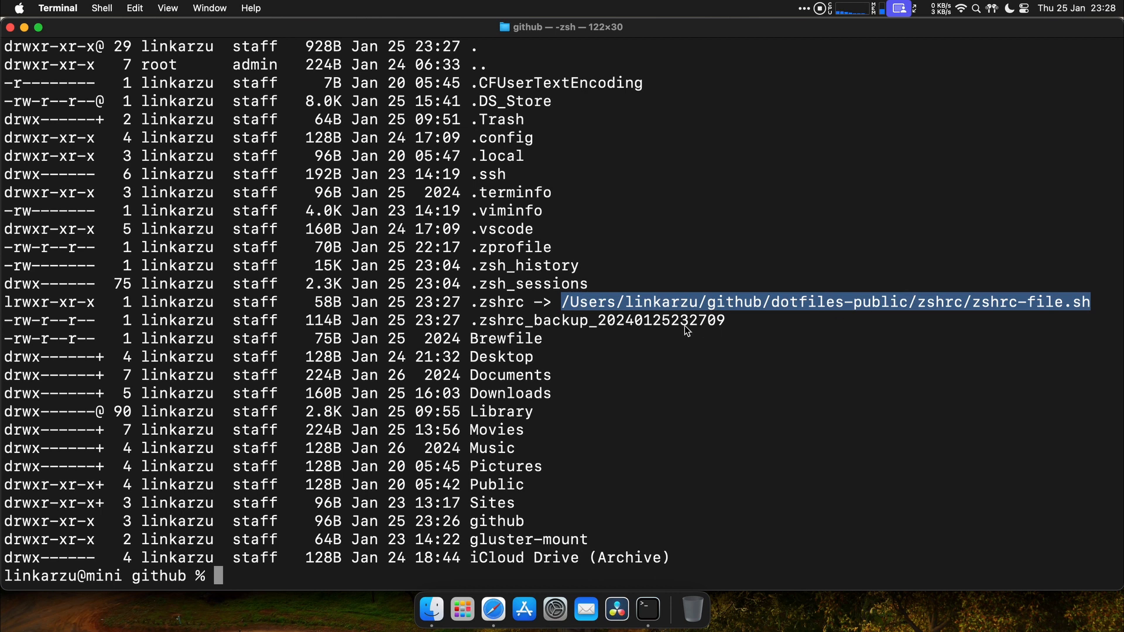
click(493, 608)
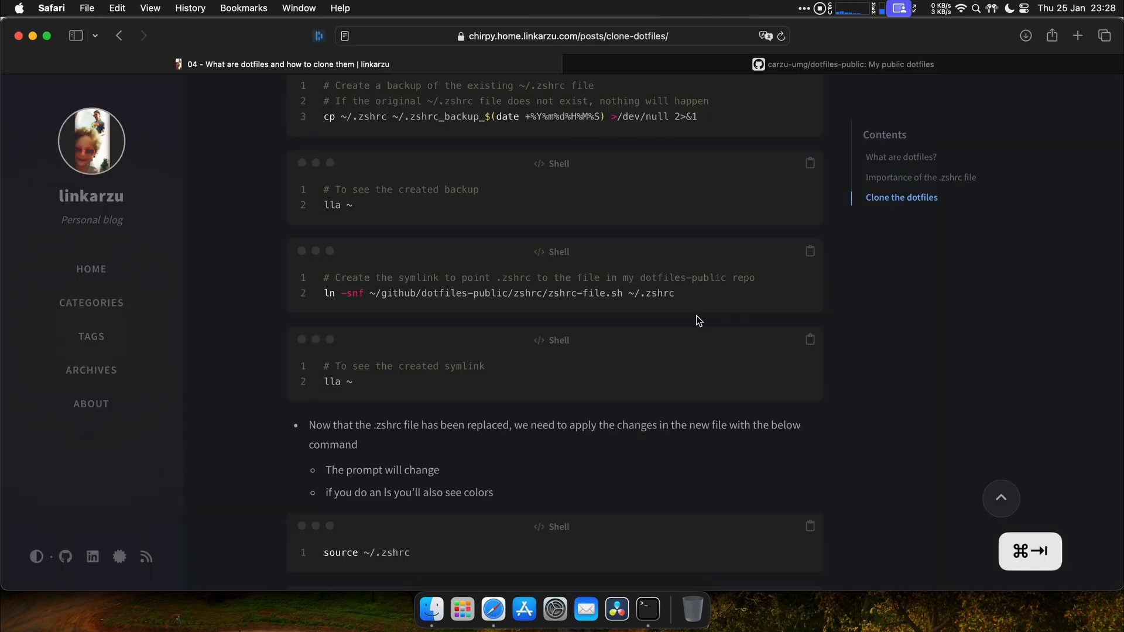
scroll(down, 3)
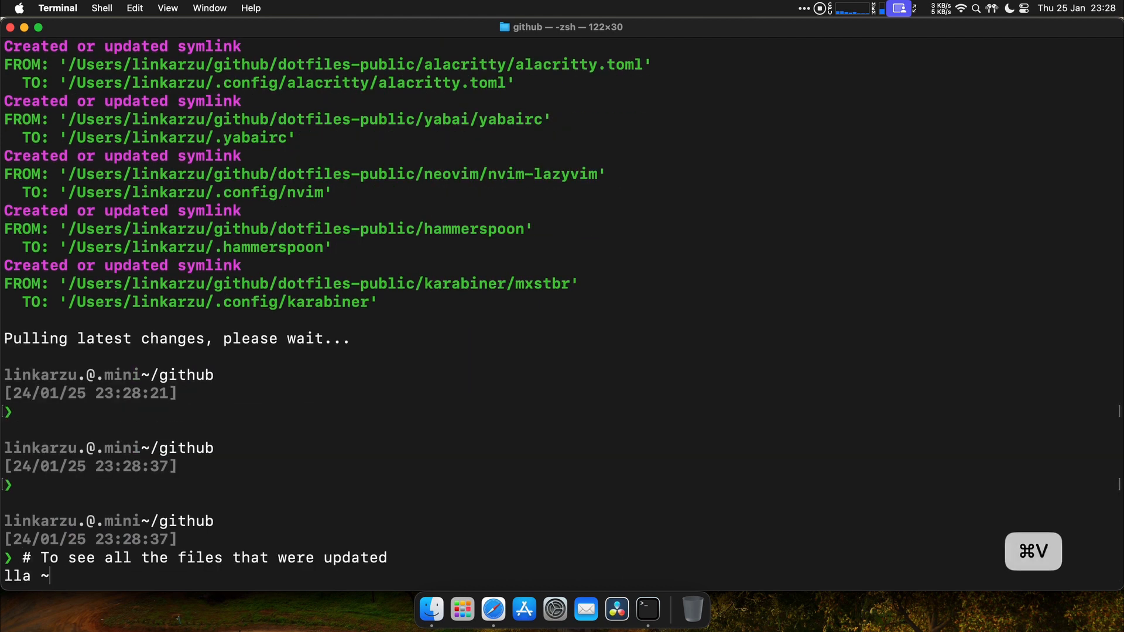
List the home folder and highlight the .hammerspoon and .tmux.conf links into dotfiles-public
key(Return)
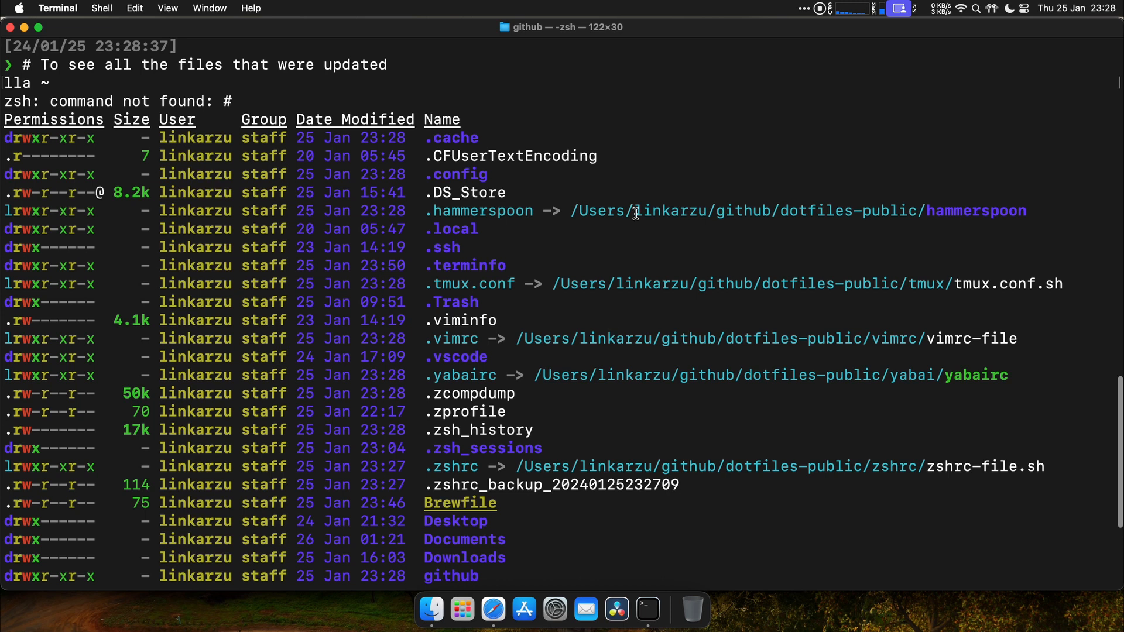
mouse_move(479, 210)
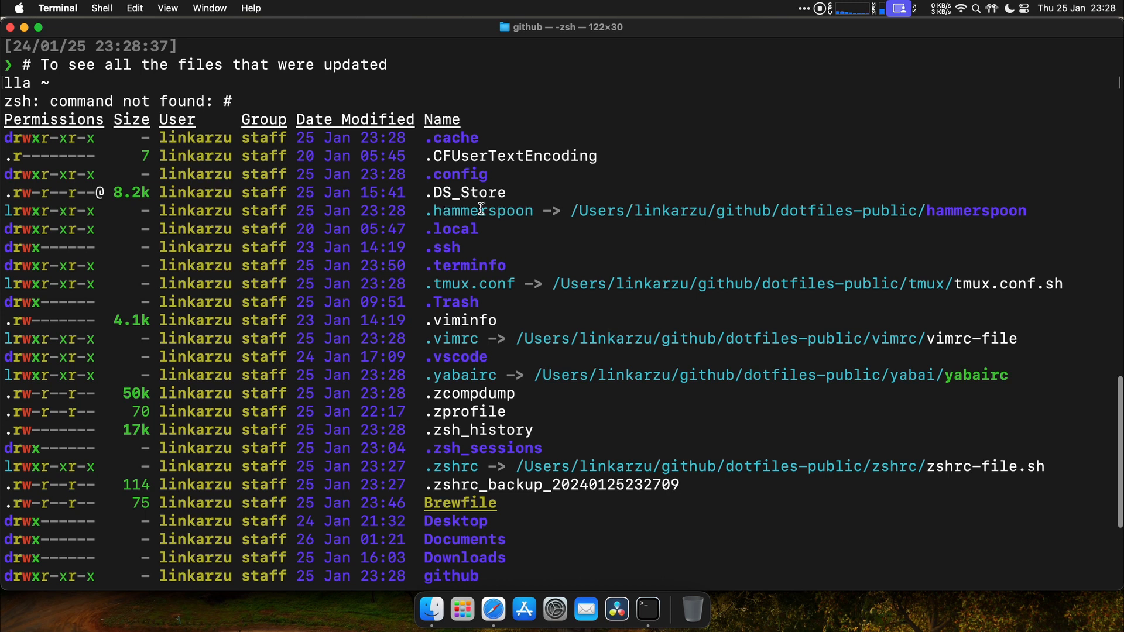
mouse_move(781, 210)
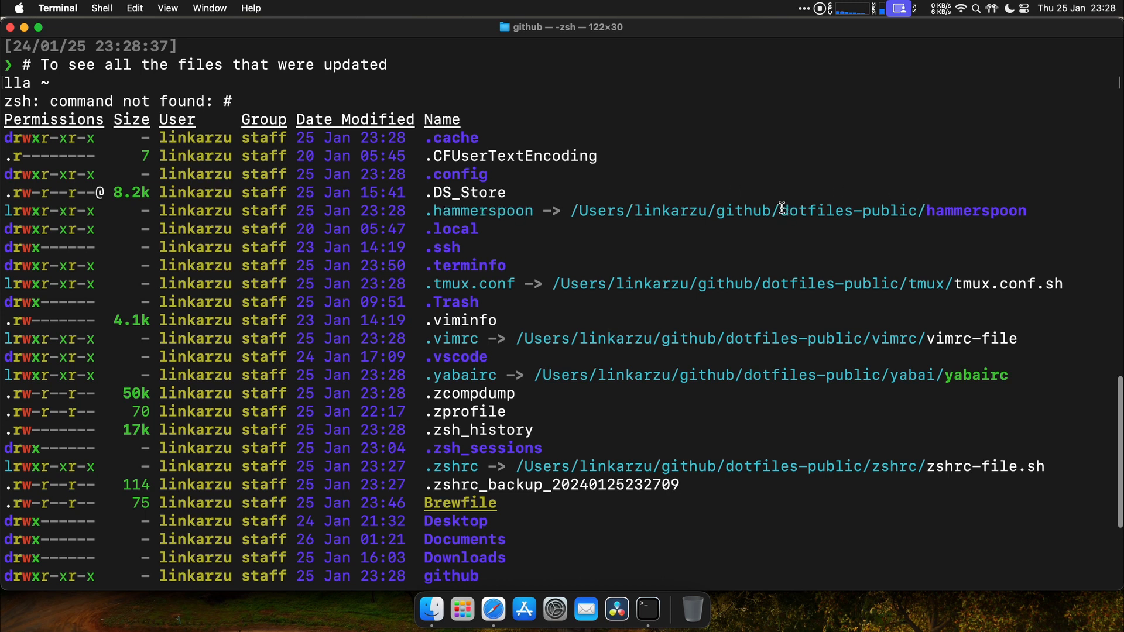
double_click(848, 210)
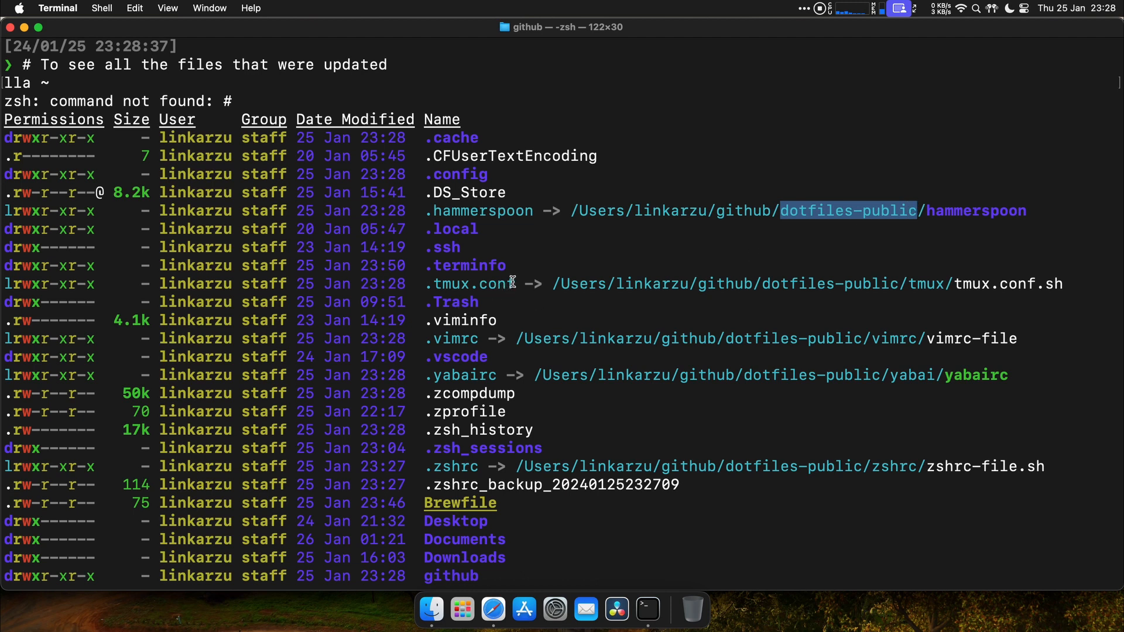
double_click(471, 283)
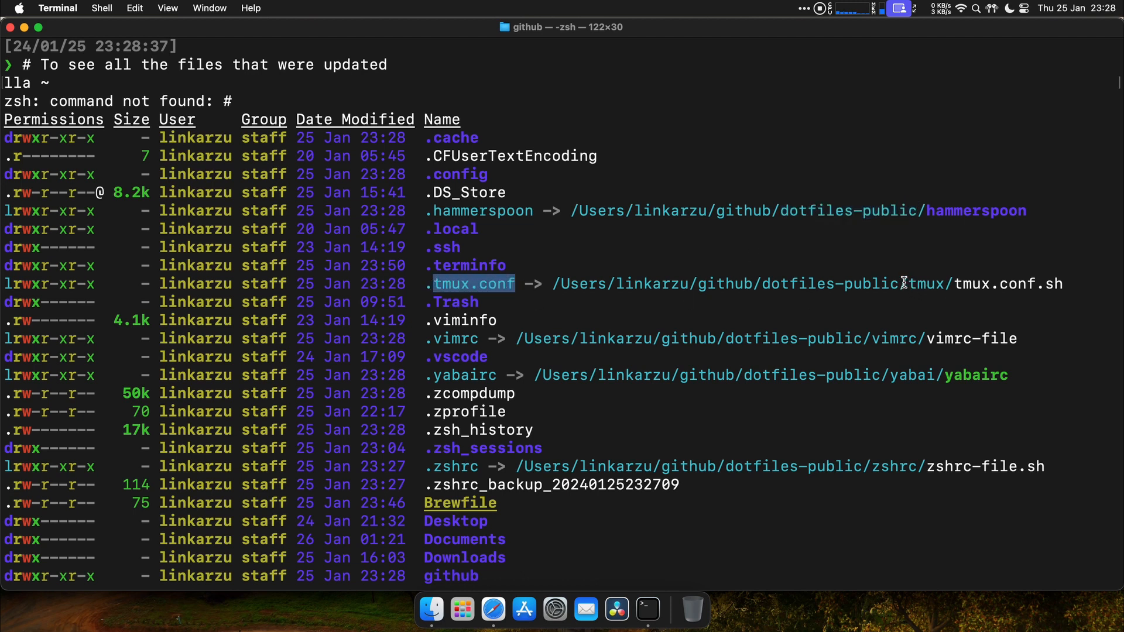
double_click(828, 284)
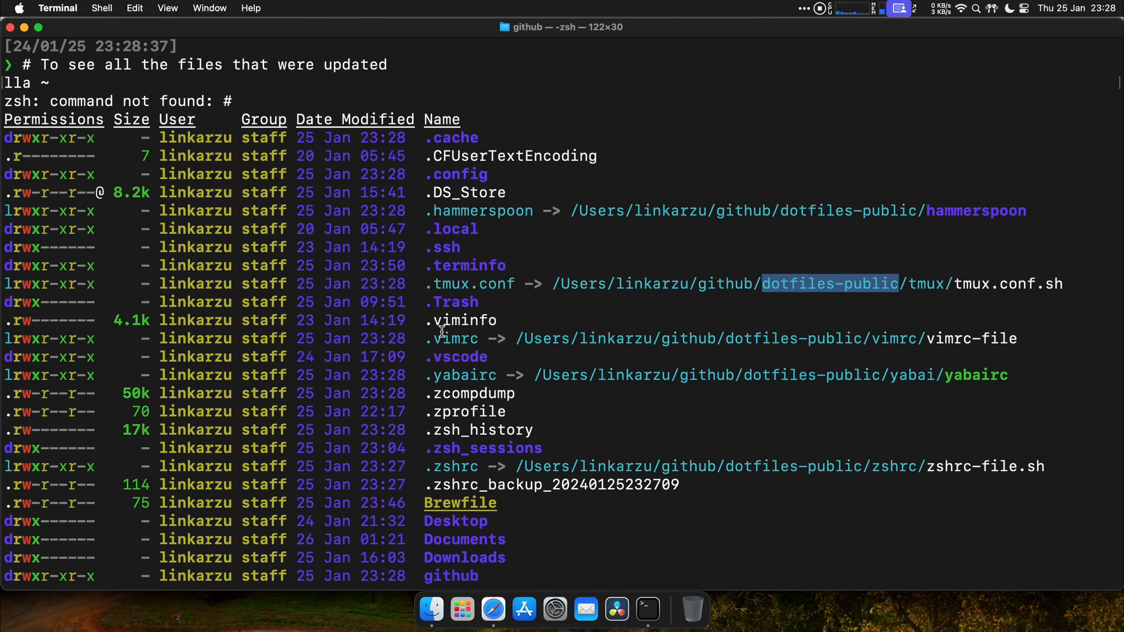
double_click(452, 337)
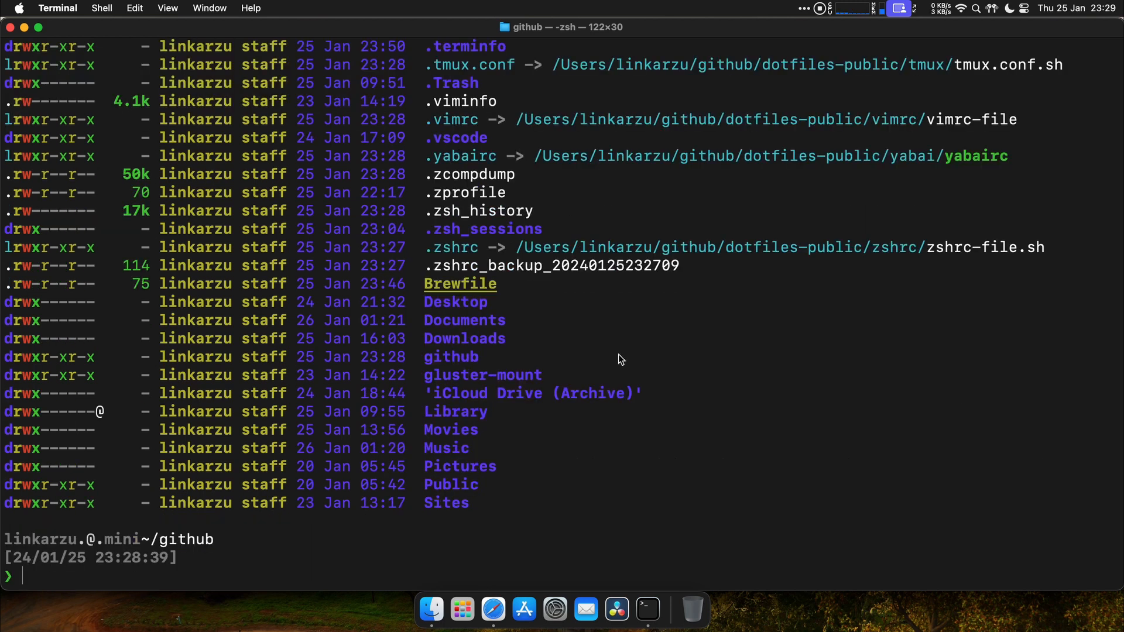
mouse_move(624, 356)
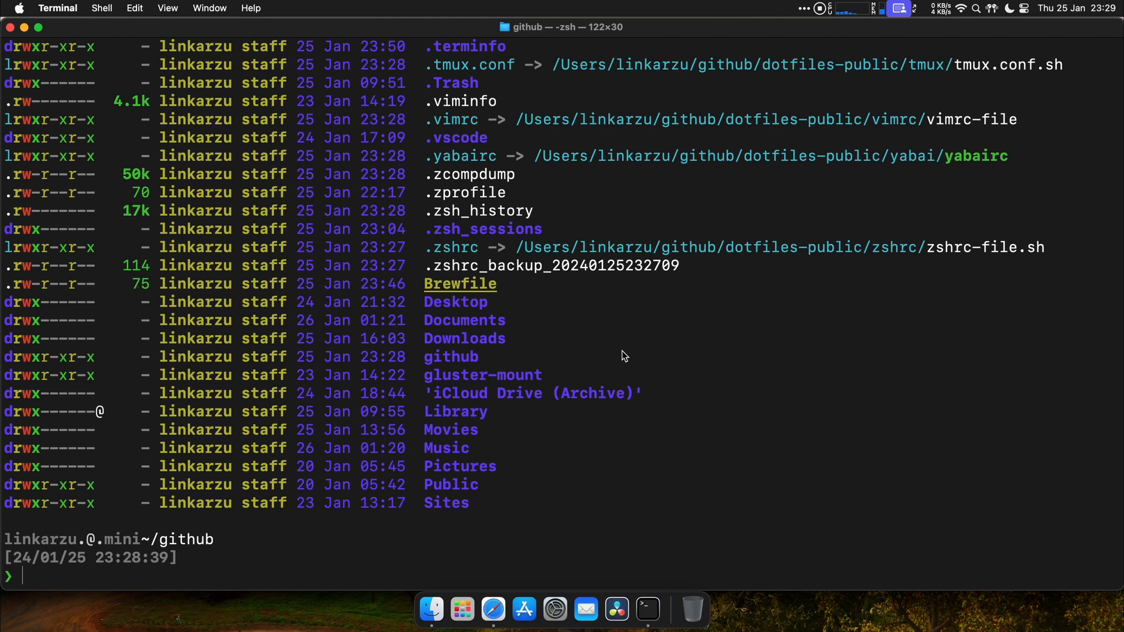
Launch Alacritty via Spotlight ('al') and allow the downloaded app to open
key(cmd+space)
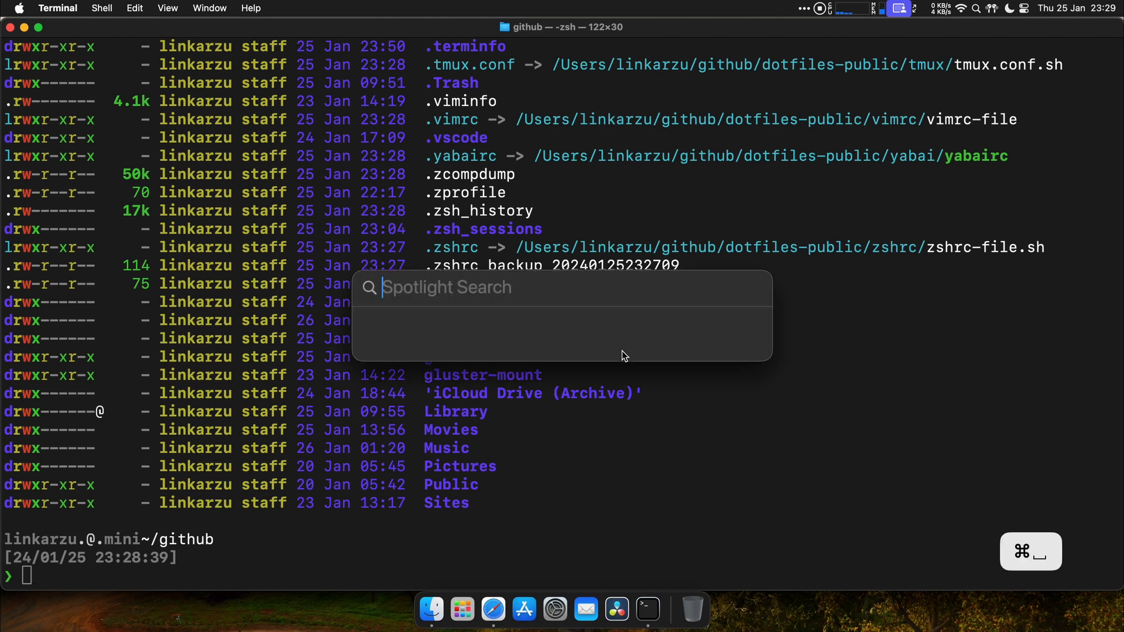
text(al)
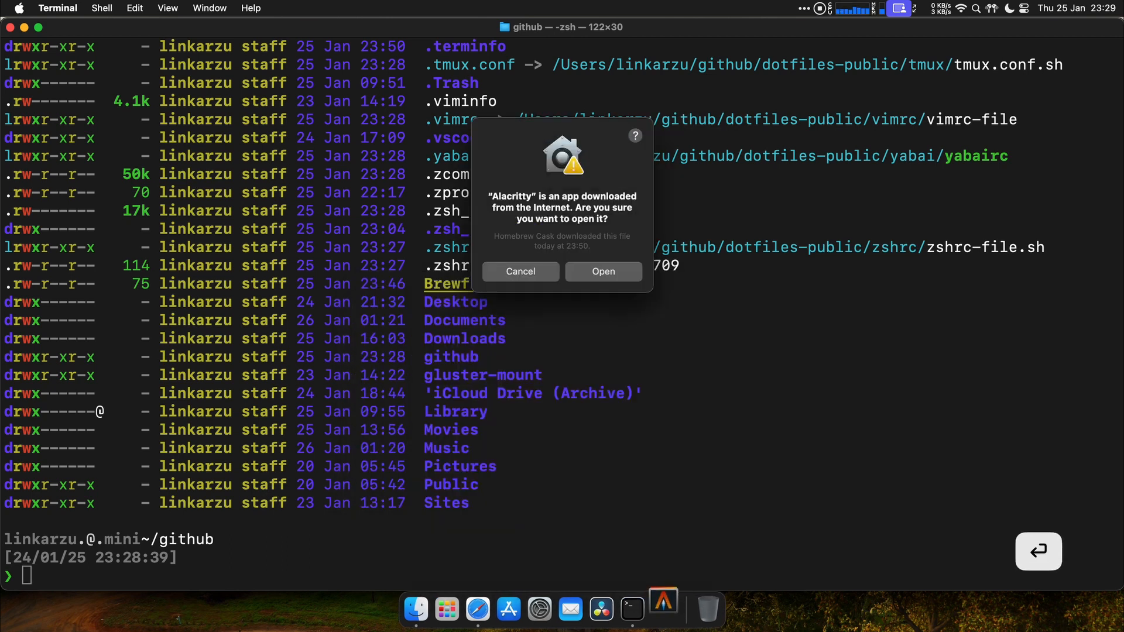
click(602, 271)
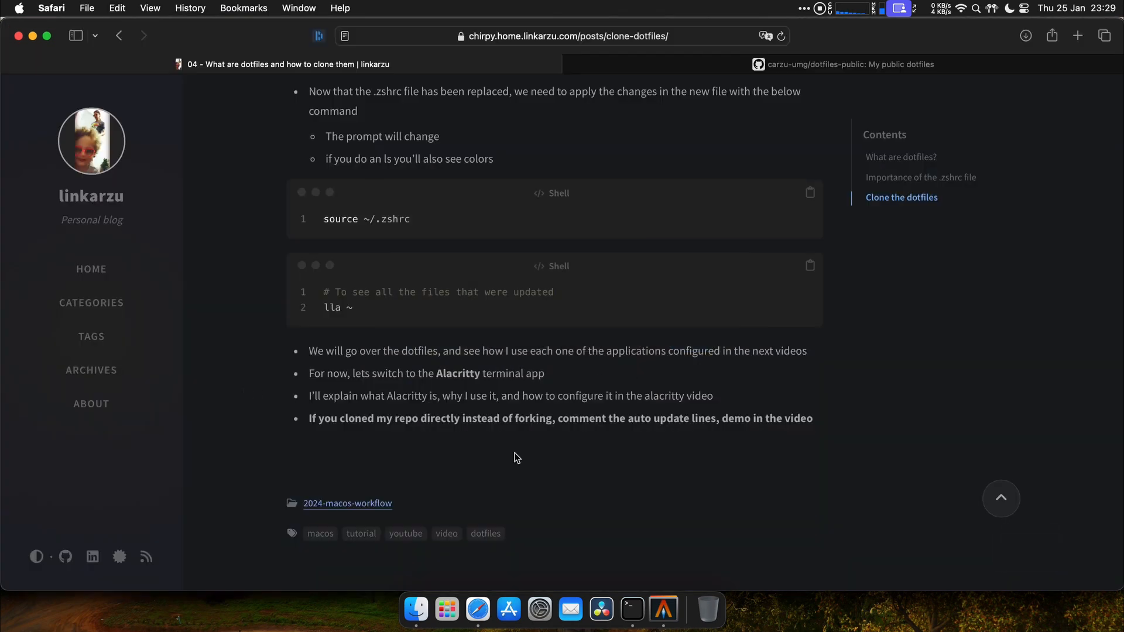
mouse_move(364, 388)
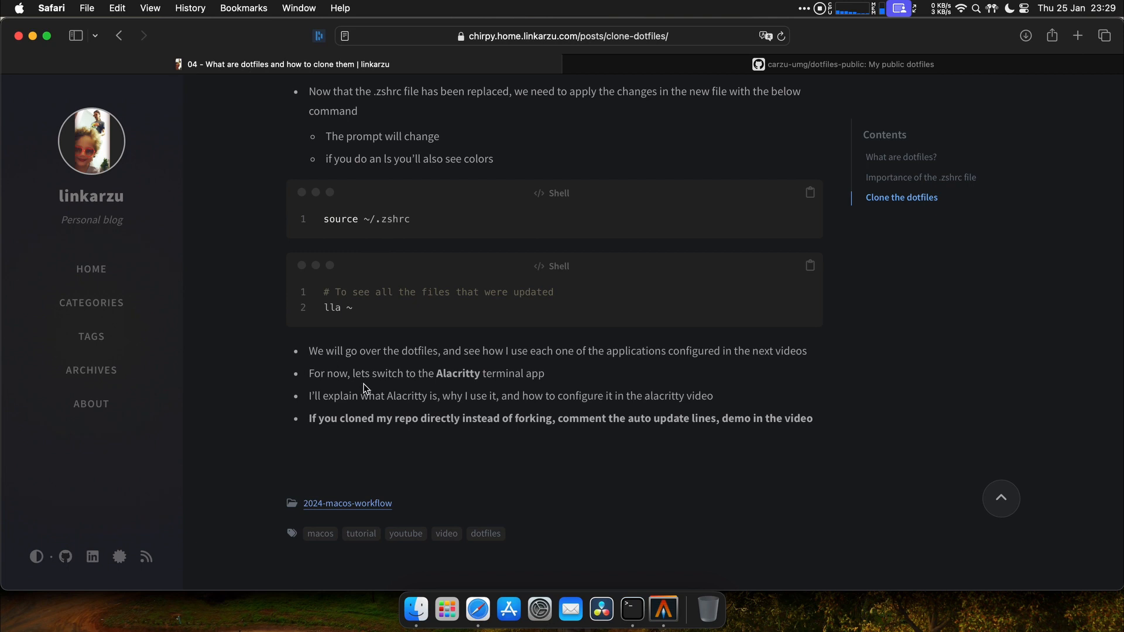
mouse_move(547, 432)
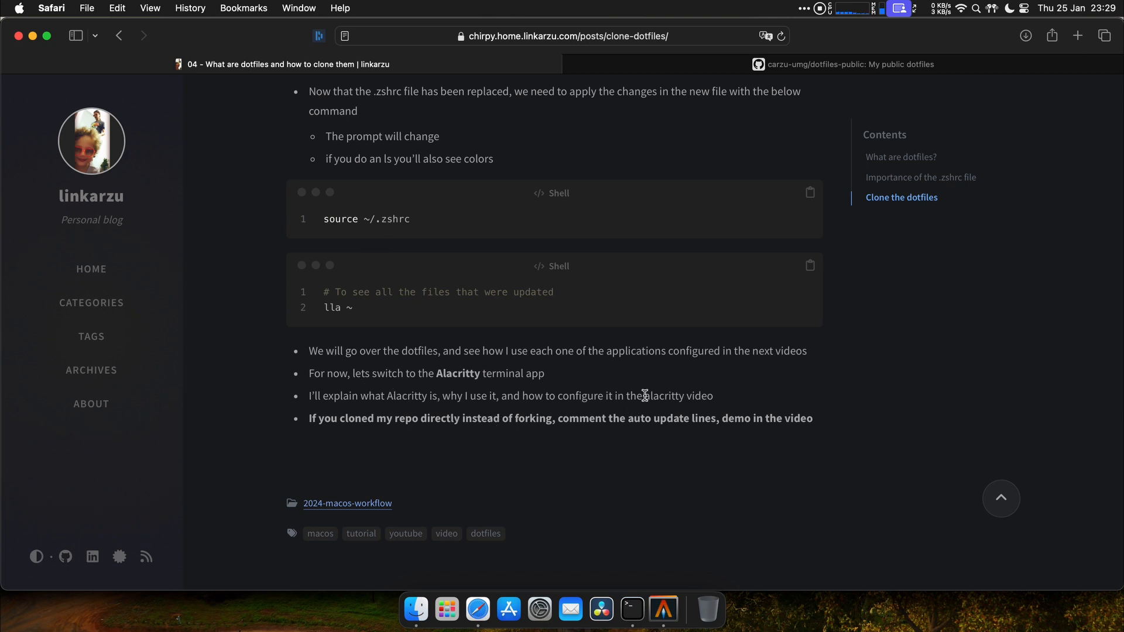
mouse_move(242, 258)
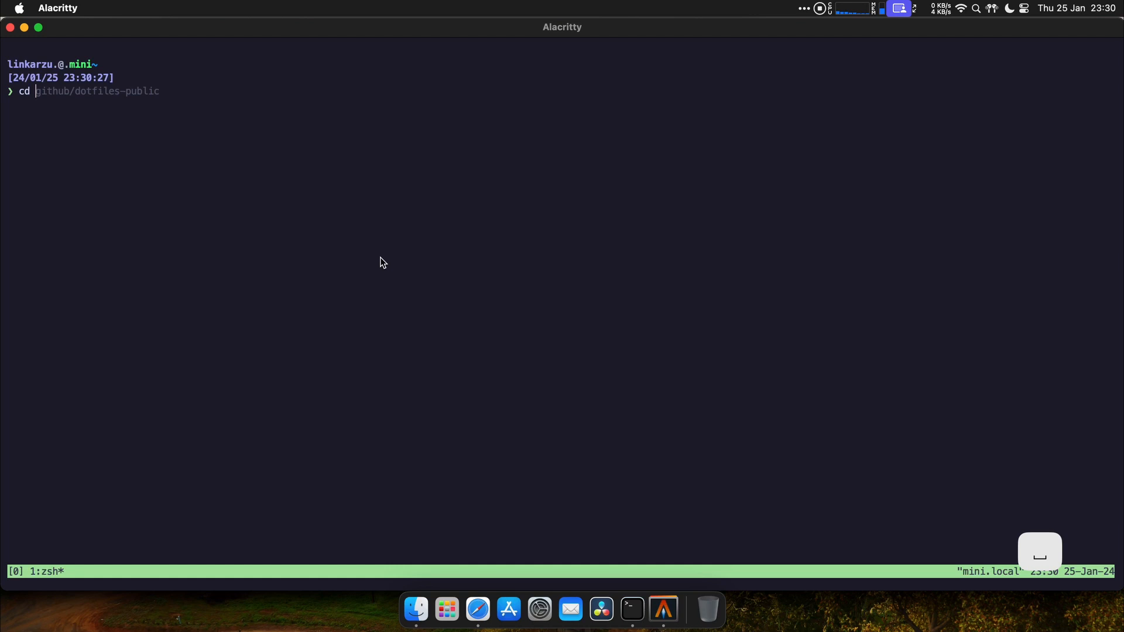
Go into github/dotfiles-public and review zshrc-file.sh's auto-pull lines in Neovim
text(github/do)
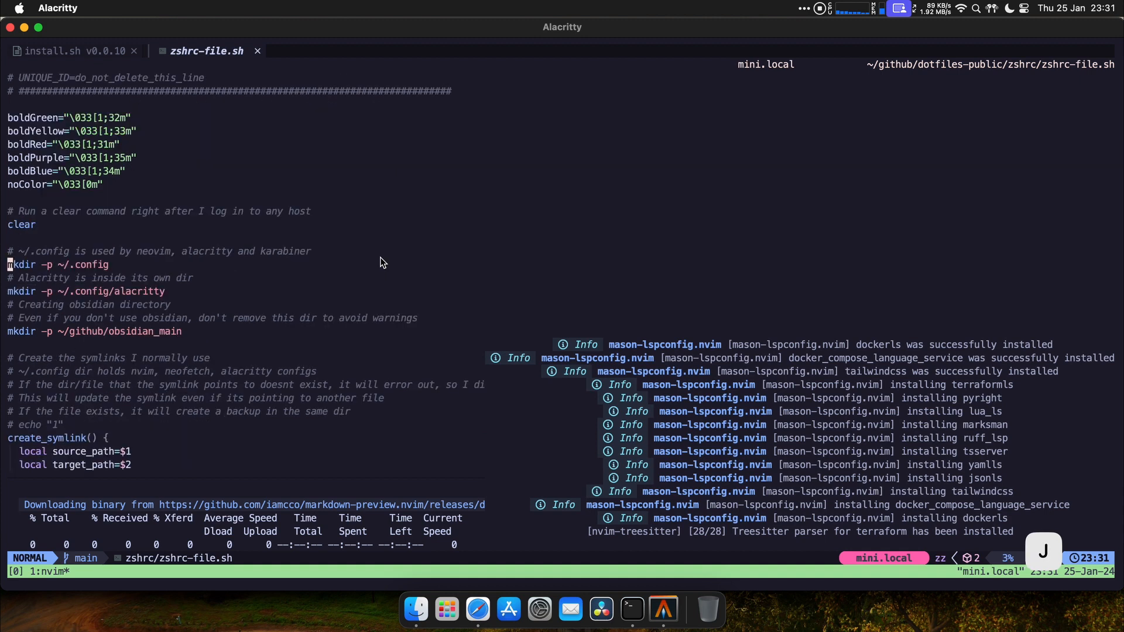
scroll(down, 3)
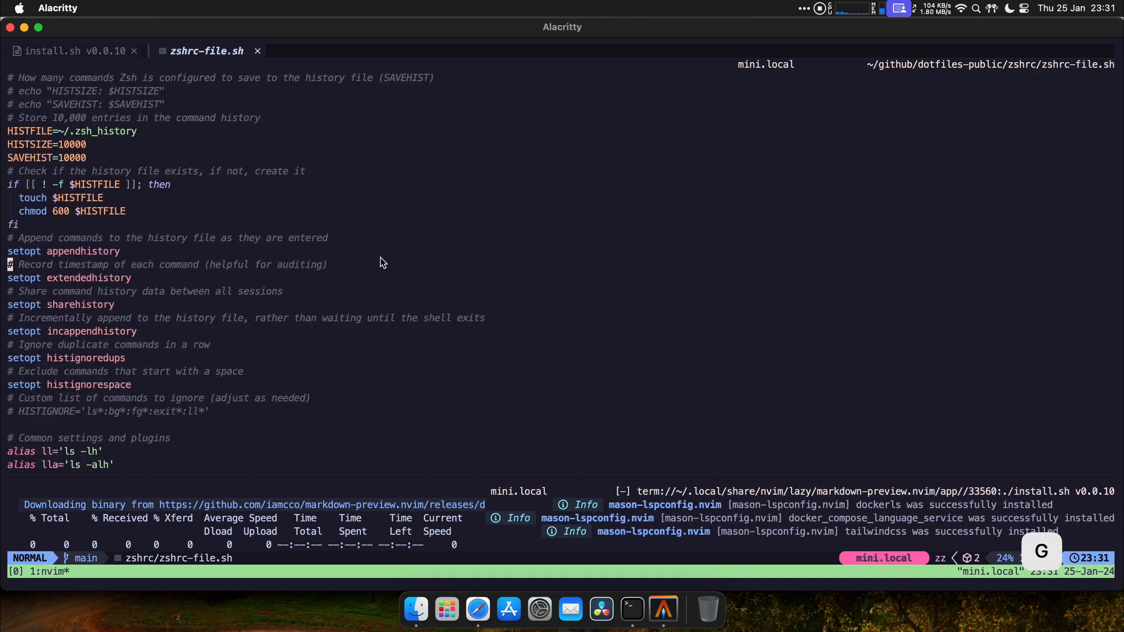
scroll(down, 3)
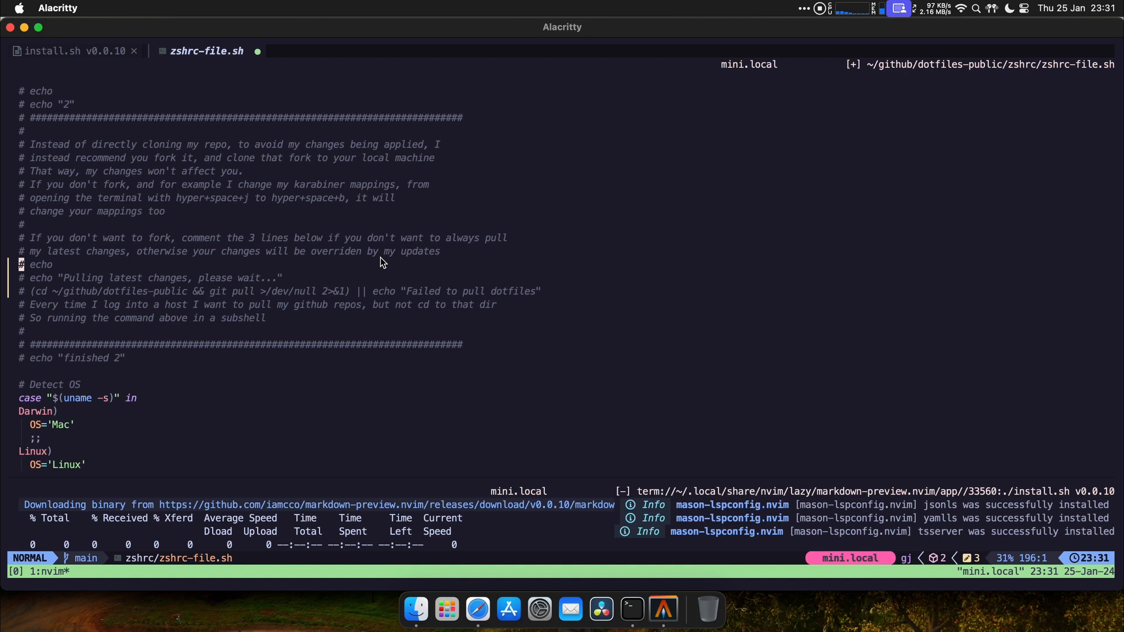
Return to the dotfiles blog post and scroll to its further-reading and next-post links
click(477, 610)
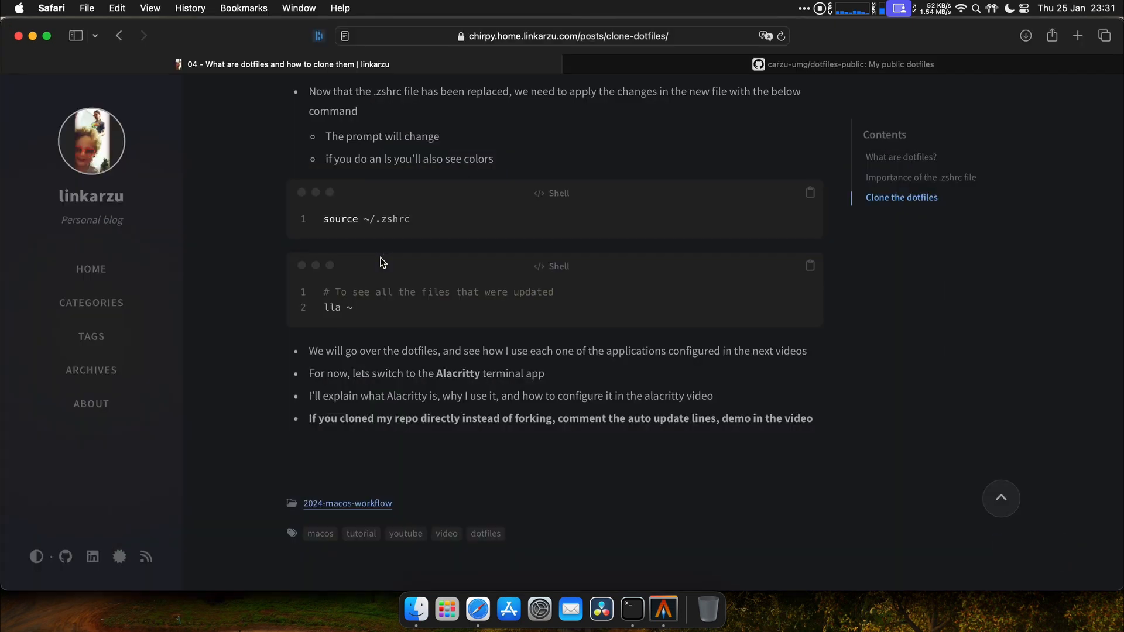
scroll(down, 3)
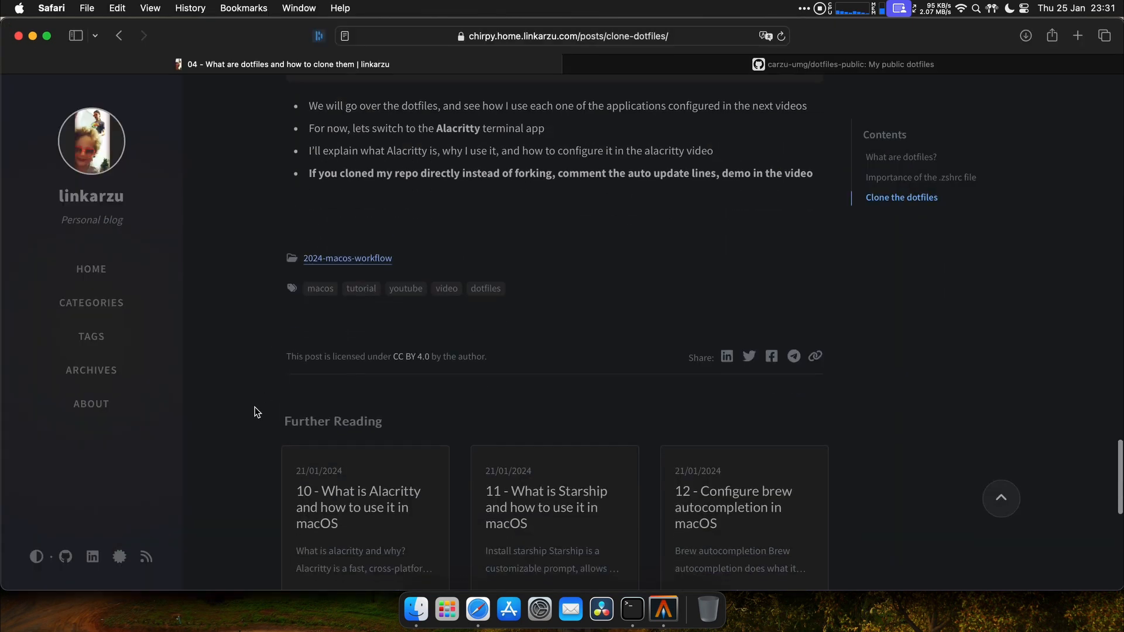
scroll(down, 3)
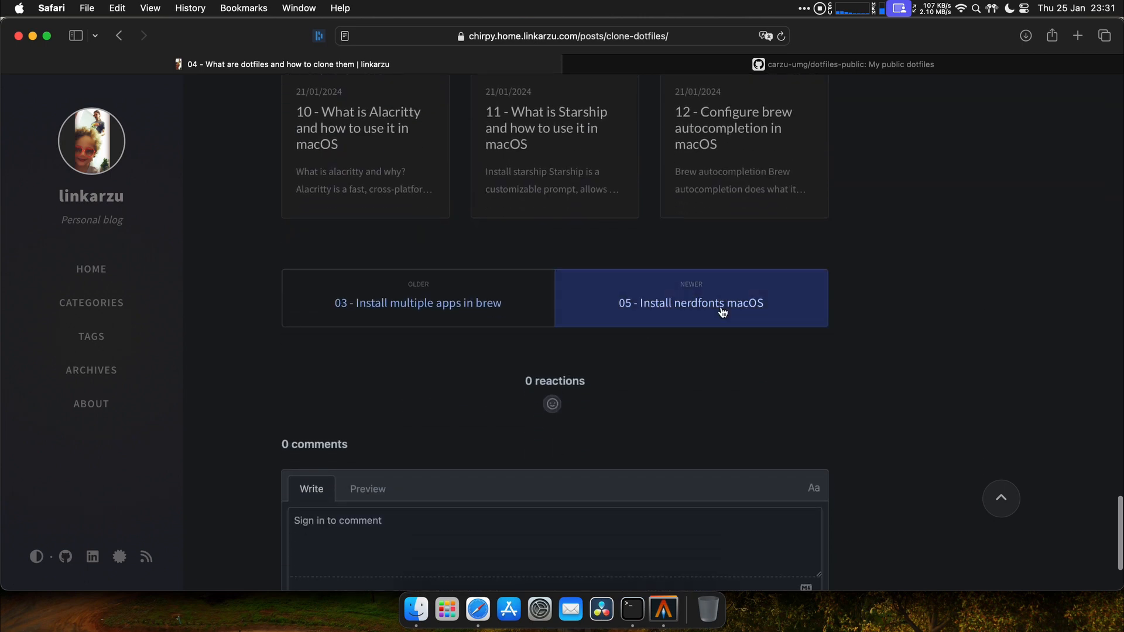